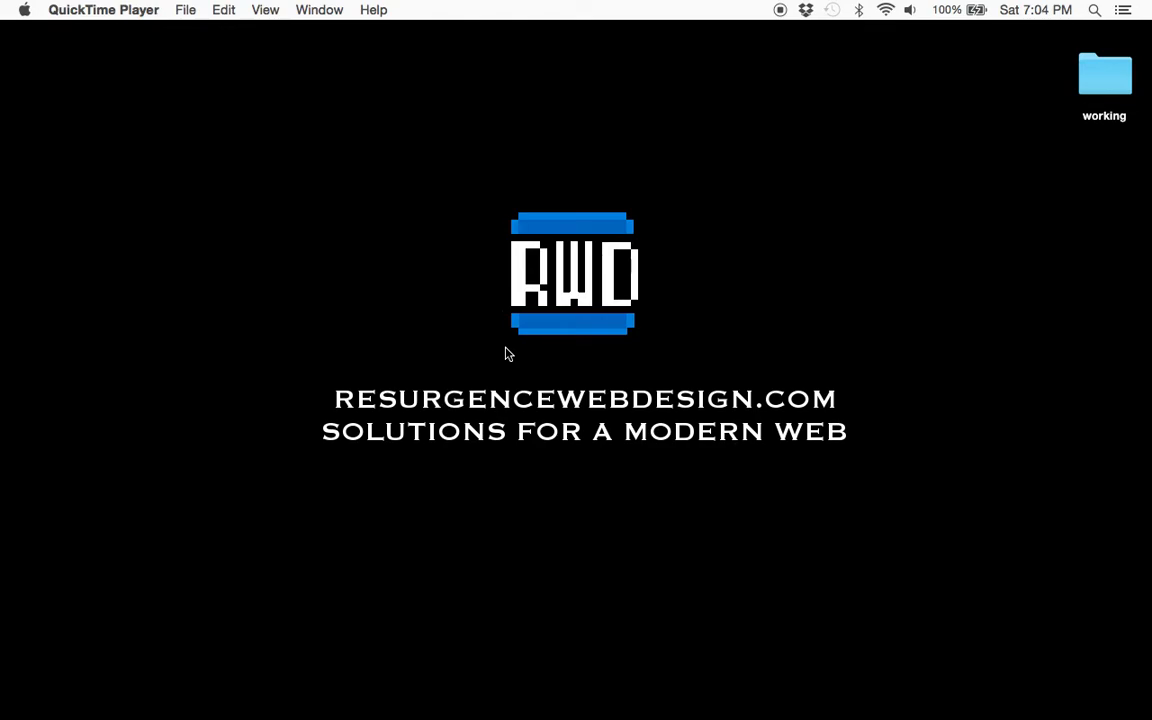
{"action": "mouse_move", "coordinate": [604, 710]}
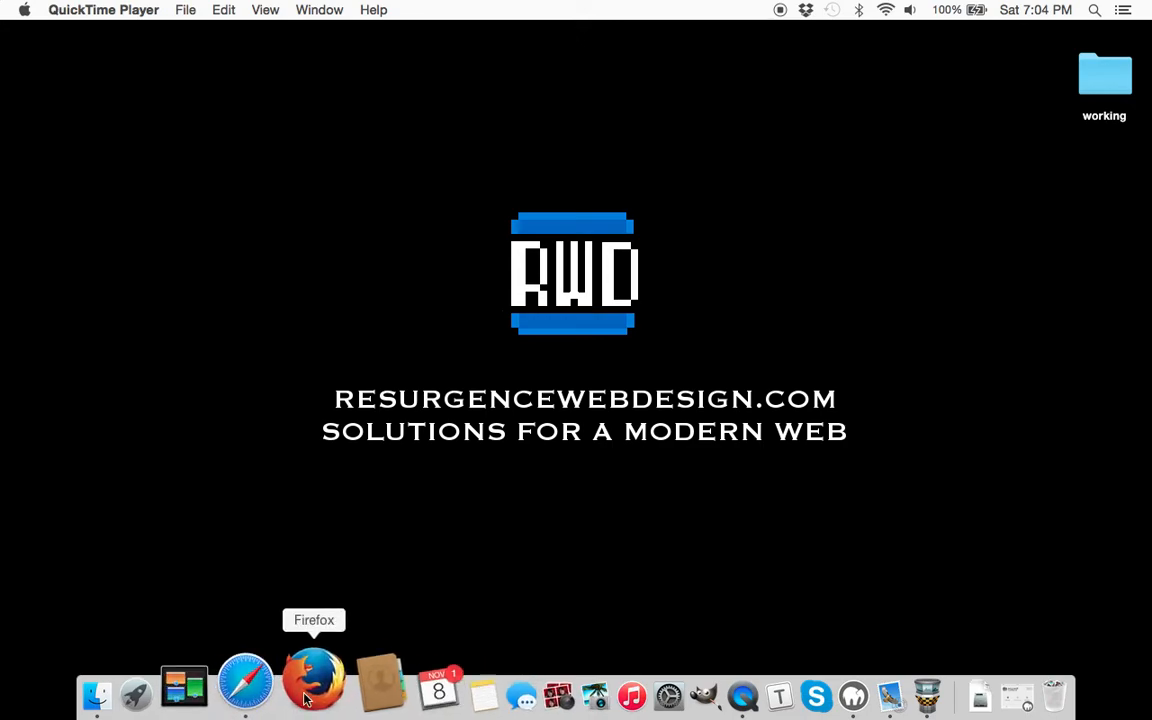
Step: Switch to Safari with the CSS3 Animation Cheat Sheet tab showing
{"action": "left_click", "coordinate": [314, 692]}
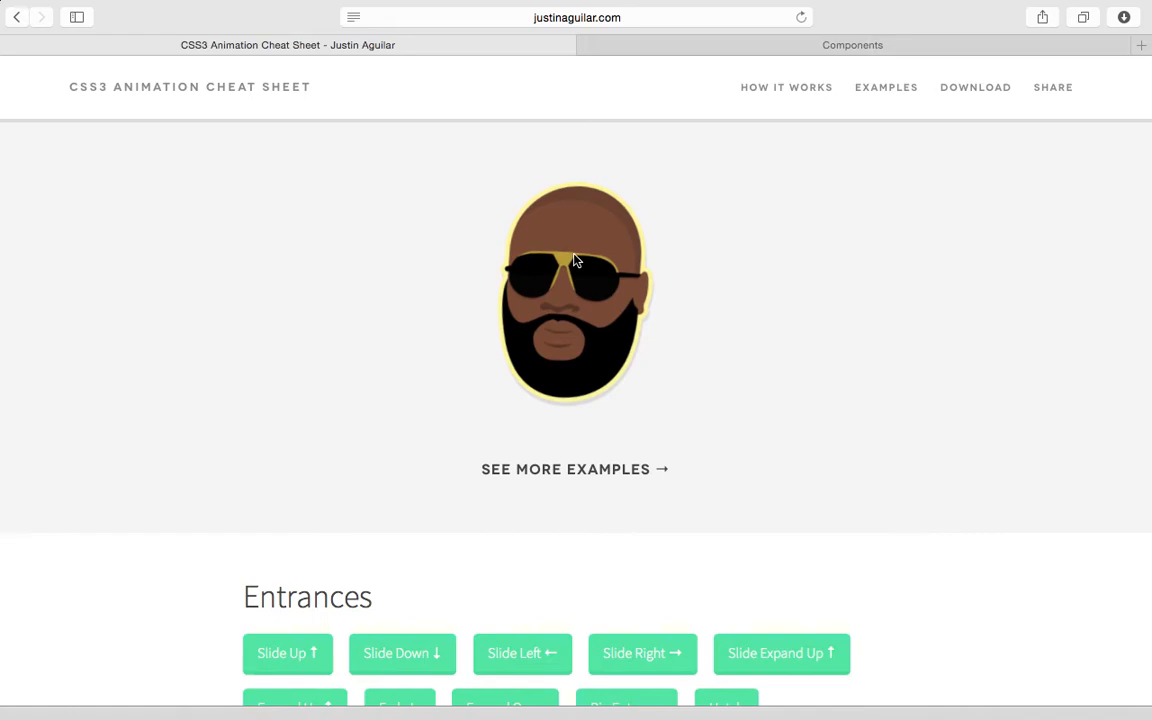
{"action": "mouse_move", "coordinate": [660, 440]}
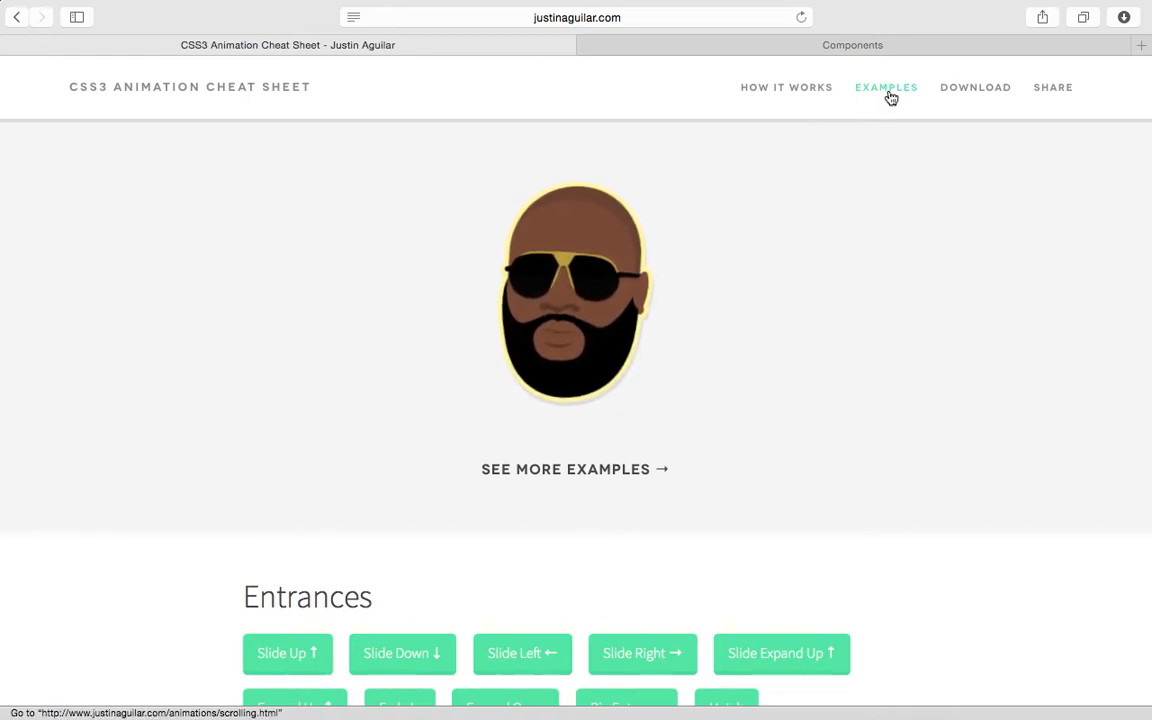
Step: Browse the Examples page demos including slideUp, hatch, pulse and stretchRight
{"action": "left_click", "coordinate": [886, 88]}
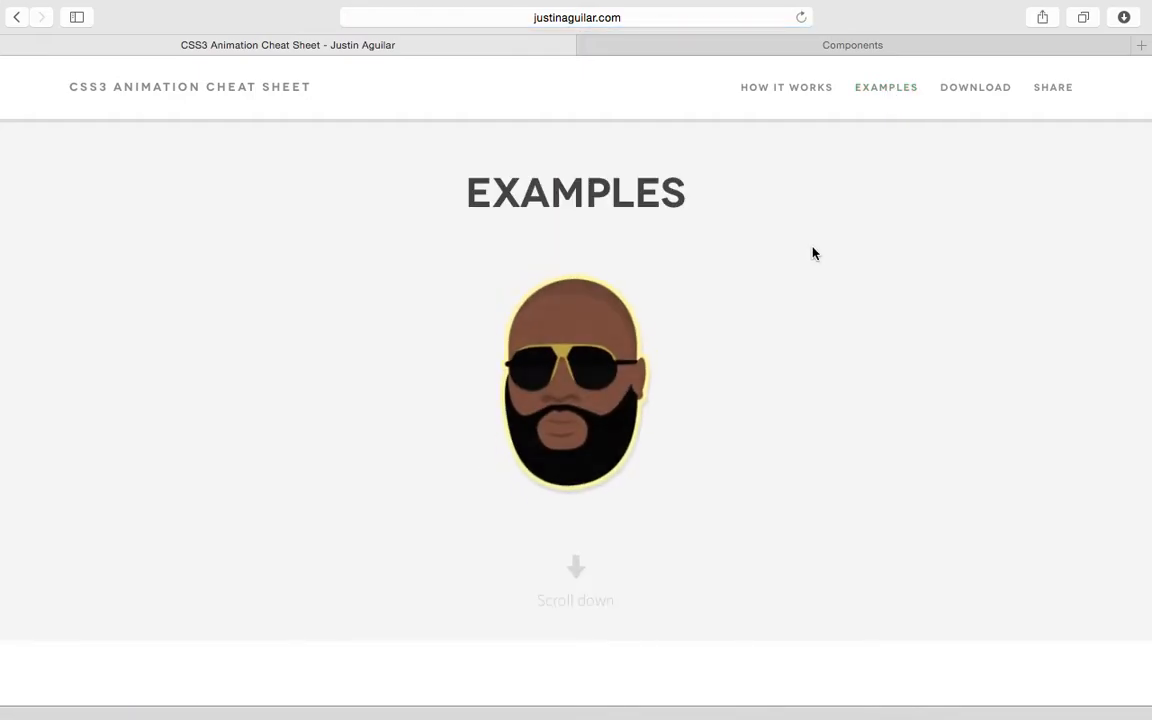
{"action": "scroll", "scroll_direction": "down", "scroll_amount": 3}
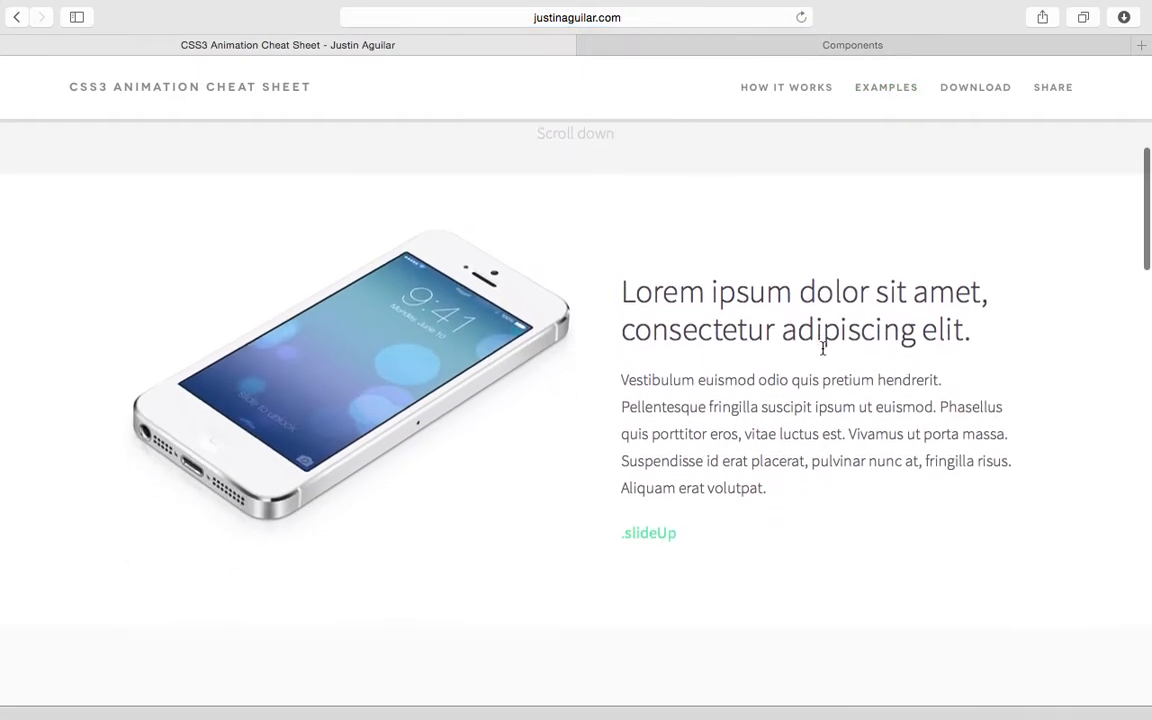
{"action": "scroll", "scroll_direction": "down", "scroll_amount": 3}
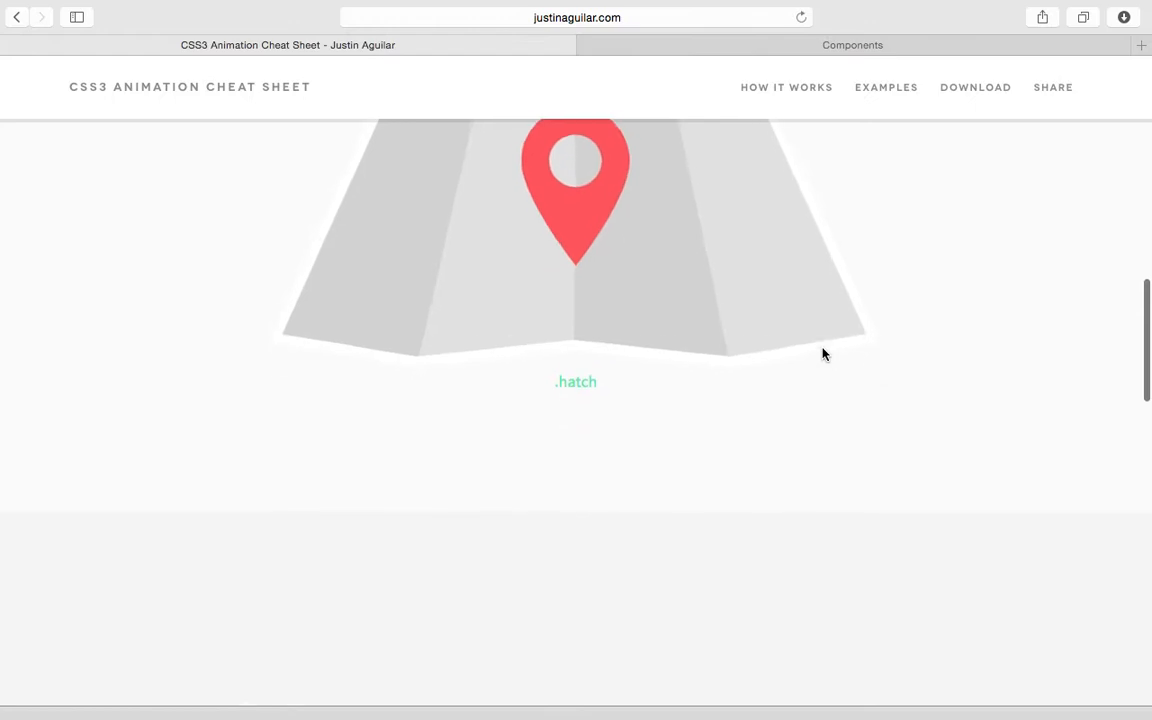
{"action": "scroll", "scroll_direction": "down", "scroll_amount": 3}
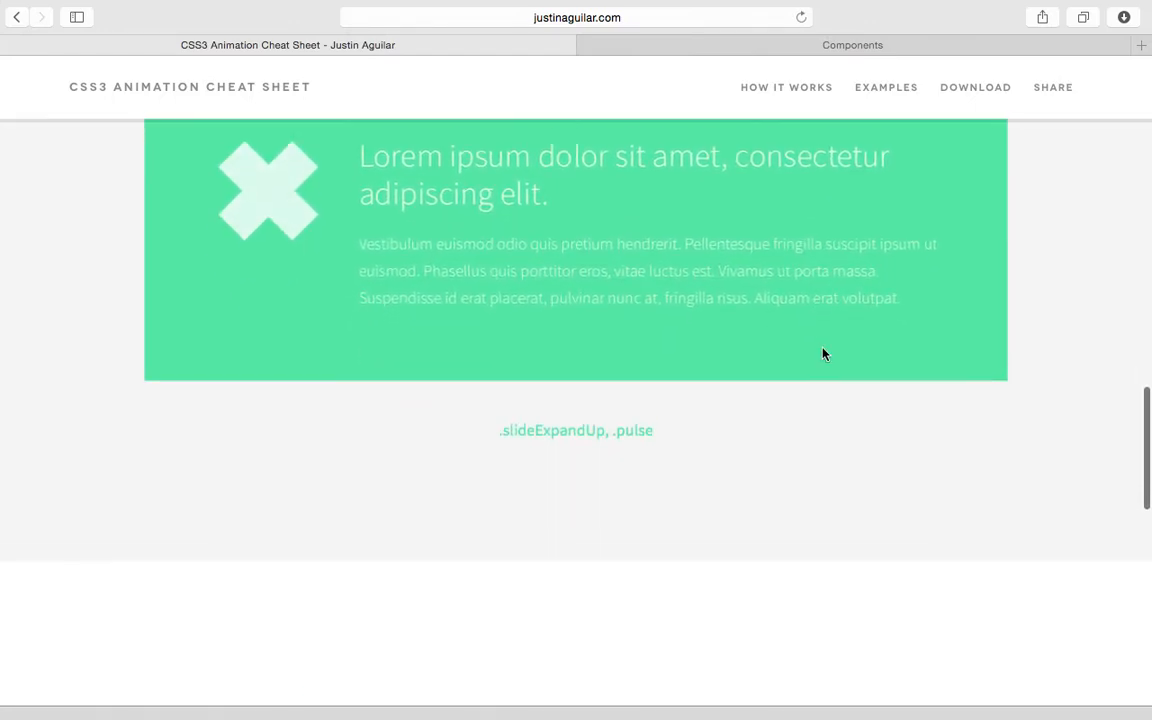
{"action": "scroll", "scroll_direction": "down", "scroll_amount": 3}
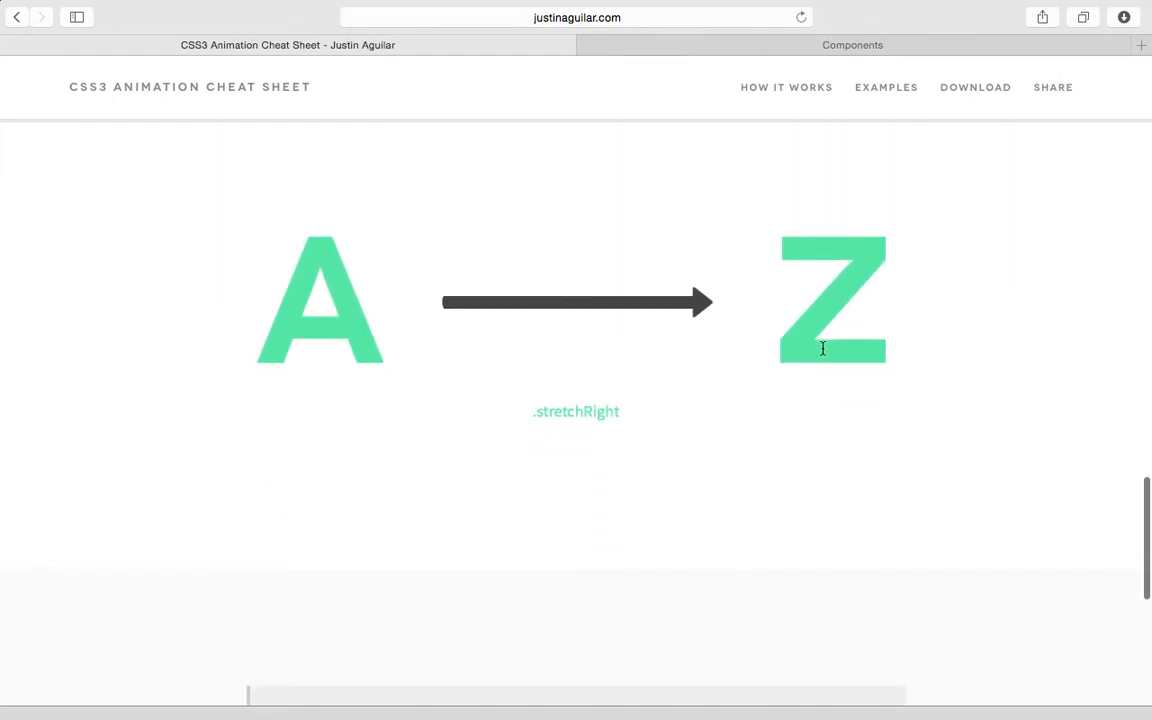
{"action": "scroll", "scroll_direction": "down", "scroll_amount": 3}
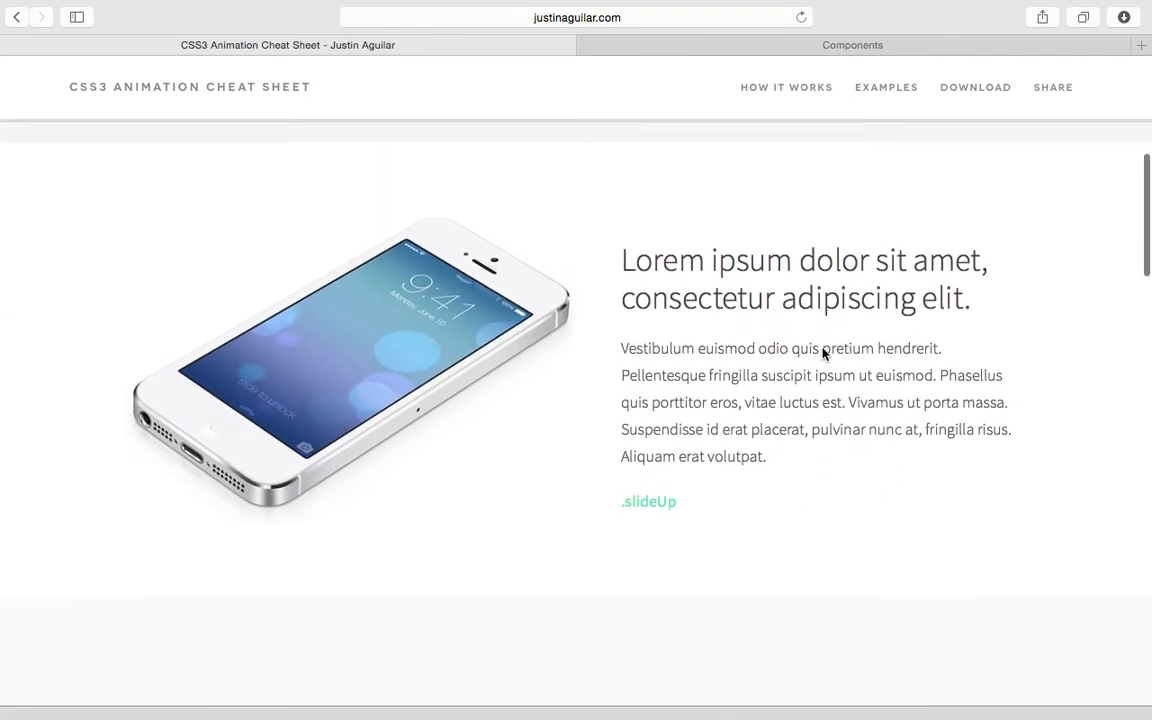
Step: From the Download section, save the linked animations.css file into Downloads
{"action": "left_click", "coordinate": [886, 88]}
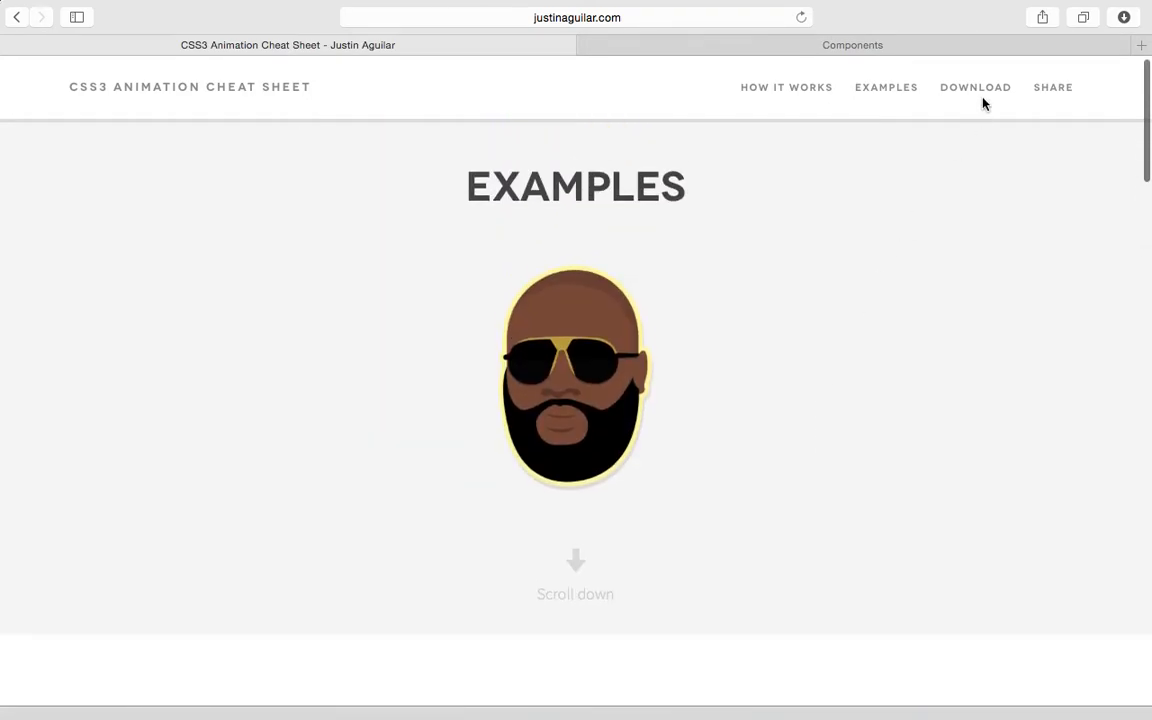
{"action": "mouse_move", "coordinate": [986, 90]}
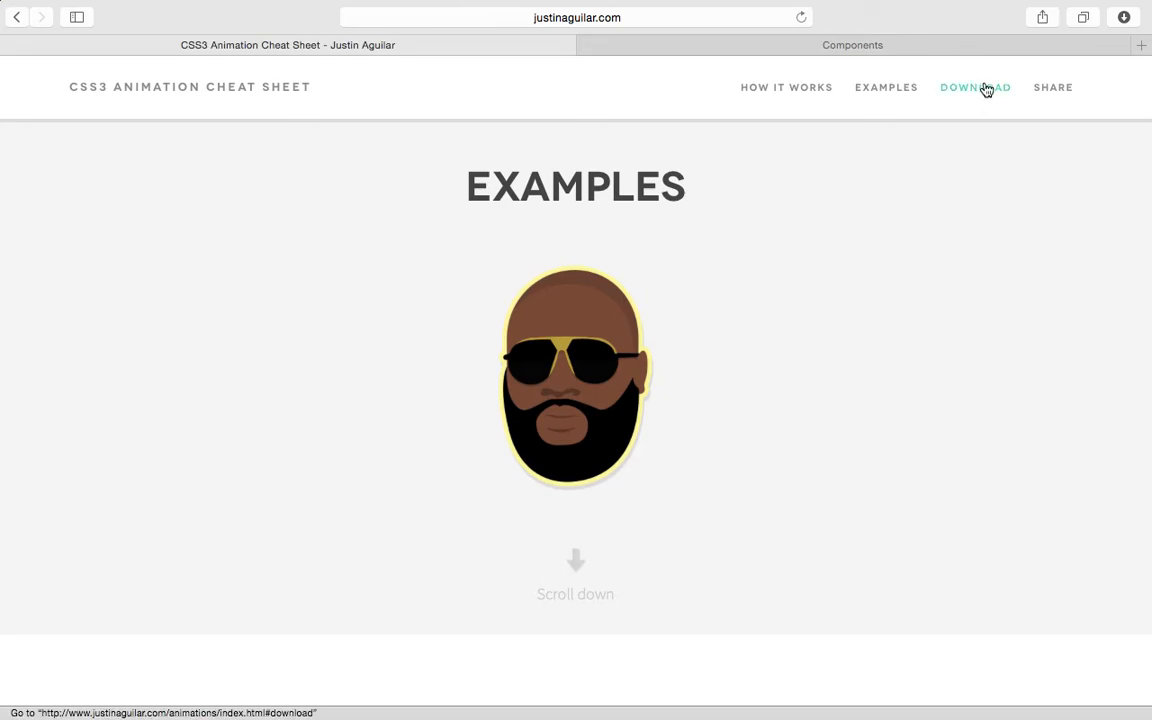
{"action": "left_click", "coordinate": [976, 88]}
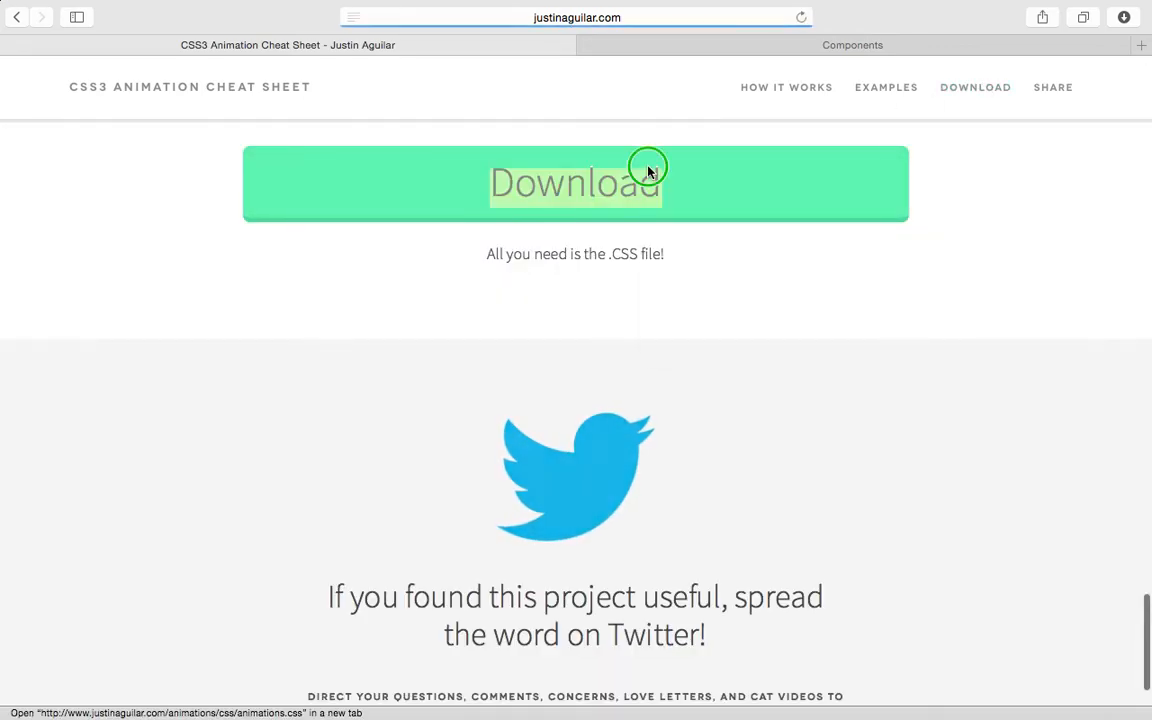
{"action": "right_click", "coordinate": [648, 168]}
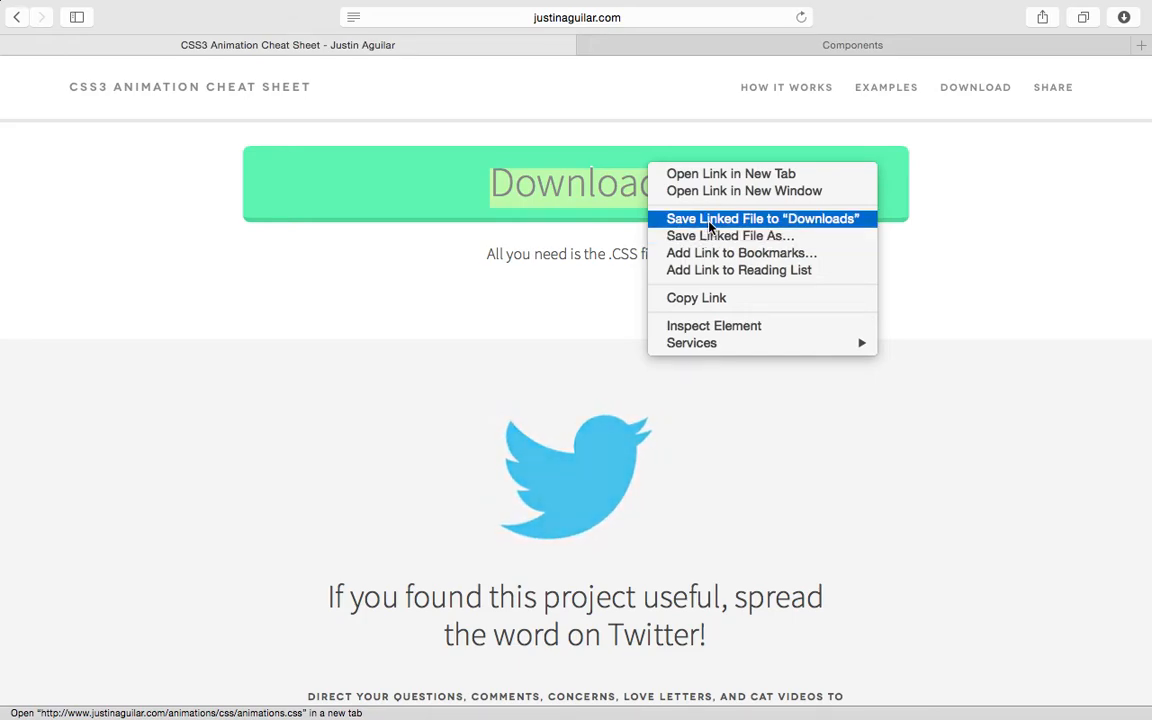
{"action": "left_click", "coordinate": [760, 218]}
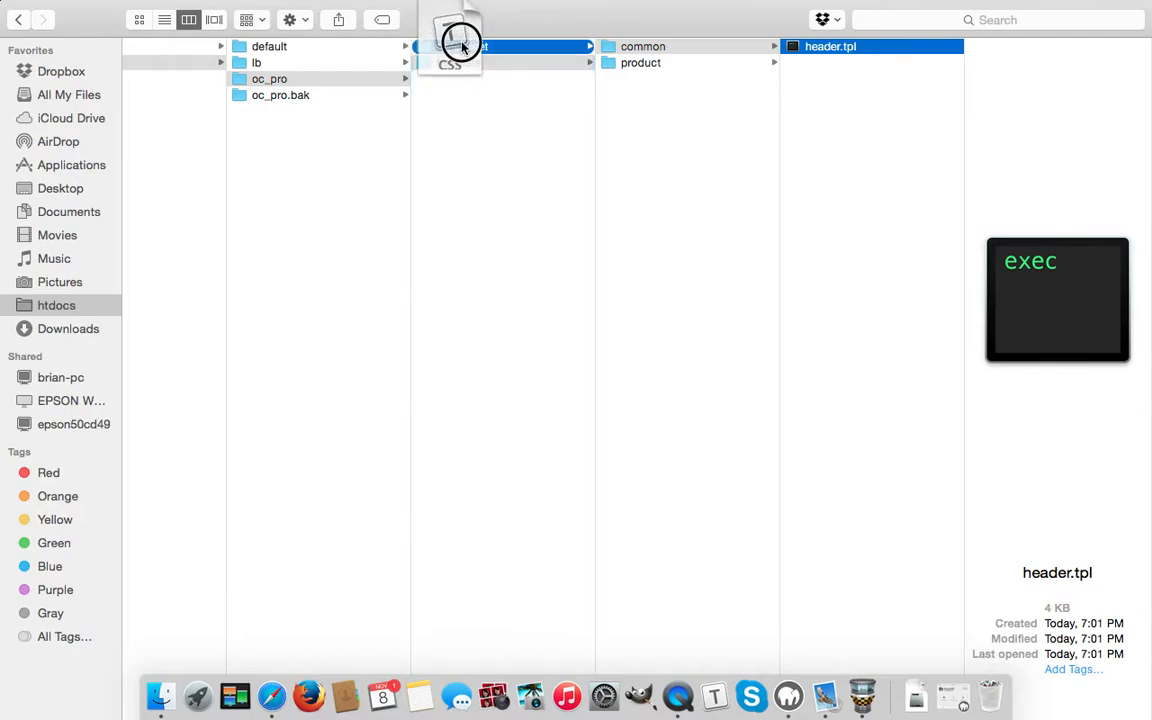
Step: Place animations.css in oc_pro's stylesheet folder beside main.css and stylesheet.css
{"action": "left_click", "coordinate": [460, 46]}
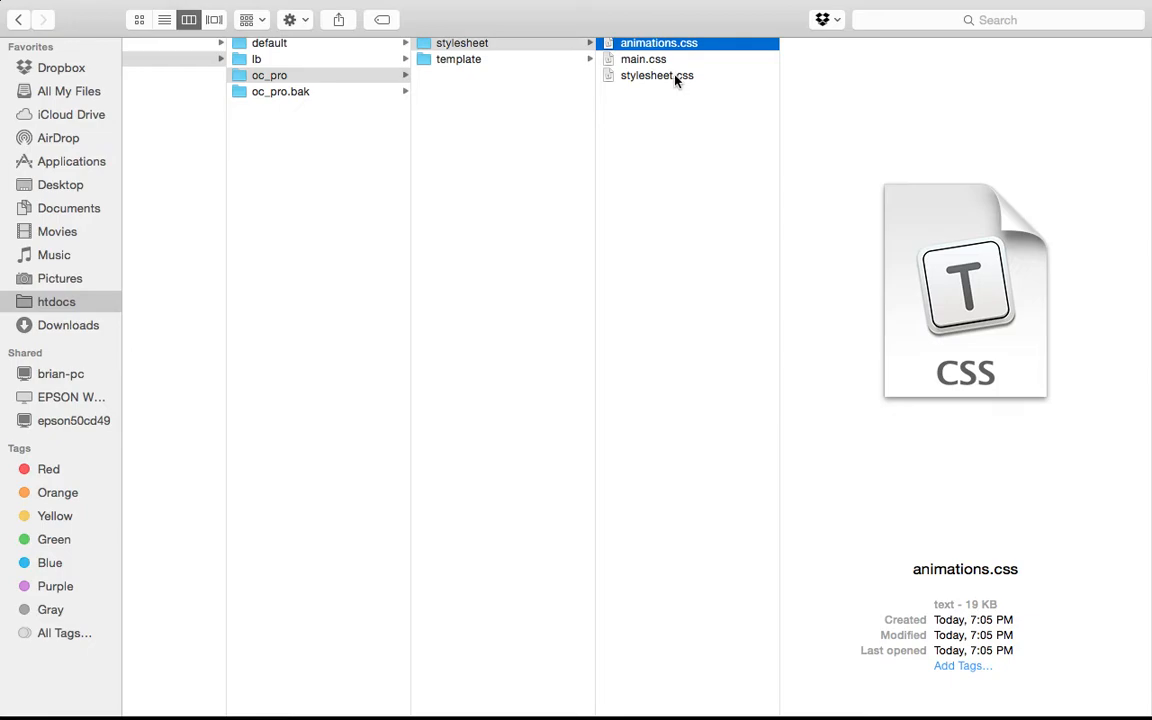
{"action": "mouse_move", "coordinate": [646, 62]}
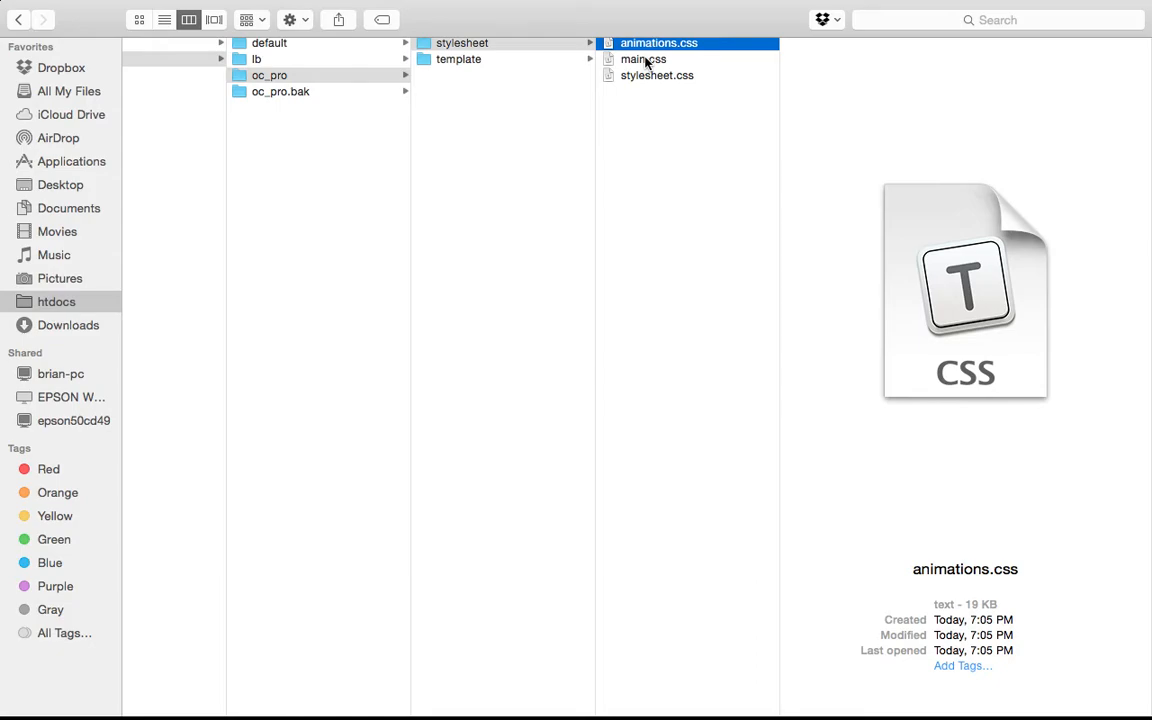
{"action": "mouse_move", "coordinate": [668, 52]}
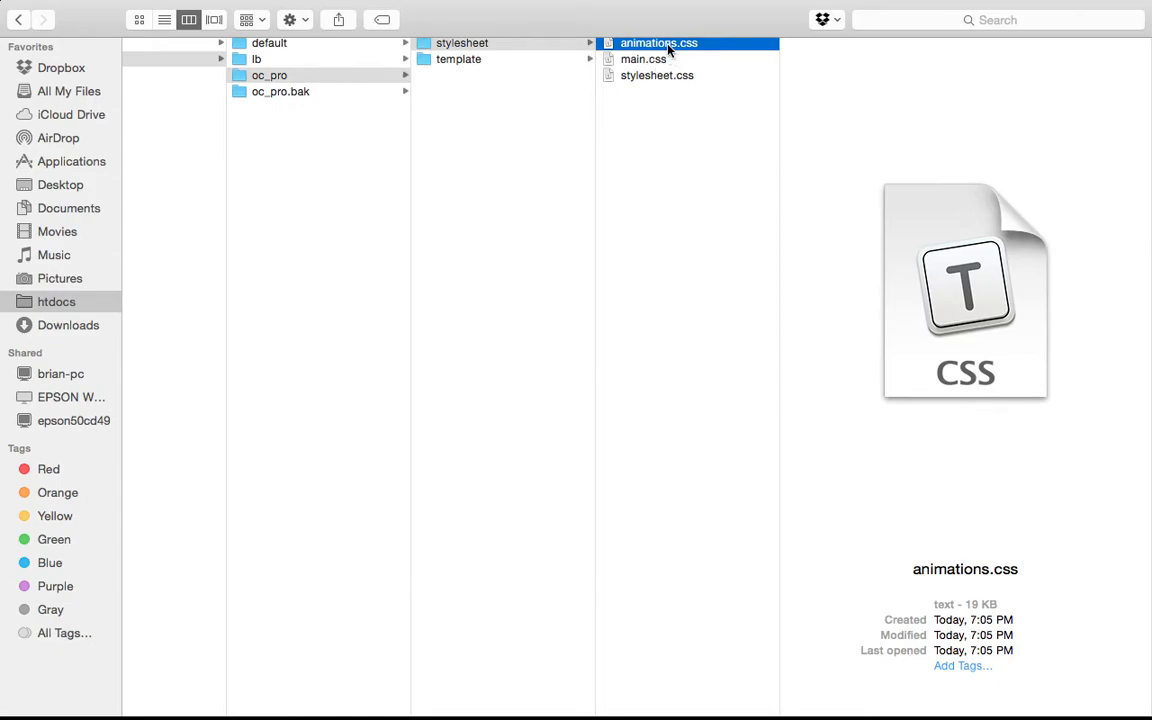
{"action": "mouse_move", "coordinate": [668, 92]}
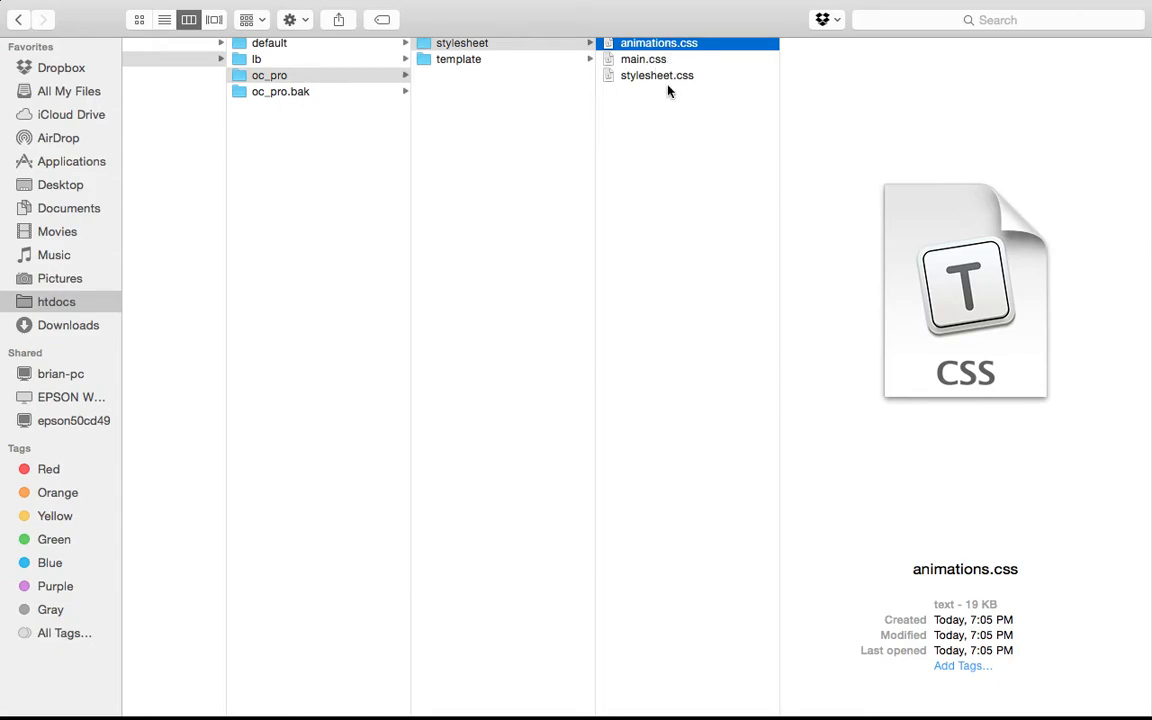
{"action": "mouse_move", "coordinate": [672, 52]}
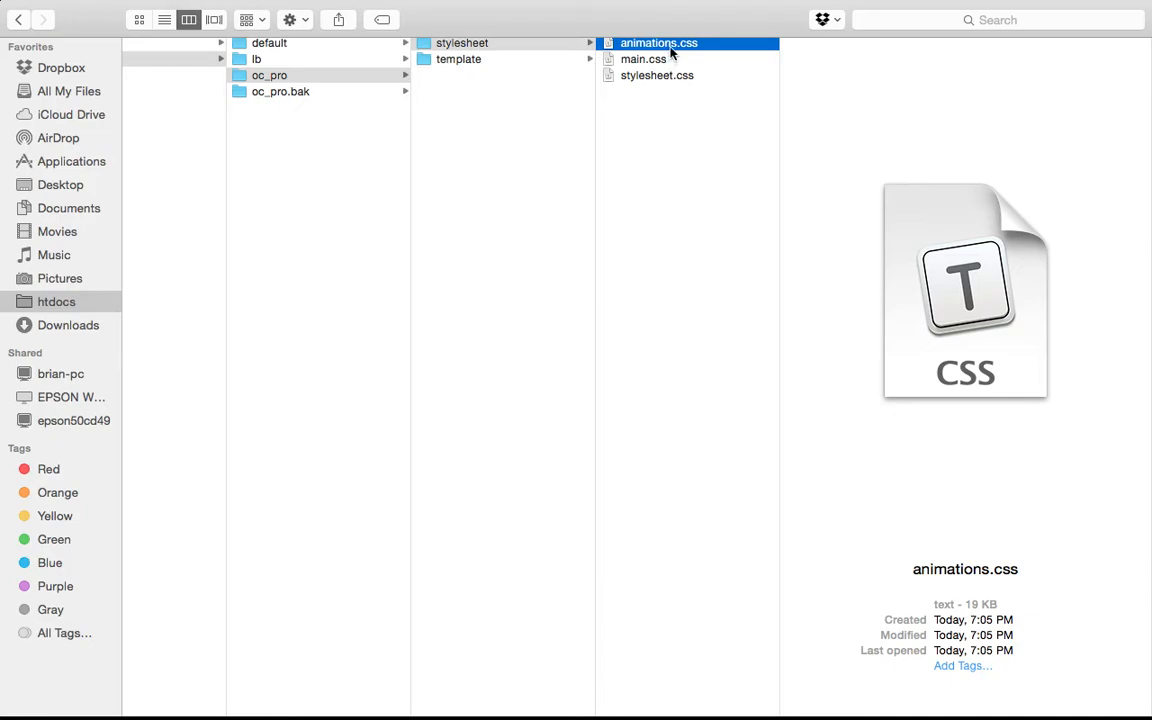
Step: Read through animations.css in the editor, covering the slideDown, slideUp and slideLeft keyframe rules
{"action": "double_click", "coordinate": [672, 44]}
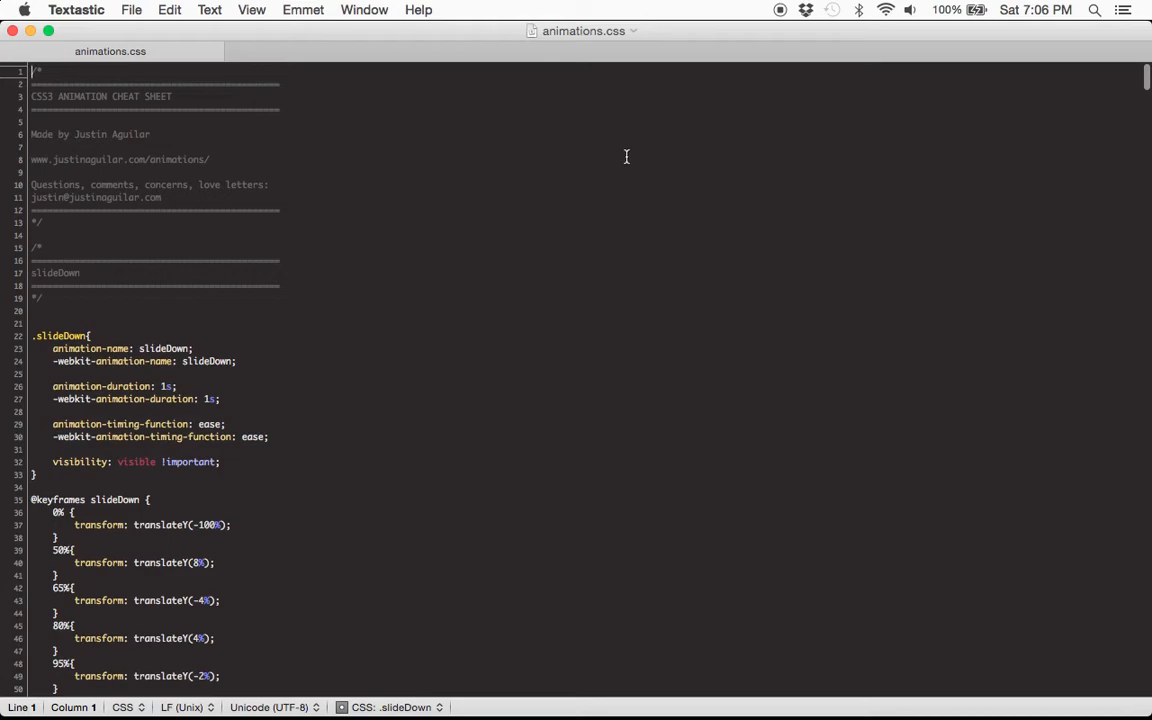
{"action": "scroll", "scroll_direction": "down", "scroll_amount": 3}
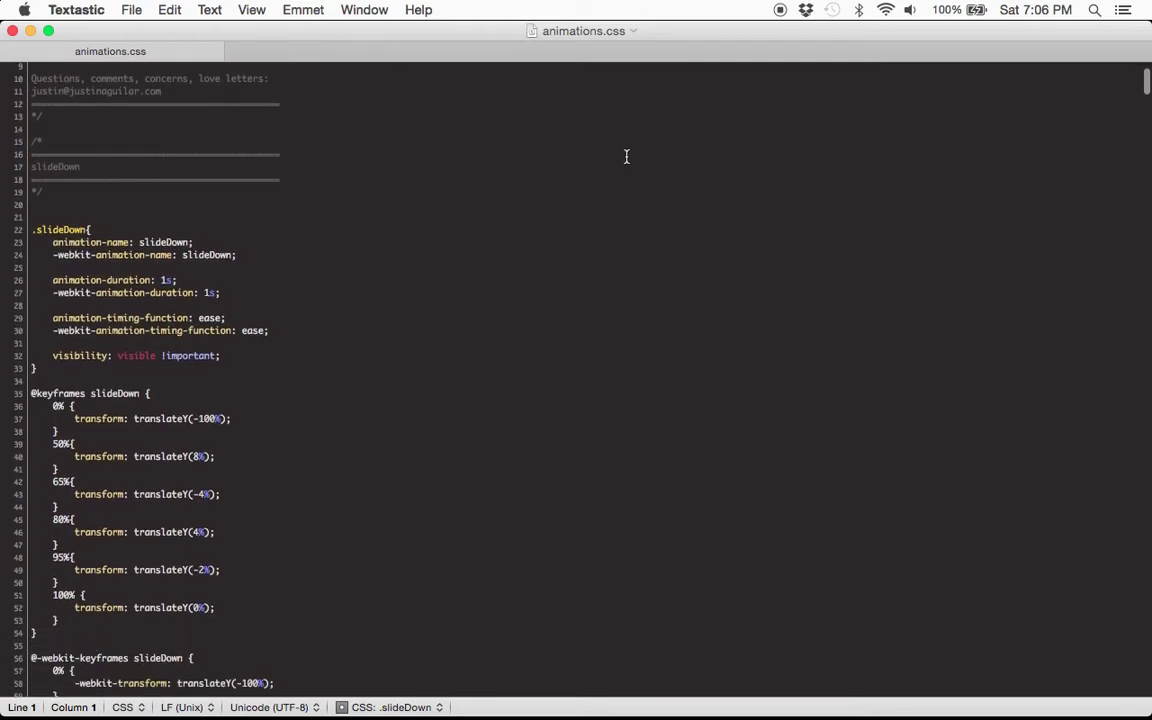
{"action": "scroll", "scroll_direction": "down", "scroll_amount": 3}
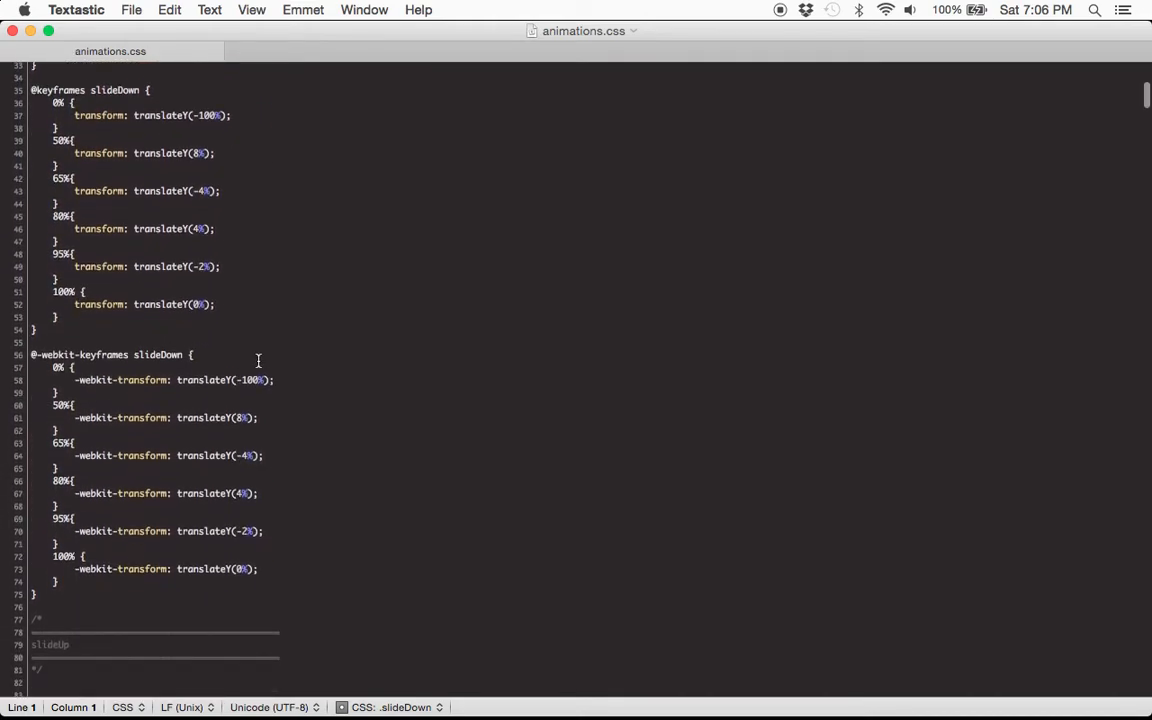
{"action": "scroll", "scroll_direction": "down", "scroll_amount": 3}
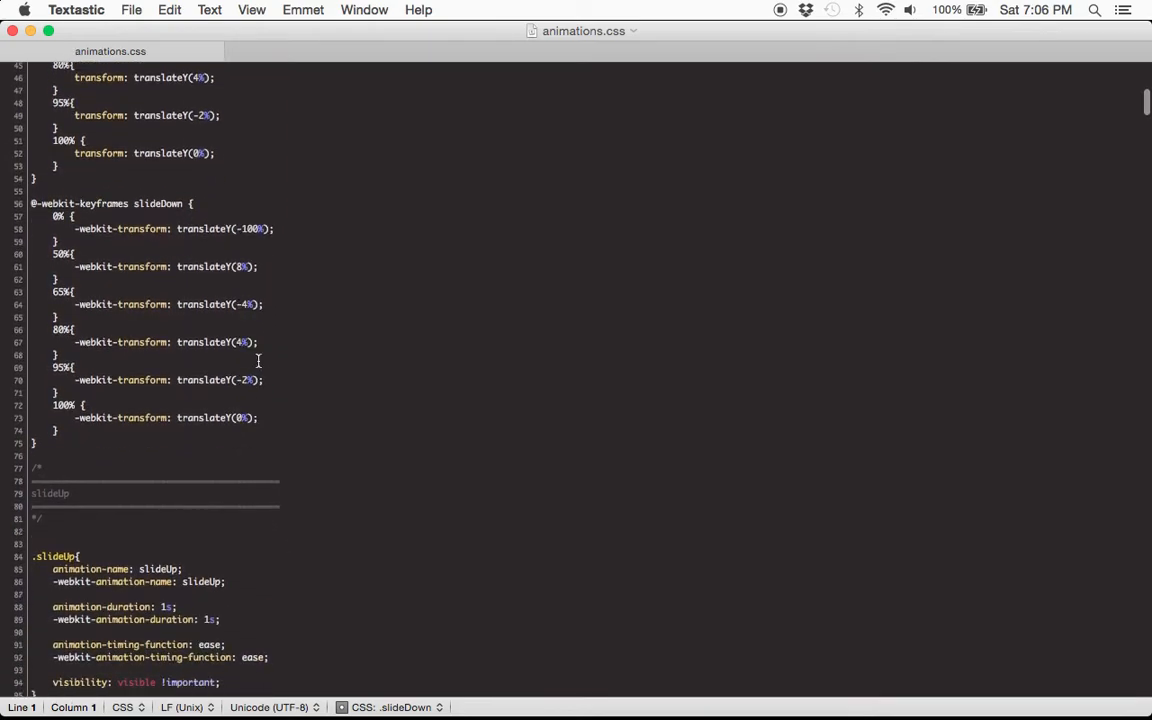
{"action": "scroll", "scroll_direction": "down", "scroll_amount": 3}
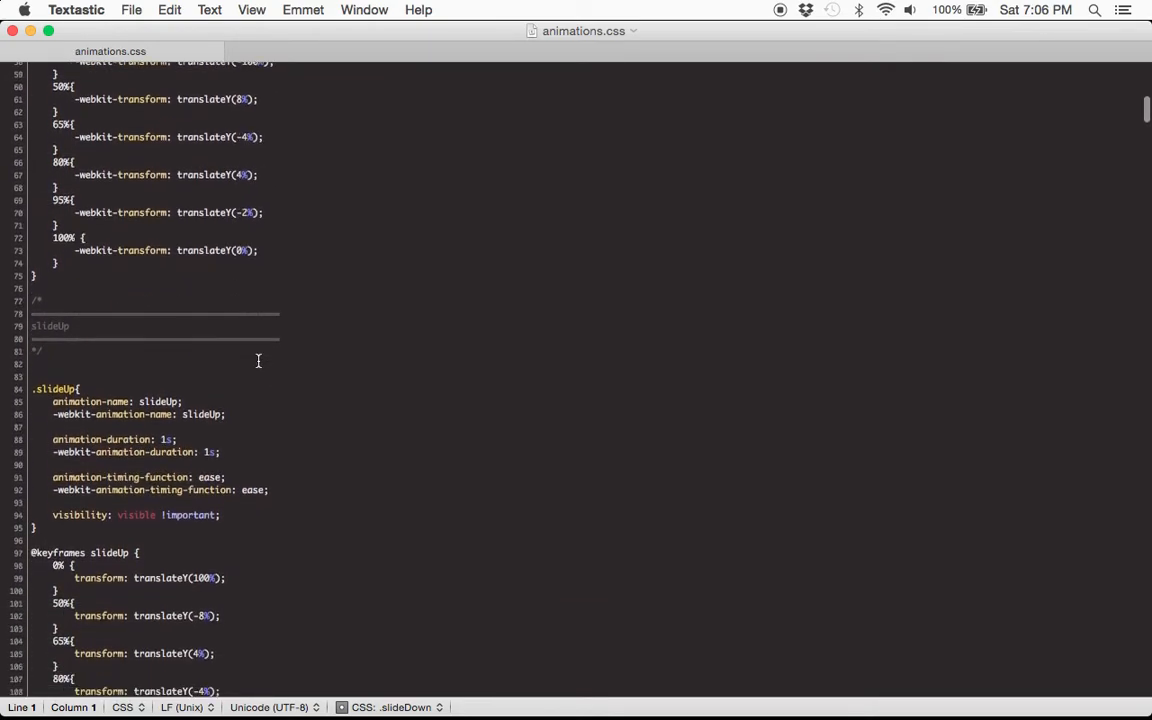
{"action": "scroll", "scroll_direction": "down", "scroll_amount": 3}
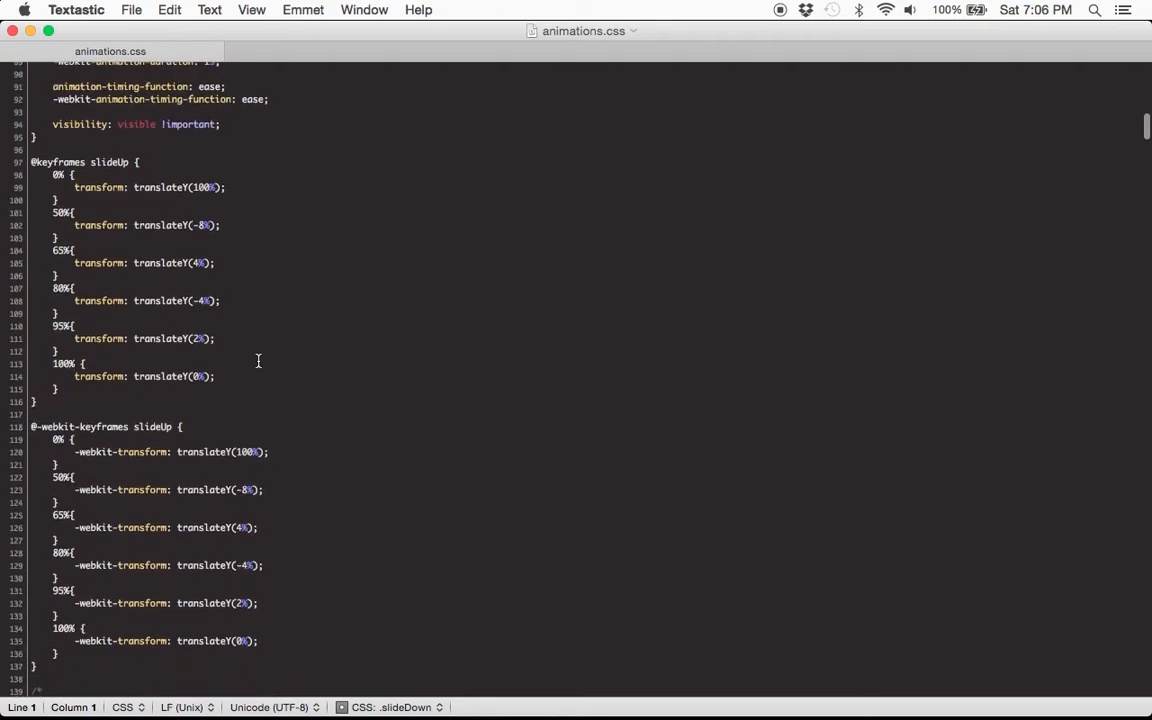
{"action": "scroll", "scroll_direction": "down", "scroll_amount": 3}
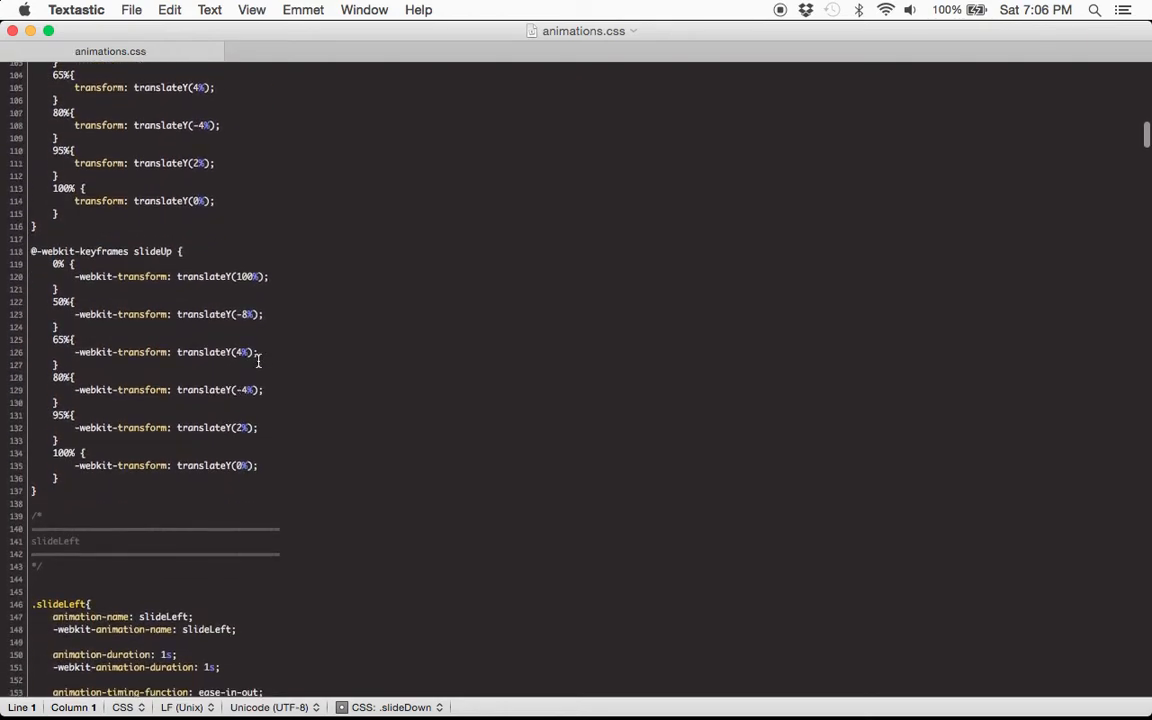
{"action": "scroll", "scroll_direction": "up", "scroll_amount": 3}
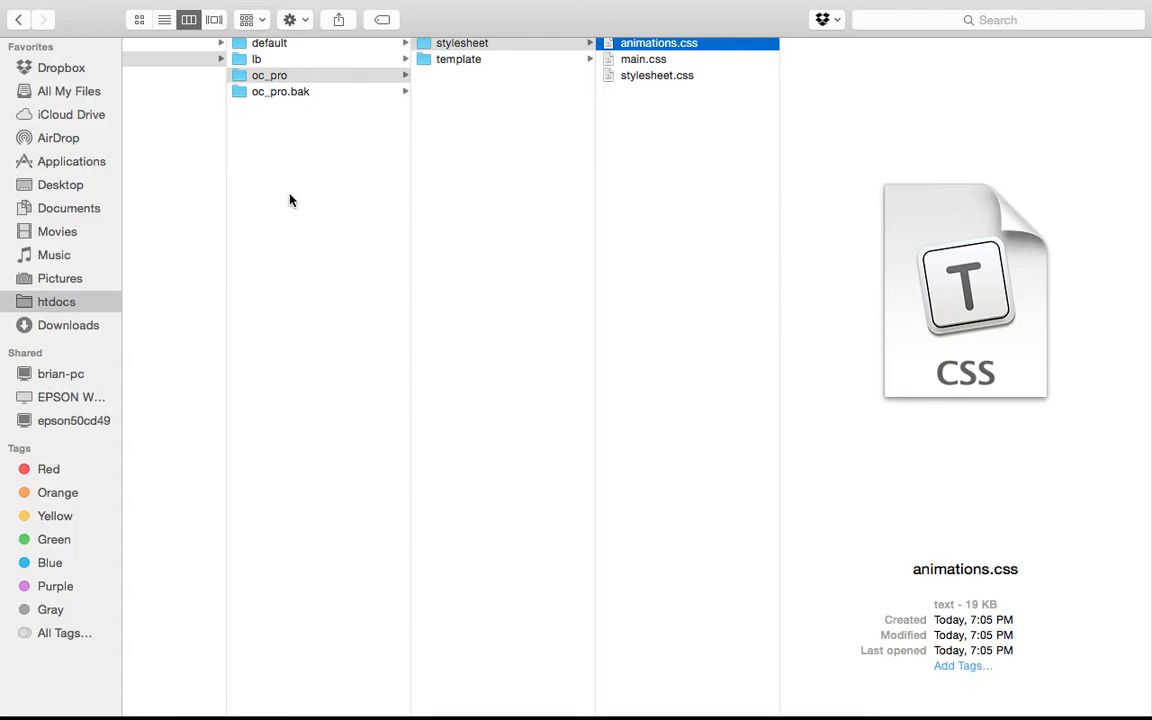
{"action": "mouse_move", "coordinate": [498, 202]}
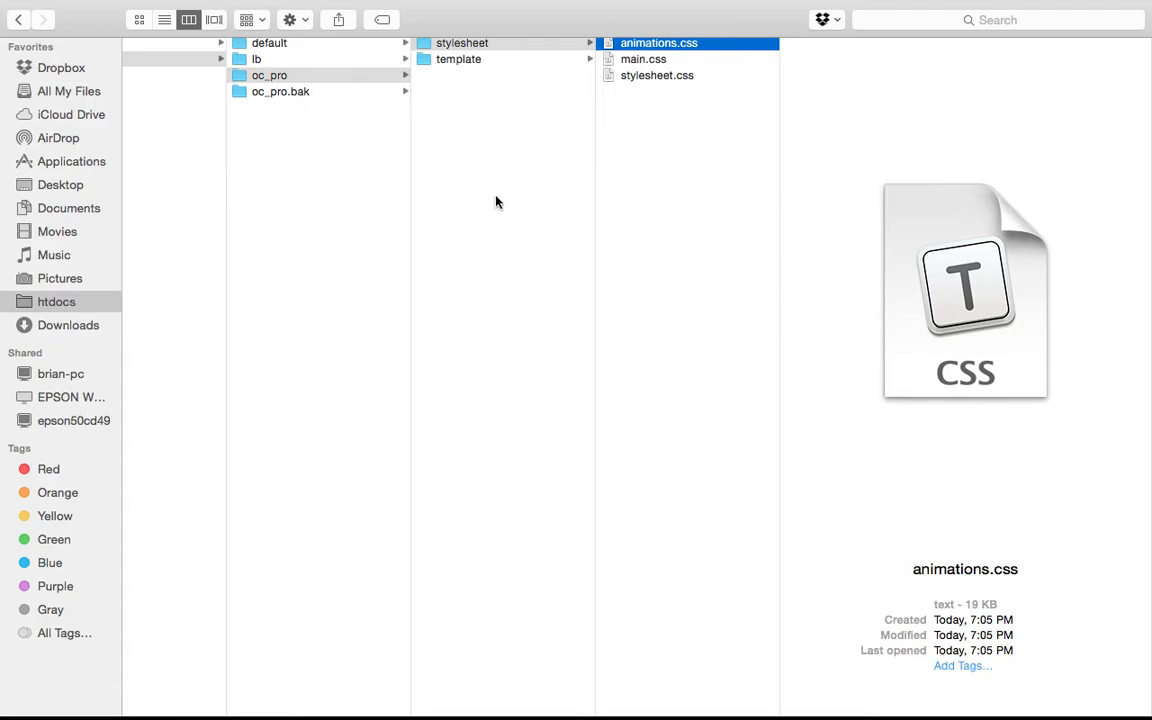
{"action": "mouse_move", "coordinate": [688, 98]}
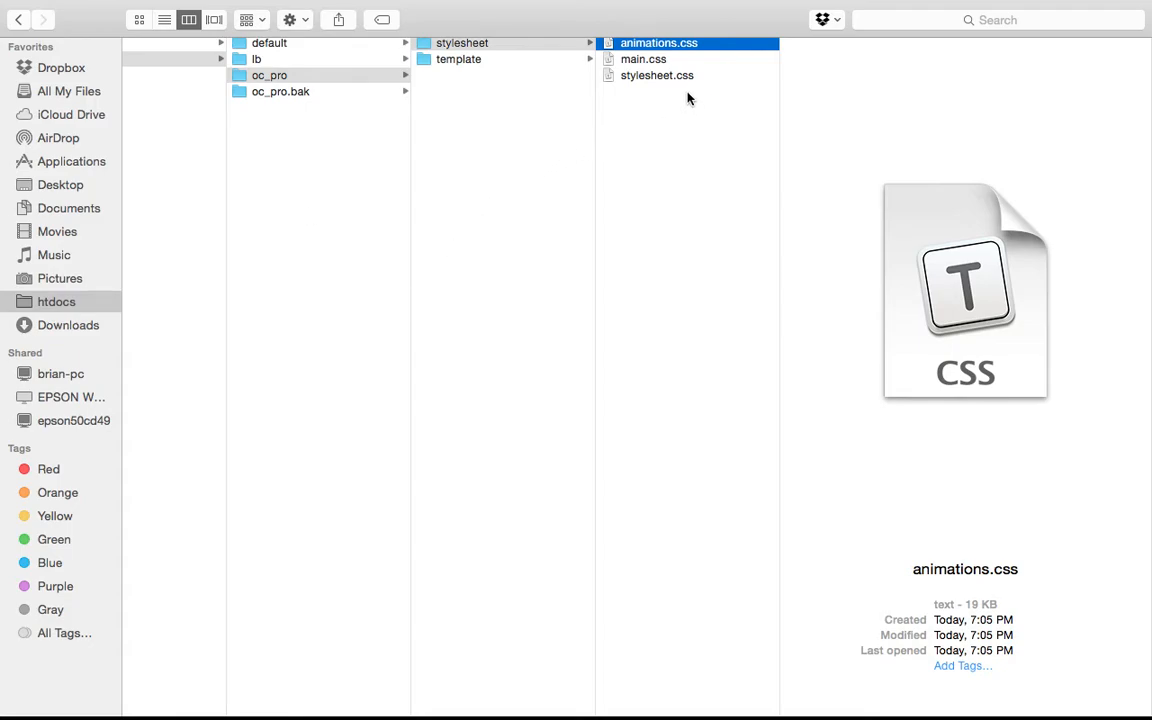
{"action": "mouse_move", "coordinate": [654, 64]}
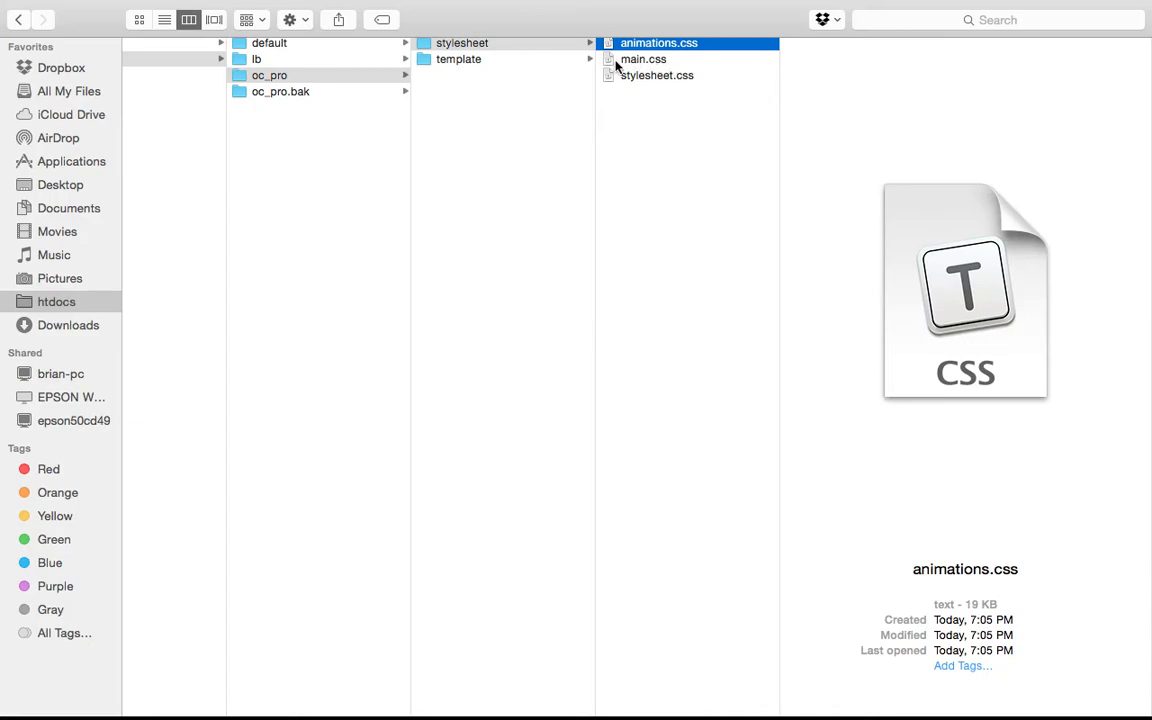
{"action": "mouse_move", "coordinate": [518, 68]}
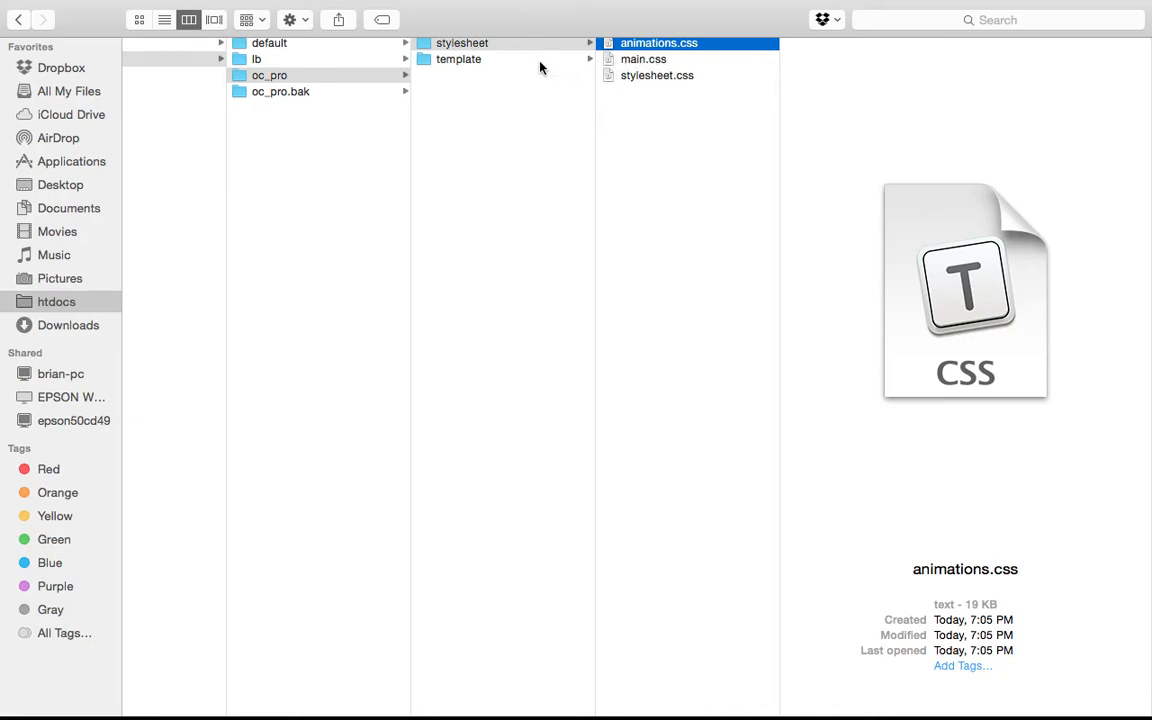
Step: Open header.tpl from oc_pro > template > common in the editor
{"action": "left_click", "coordinate": [456, 60]}
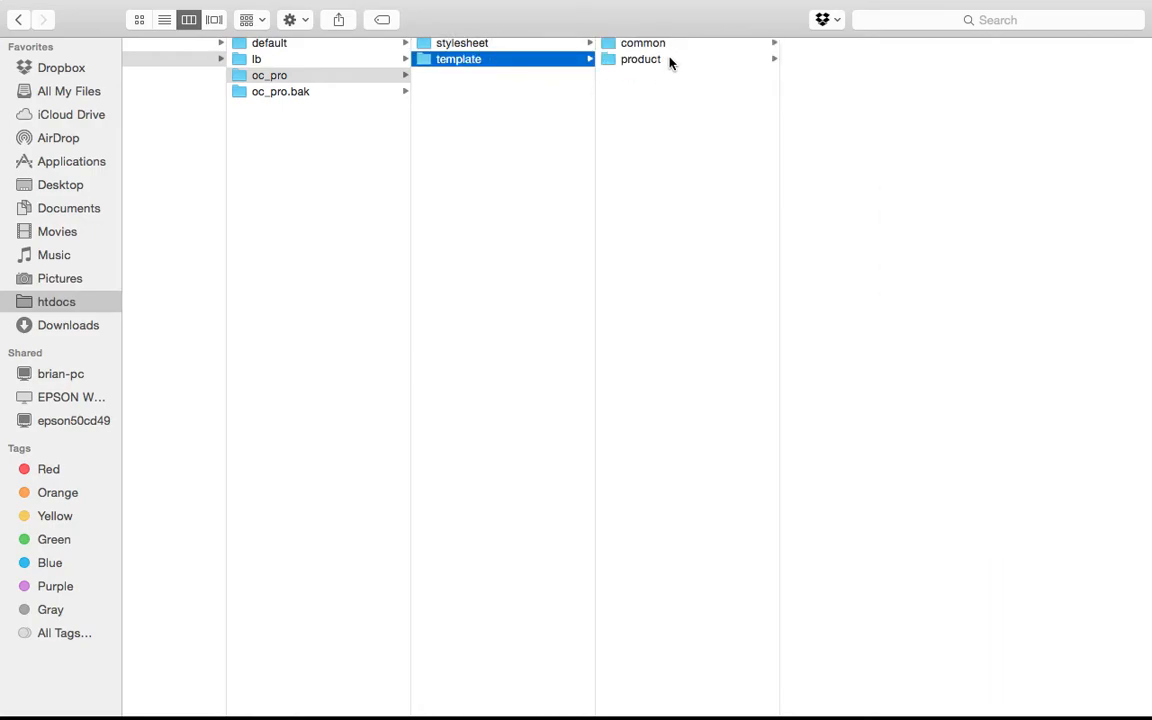
{"action": "left_click", "coordinate": [640, 44]}
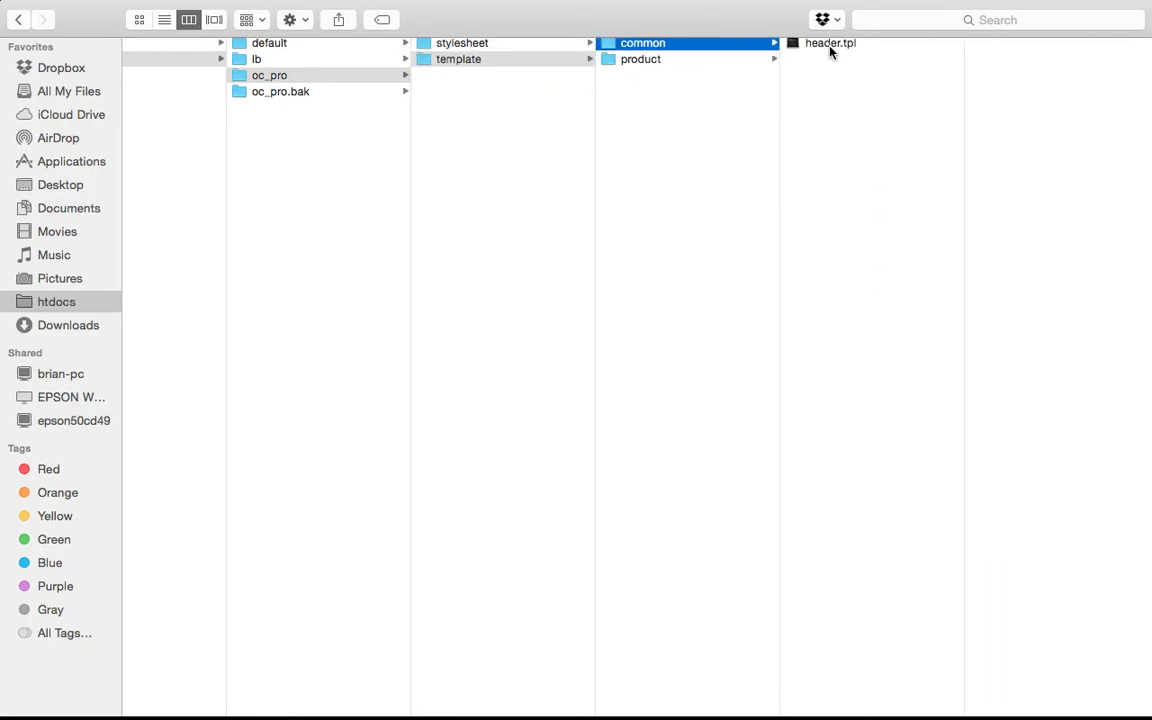
{"action": "double_click", "coordinate": [834, 44]}
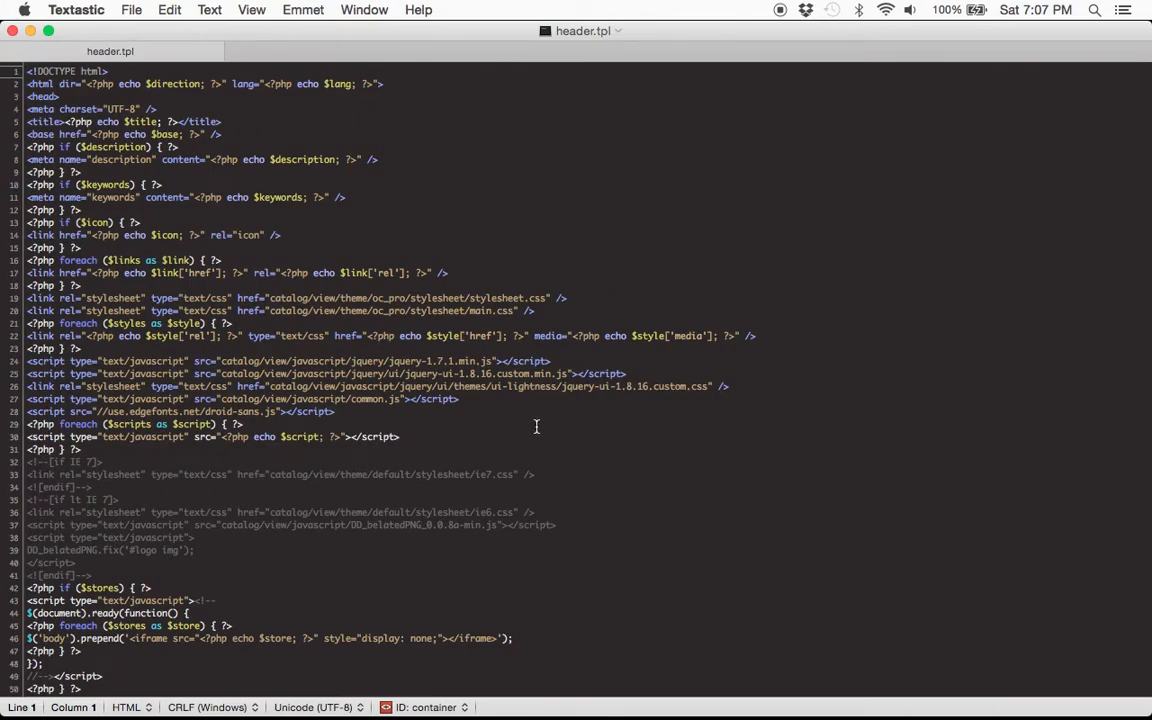
Step: Turn the copied main.css link into a stylesheet link for oc_pro's animation.css
{"action": "left_click", "coordinate": [596, 320]}
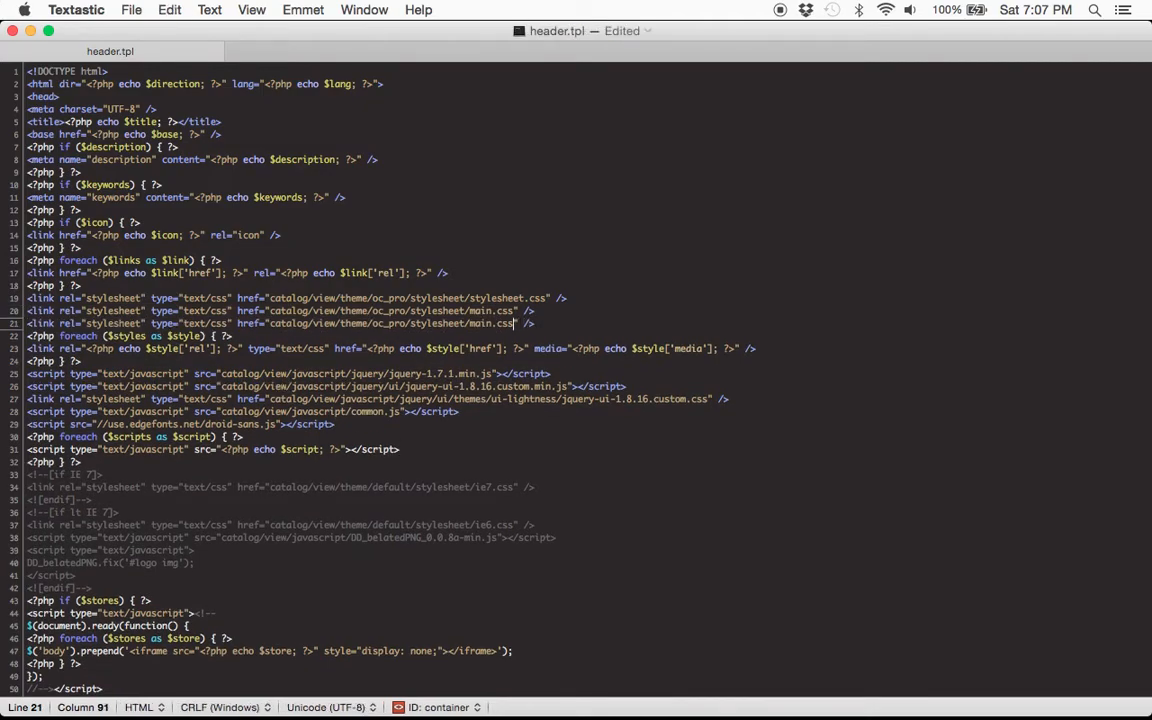
{"action": "double_click", "coordinate": [488, 324]}
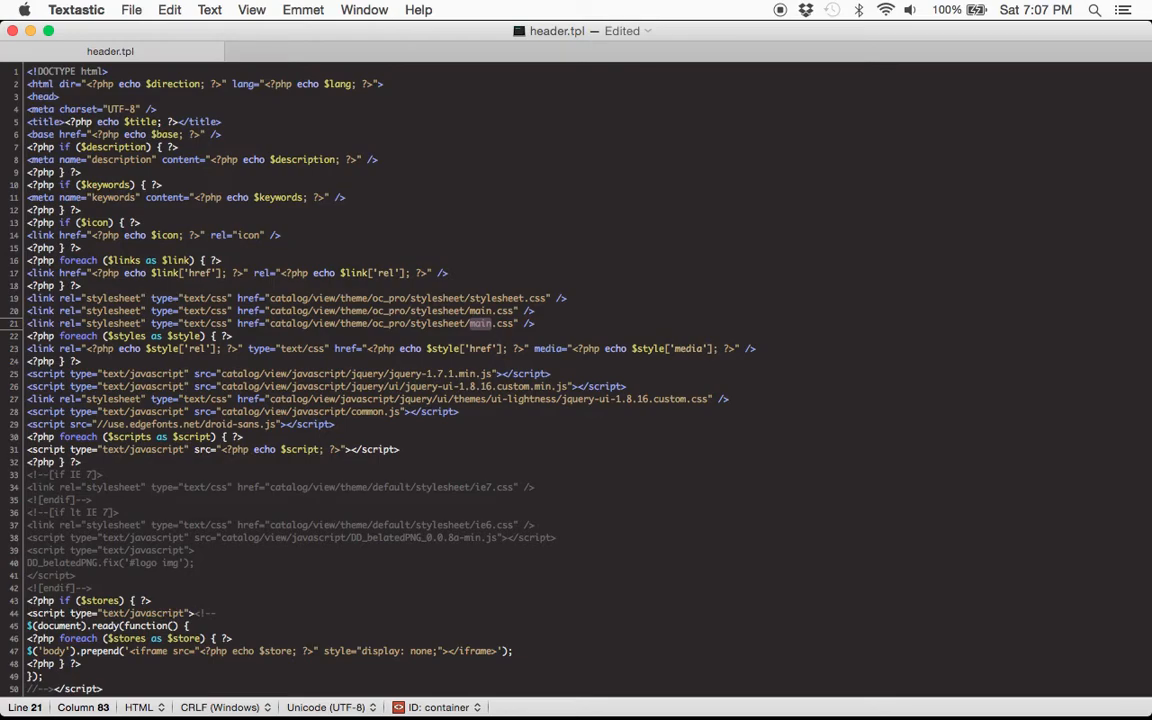
{"action": "type", "text": "animatio"}
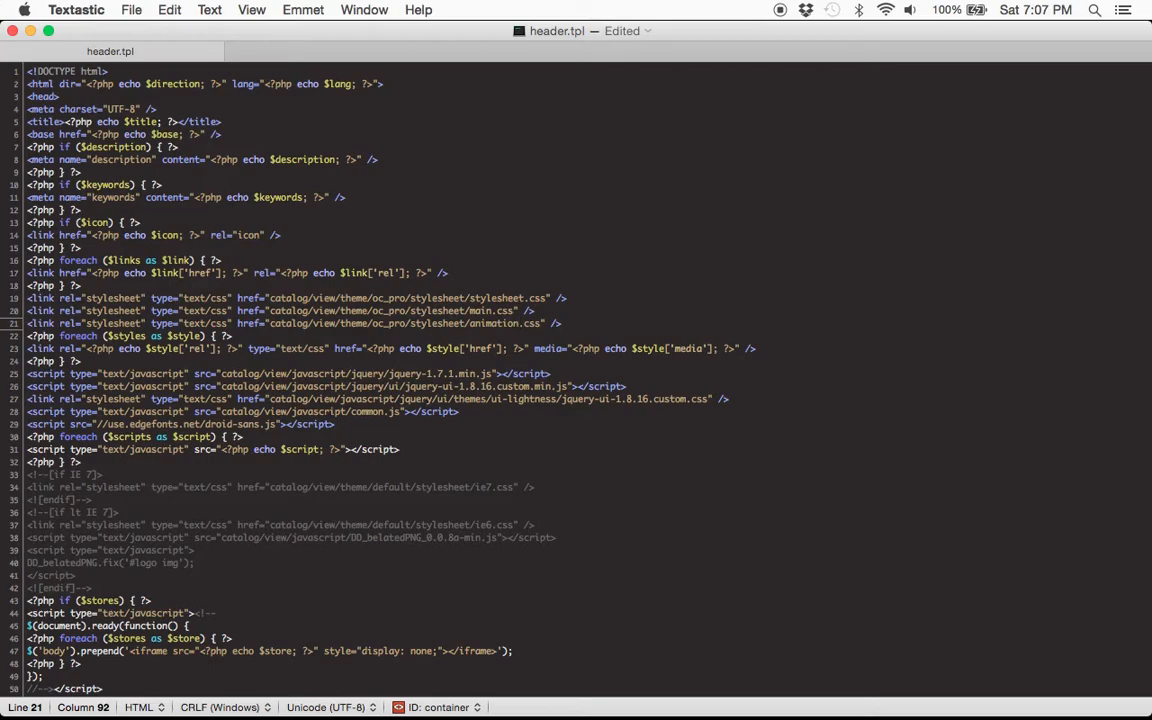
{"action": "mouse_move", "coordinate": [596, 326]}
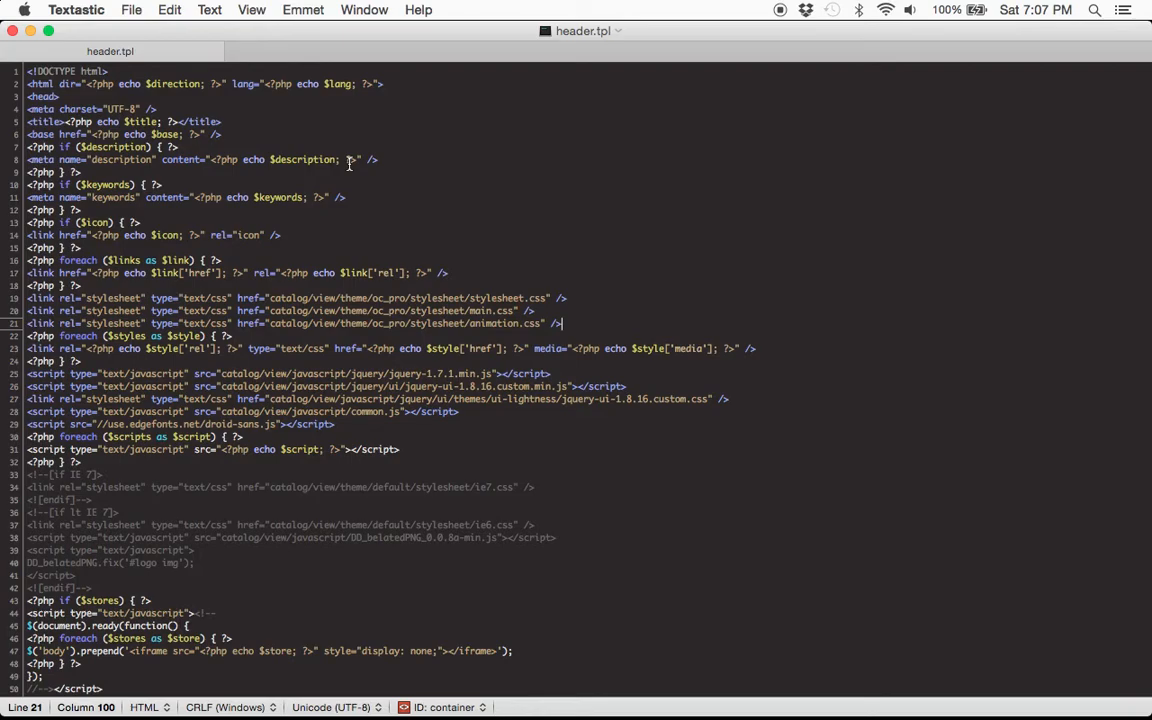
{"action": "mouse_move", "coordinate": [12, 54]}
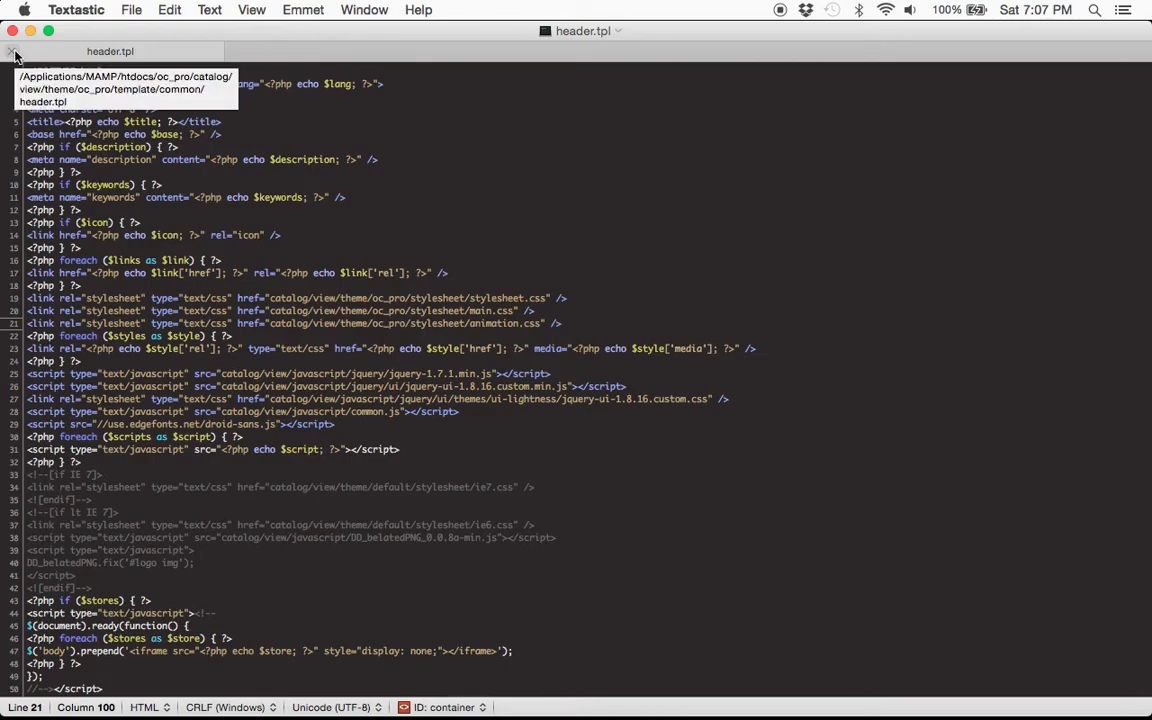
Step: Switch via the app switcher to Safari showing the local store
{"action": "key", "text": "cmd+tab"}
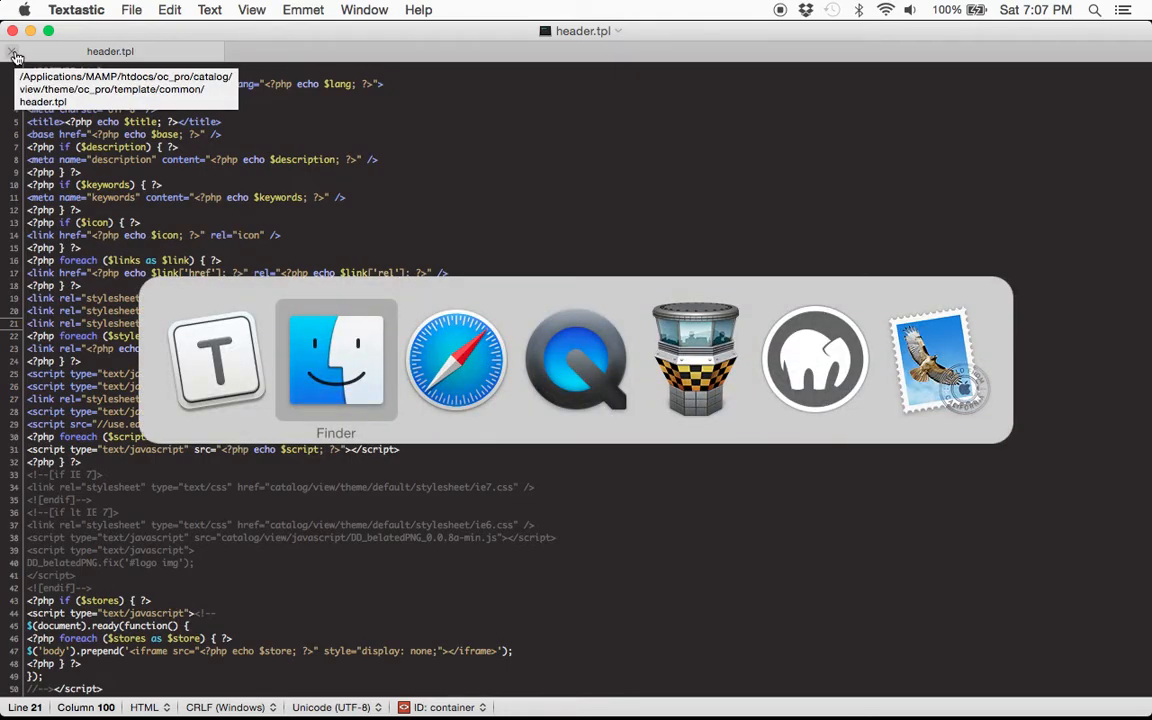
{"action": "left_click", "coordinate": [456, 360]}
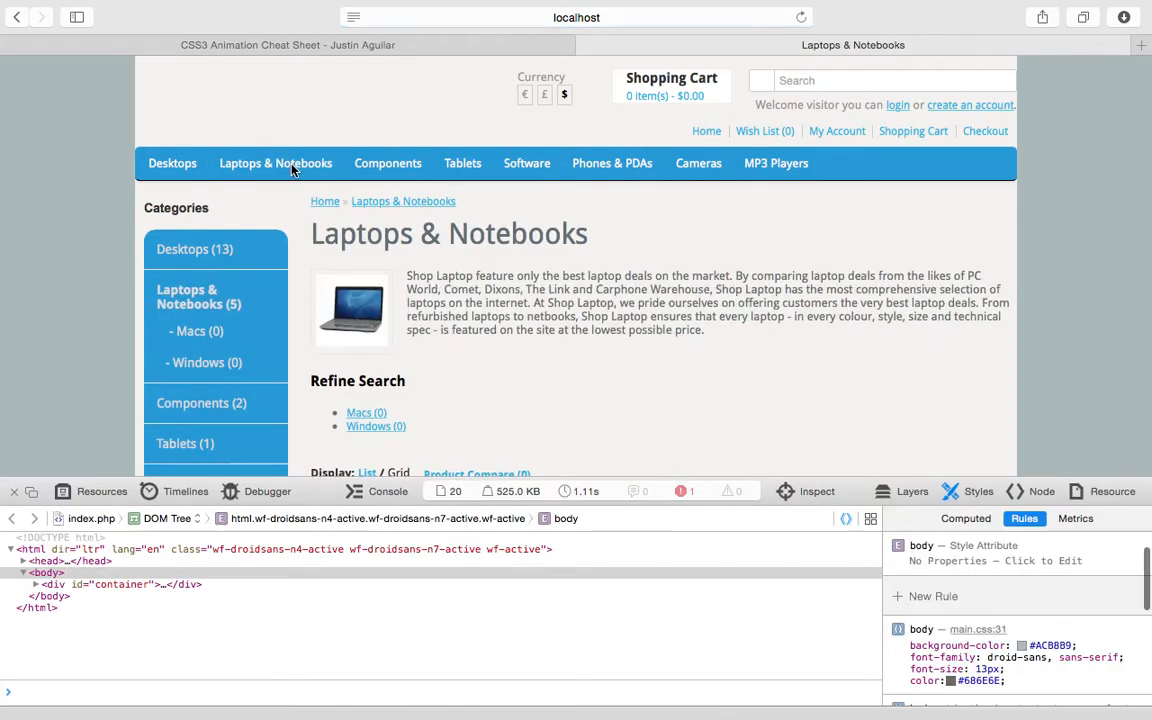
Step: Visit Components, Software and Phones & PDAs, then inspect the Phones & PDAs h1 heading
{"action": "left_click", "coordinate": [388, 164]}
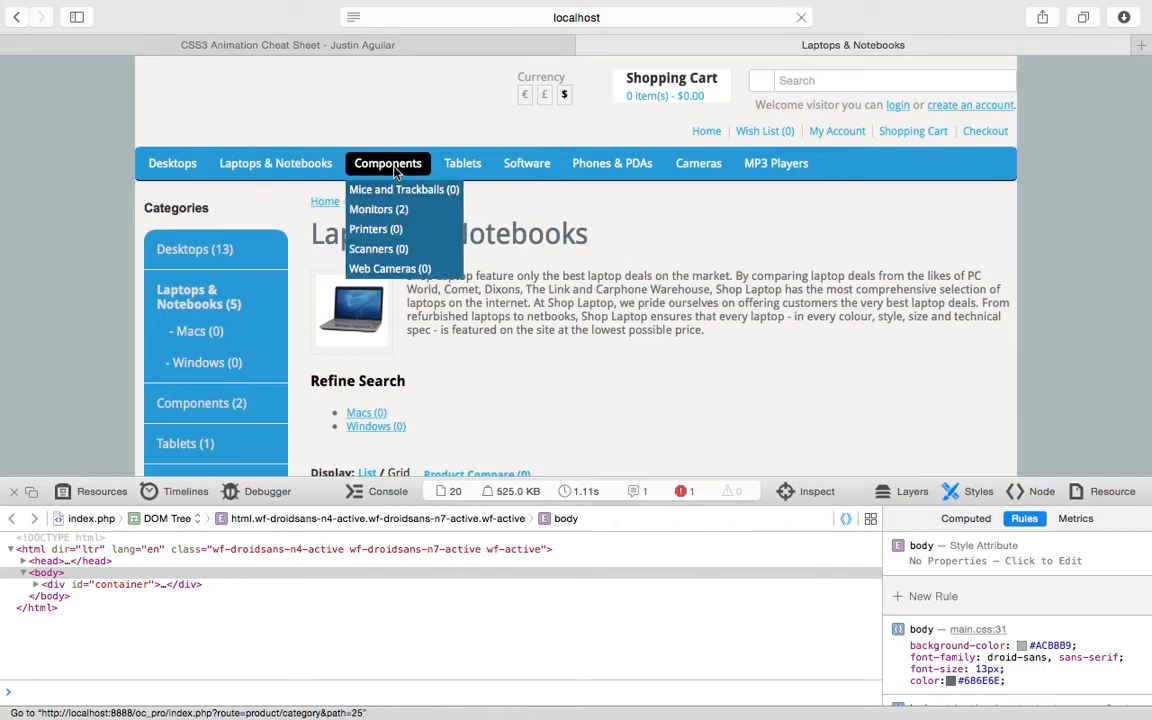
{"action": "left_click", "coordinate": [388, 164]}
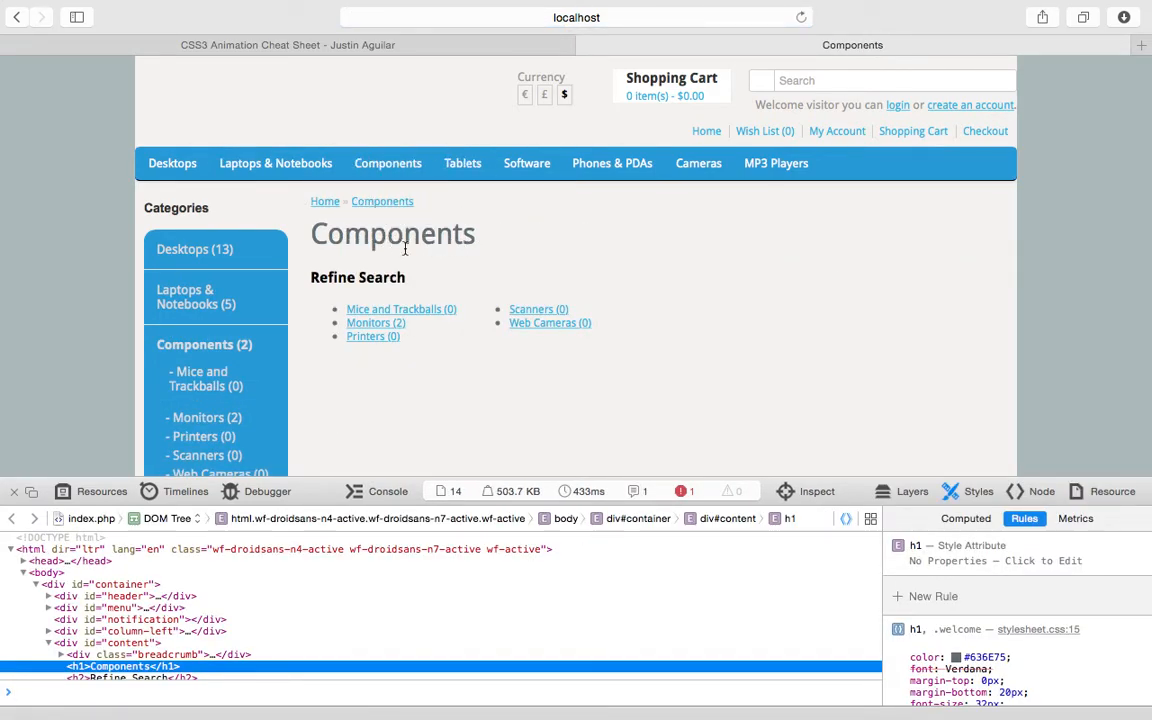
{"action": "left_click", "coordinate": [526, 164]}
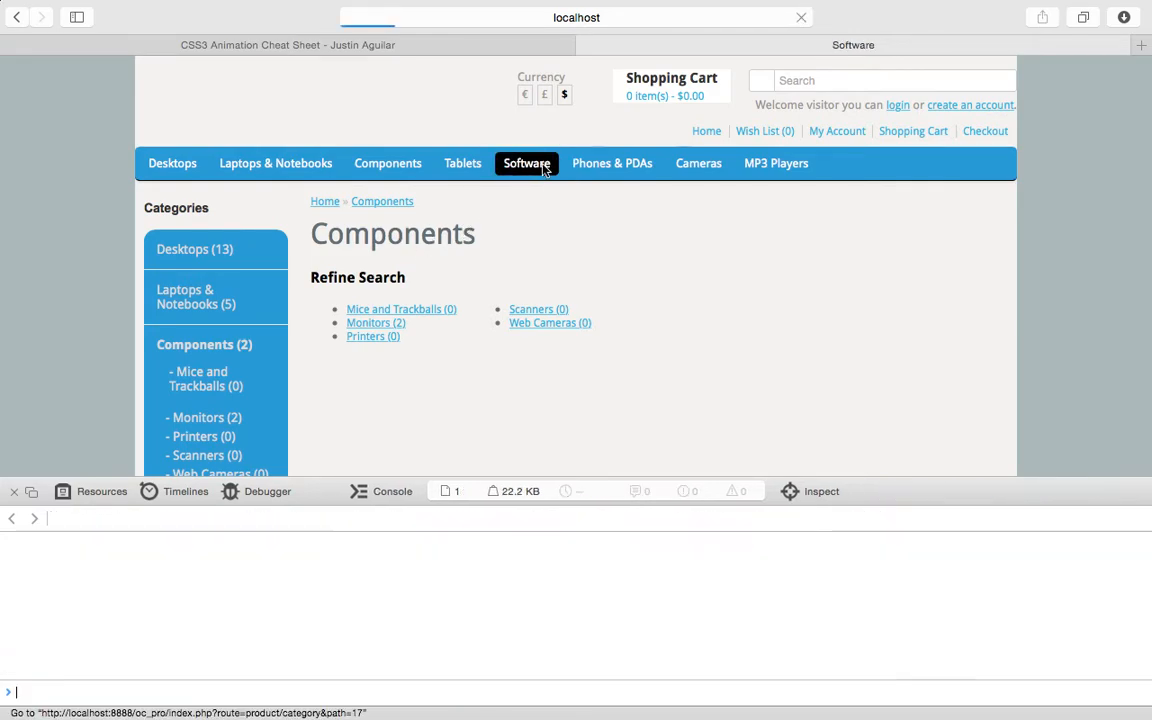
{"action": "left_click", "coordinate": [526, 164]}
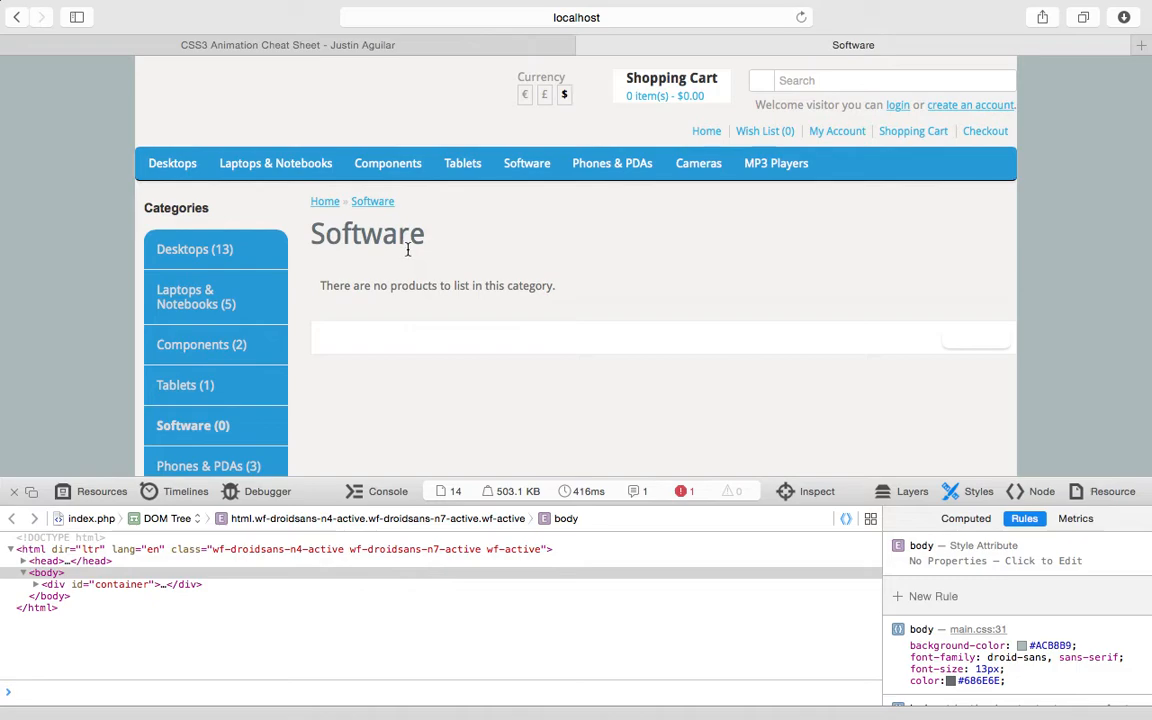
{"action": "mouse_move", "coordinate": [436, 248]}
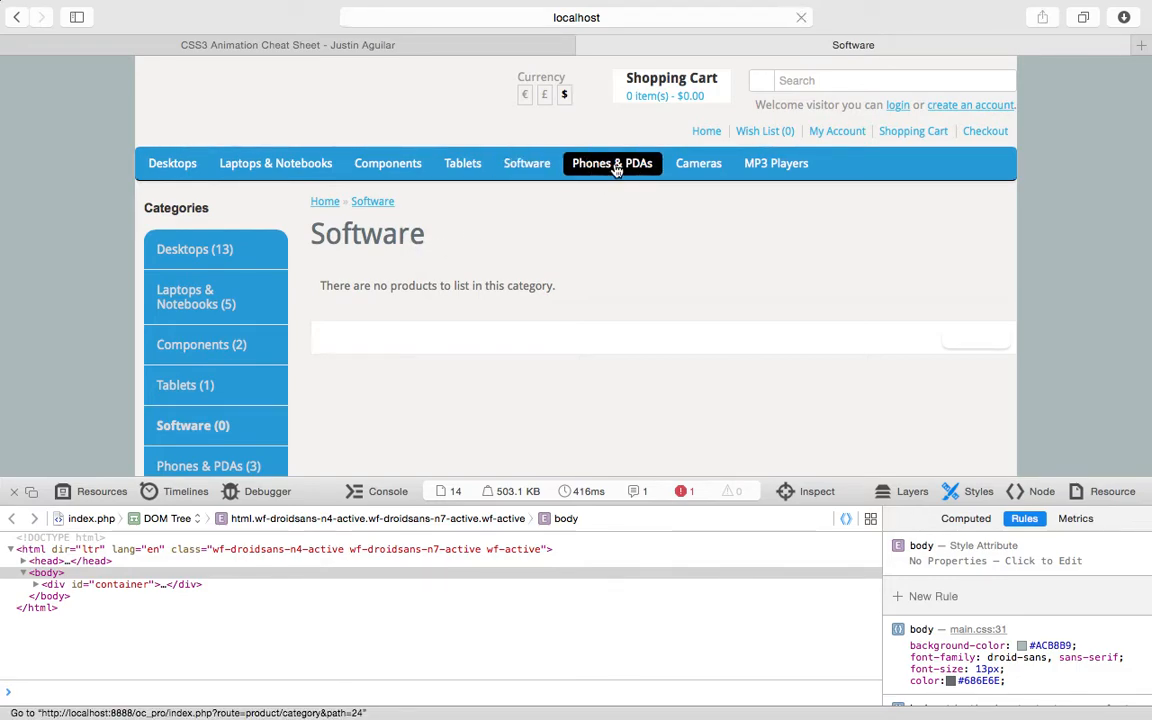
{"action": "left_click", "coordinate": [612, 164]}
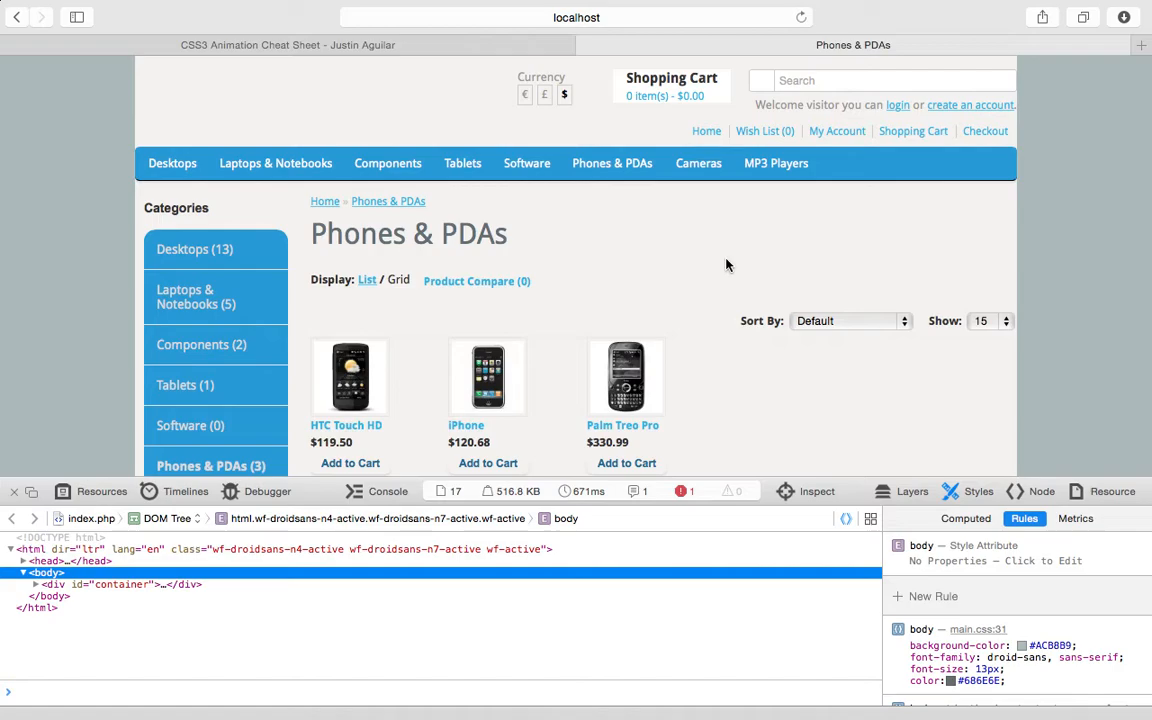
{"action": "mouse_move", "coordinate": [564, 216]}
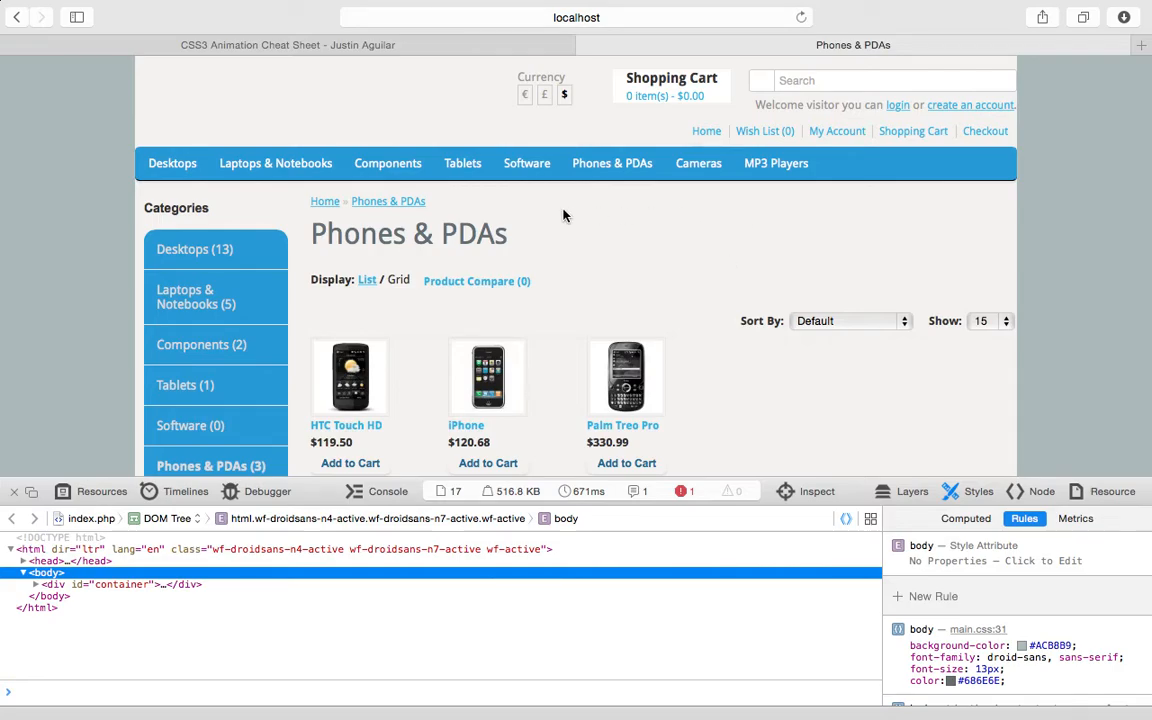
{"action": "right_click", "coordinate": [472, 232]}
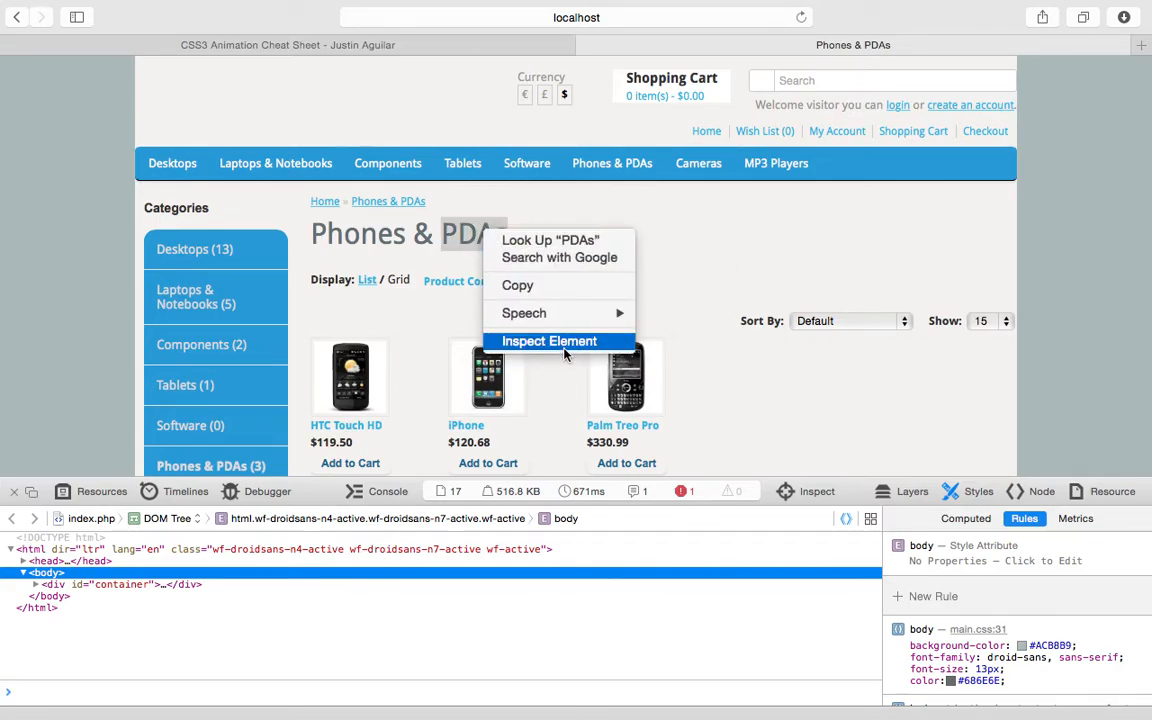
{"action": "left_click", "coordinate": [548, 340]}
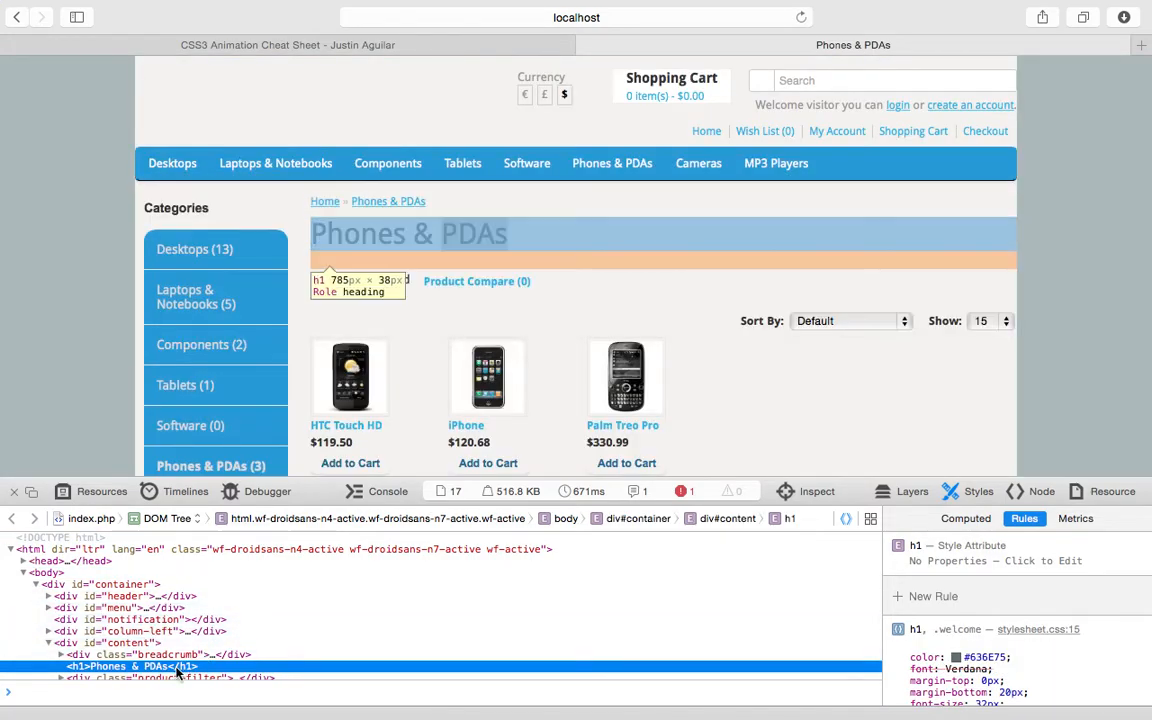
{"action": "mouse_move", "coordinate": [180, 648]}
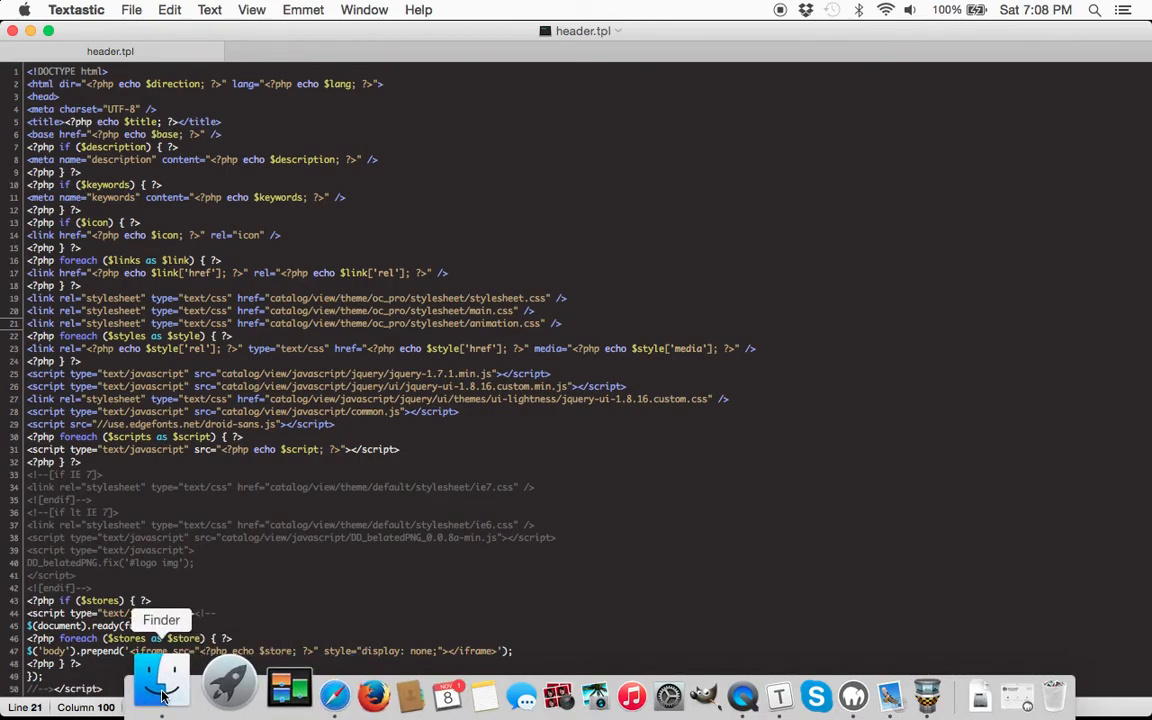
Step: In Finder, locate category.tpl in the default theme's template/product folder and copy it
{"action": "left_click", "coordinate": [150, 696]}
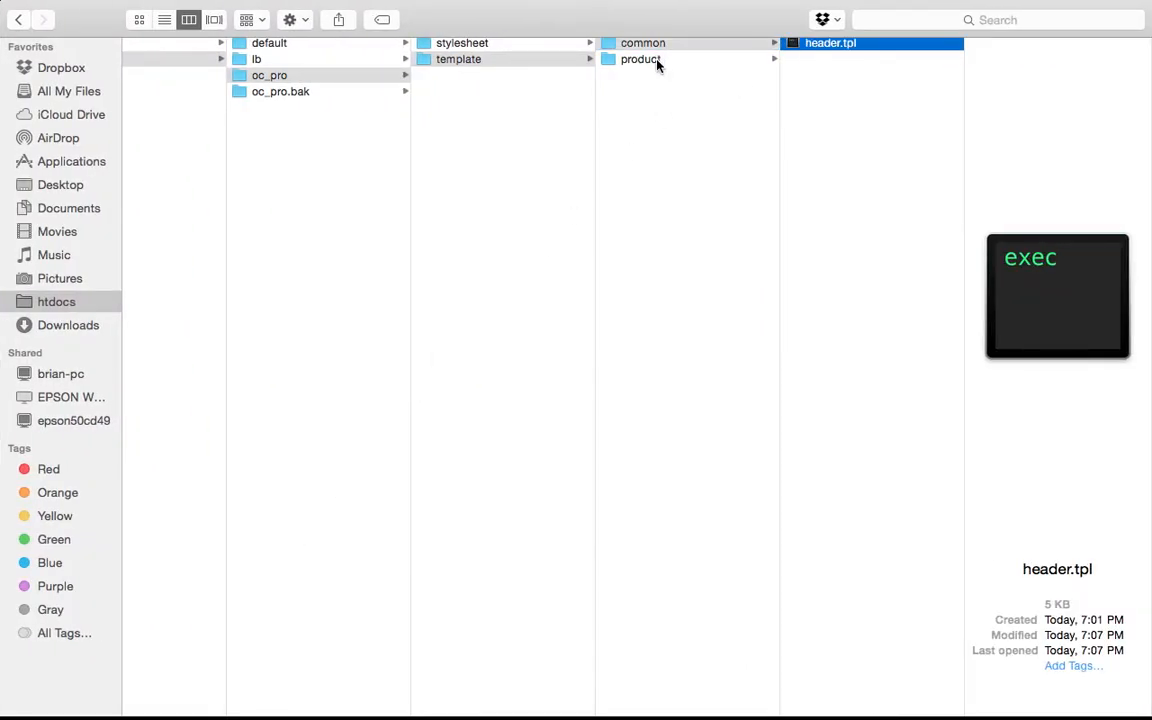
{"action": "left_click", "coordinate": [640, 60]}
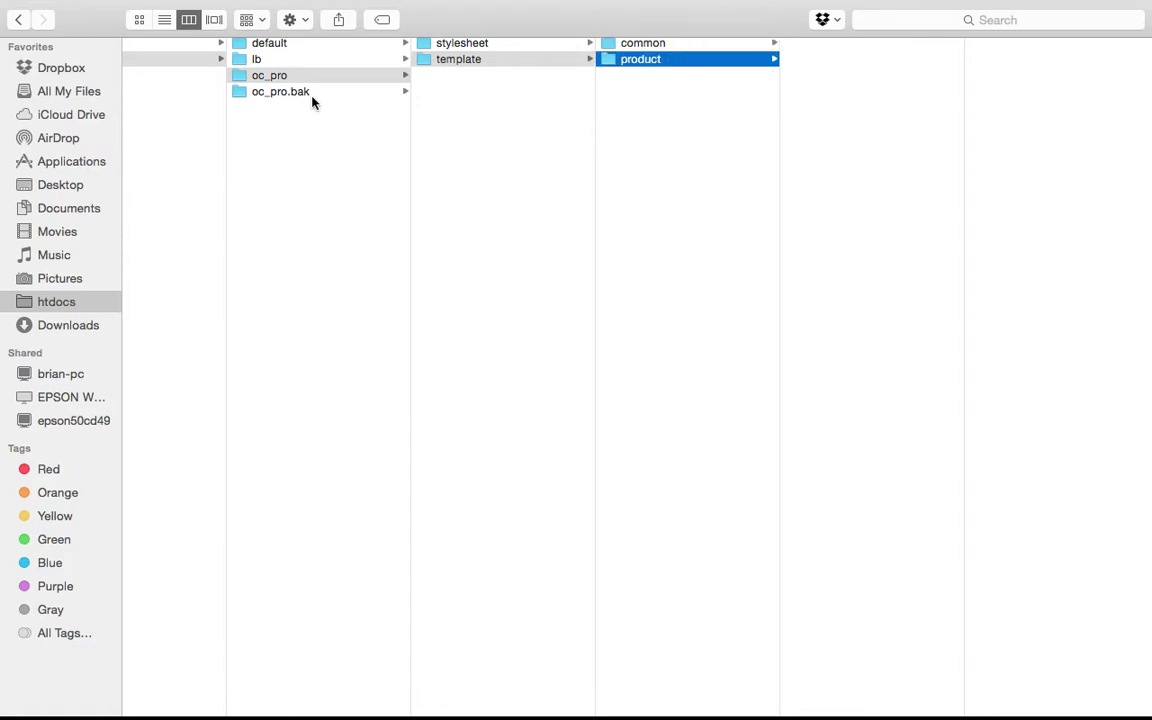
{"action": "mouse_move", "coordinate": [304, 50]}
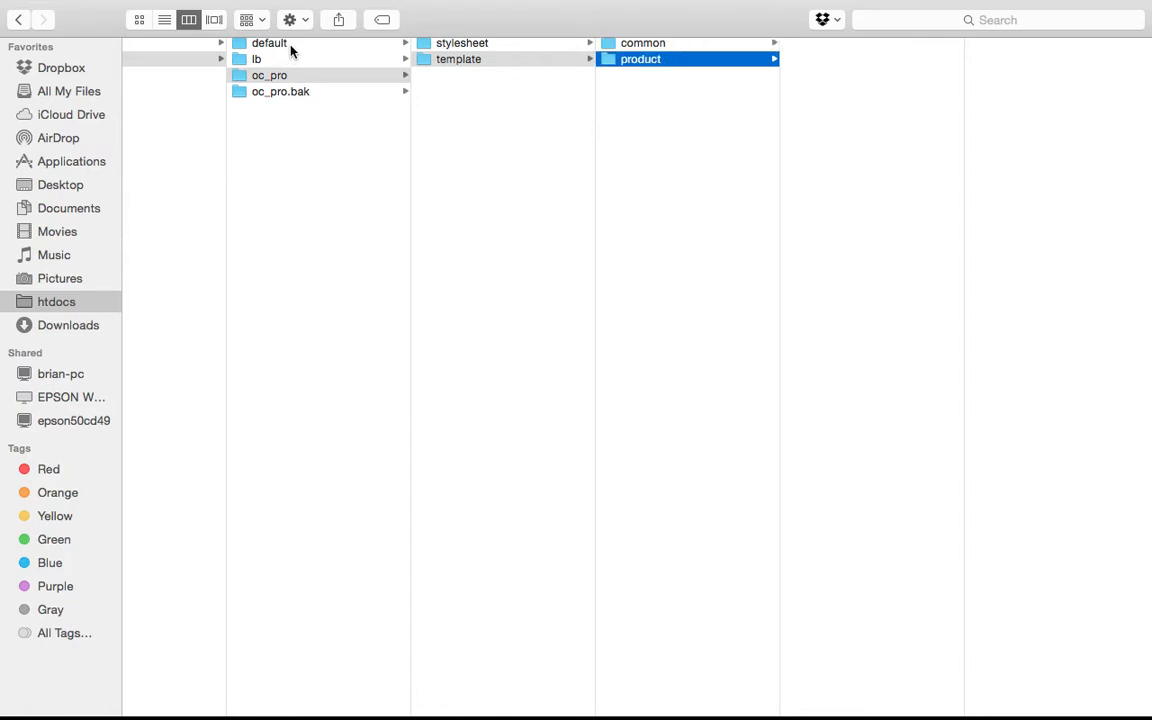
{"action": "left_click", "coordinate": [268, 44]}
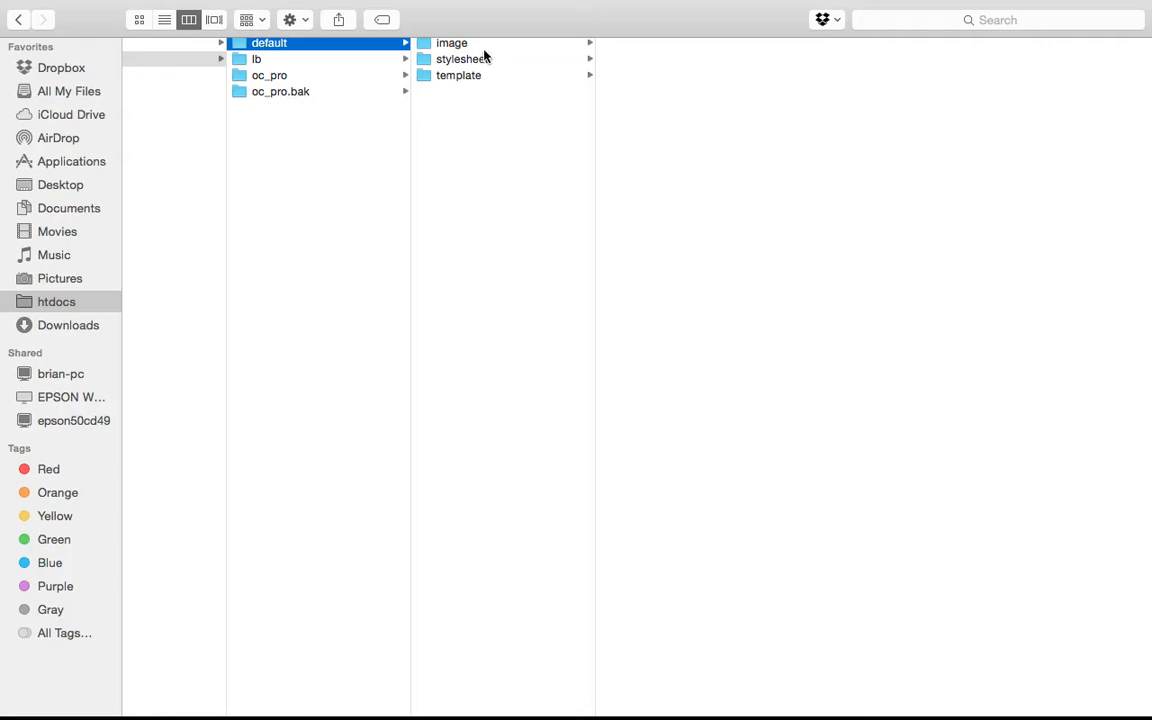
{"action": "left_click", "coordinate": [458, 76]}
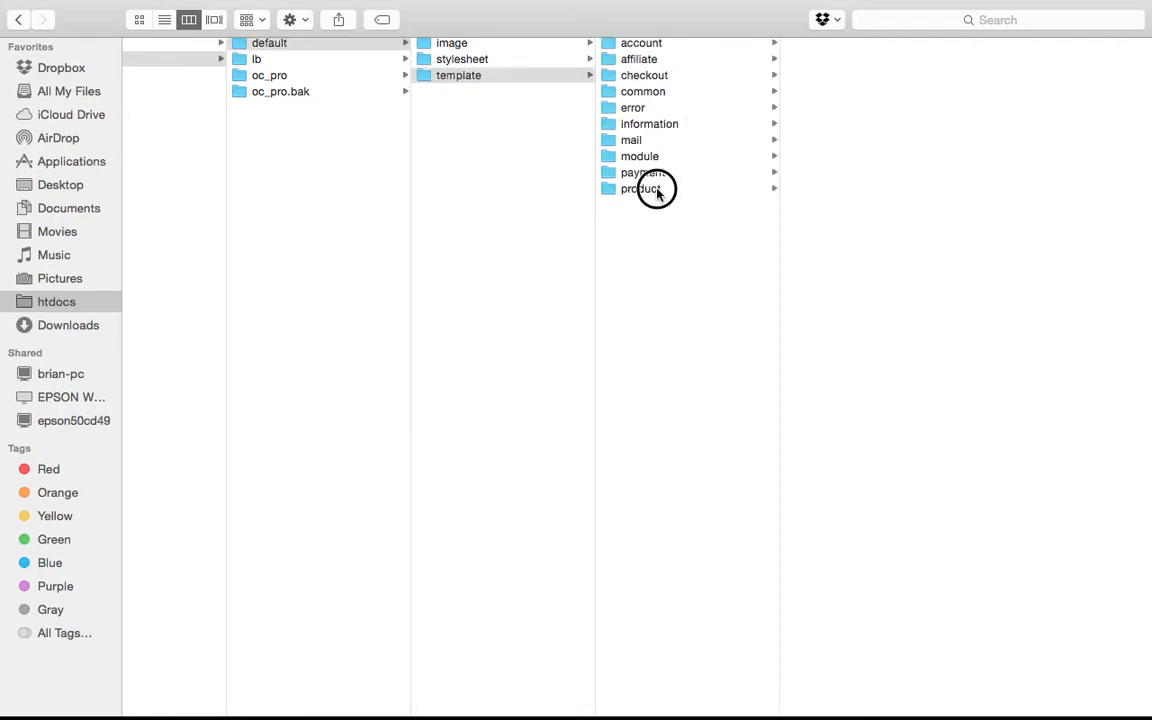
{"action": "left_click", "coordinate": [642, 188]}
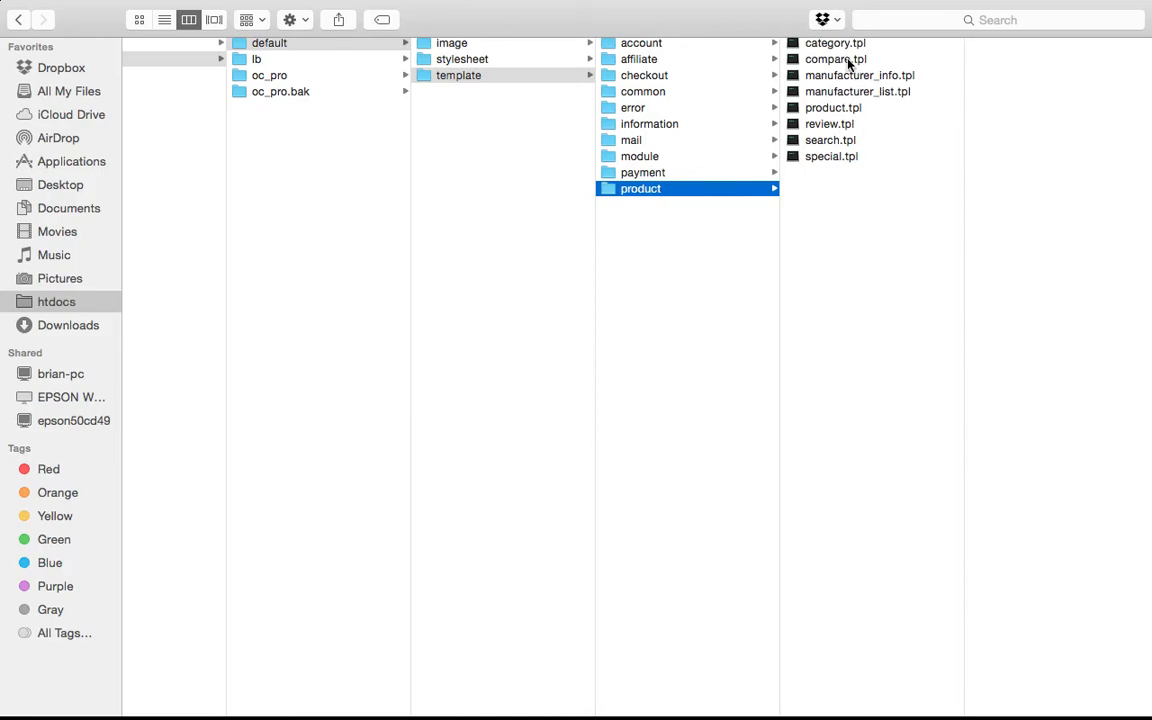
{"action": "left_click", "coordinate": [836, 44]}
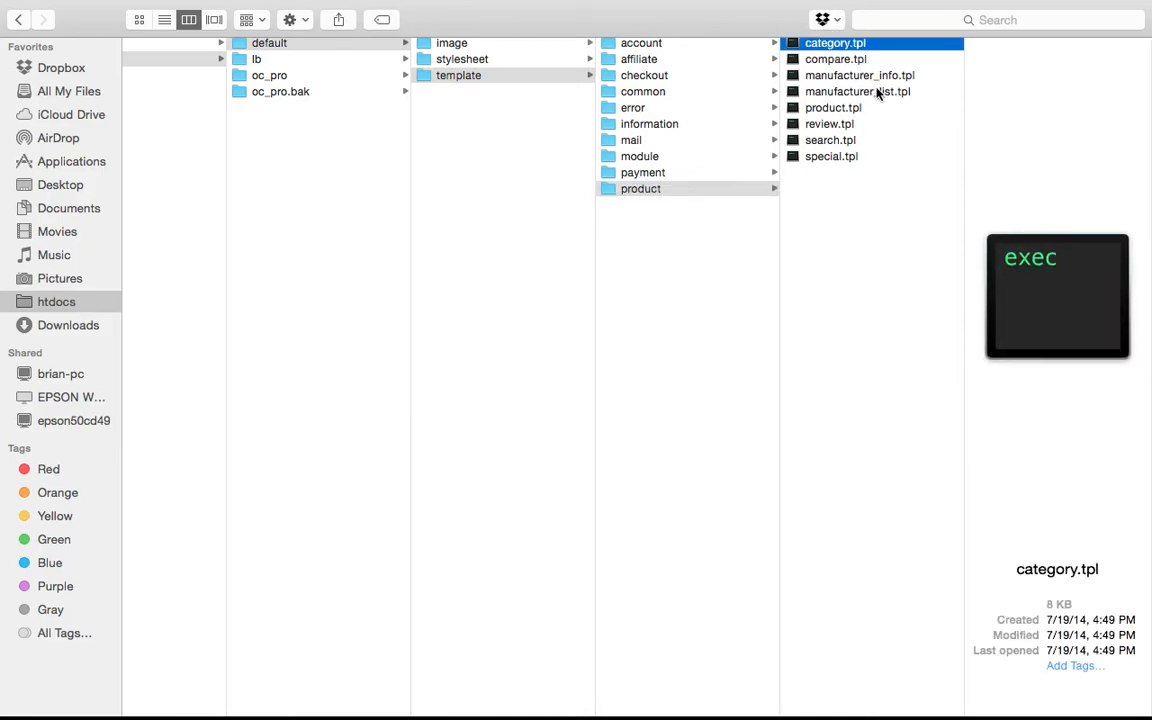
{"action": "mouse_move", "coordinate": [568, 98]}
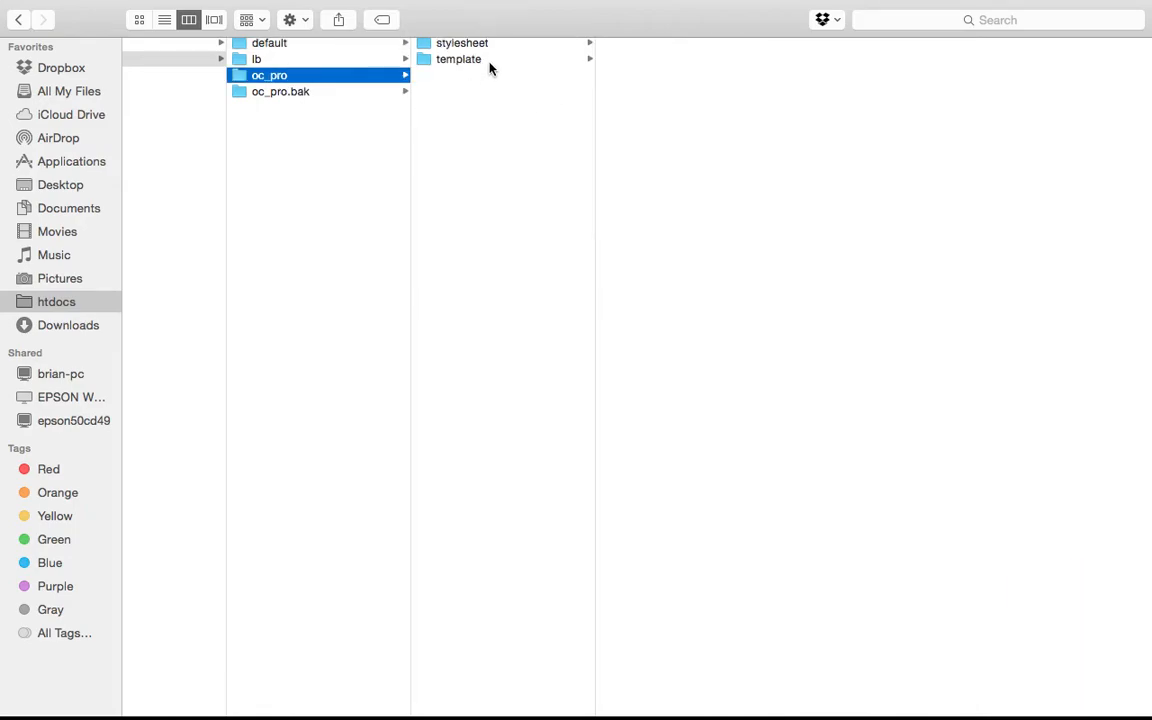
Step: Paste category.tpl into oc_pro's template/product folder and open it in the editor
{"action": "left_click", "coordinate": [458, 58]}
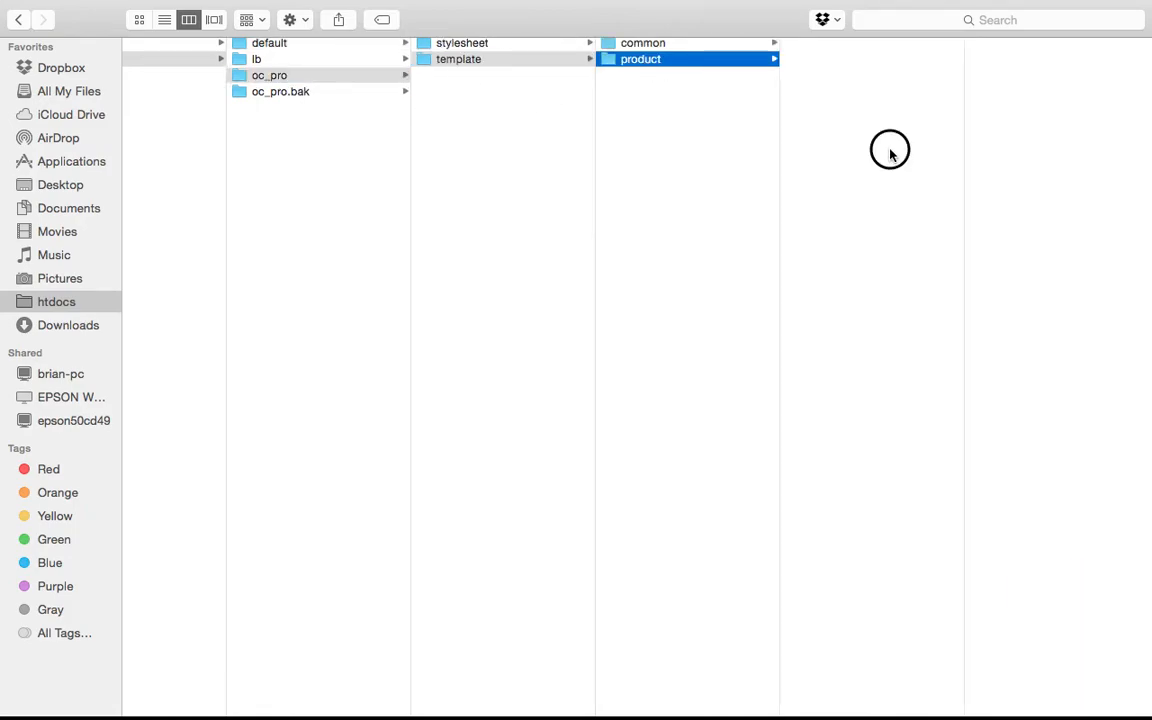
{"action": "left_click", "coordinate": [890, 150]}
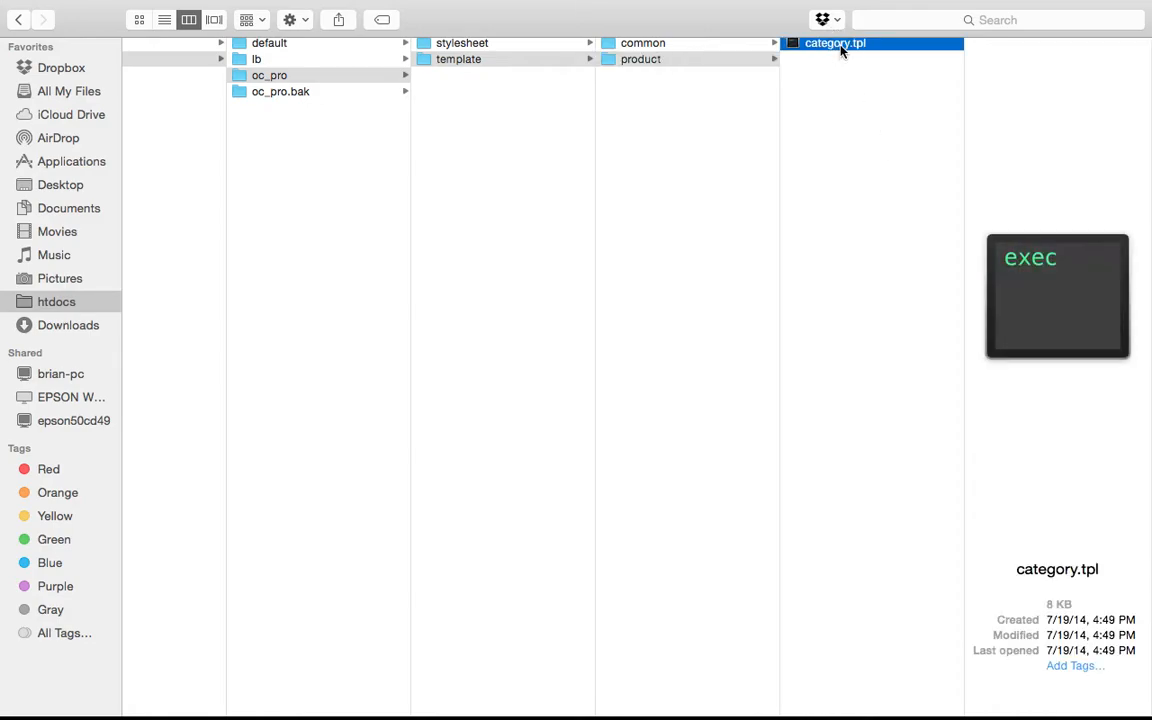
{"action": "double_click", "coordinate": [844, 48]}
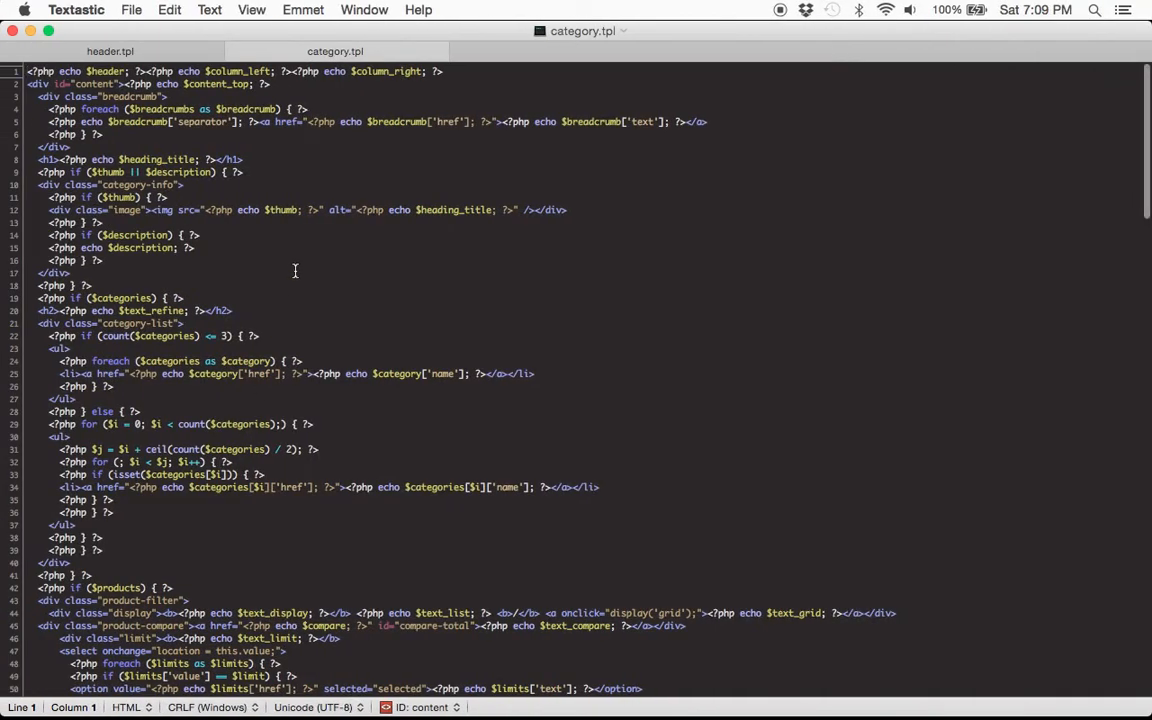
Step: Open main.css from htdocs > oc_pro > stylesheet in Textastic
{"action": "key", "text": "cmd+tab"}
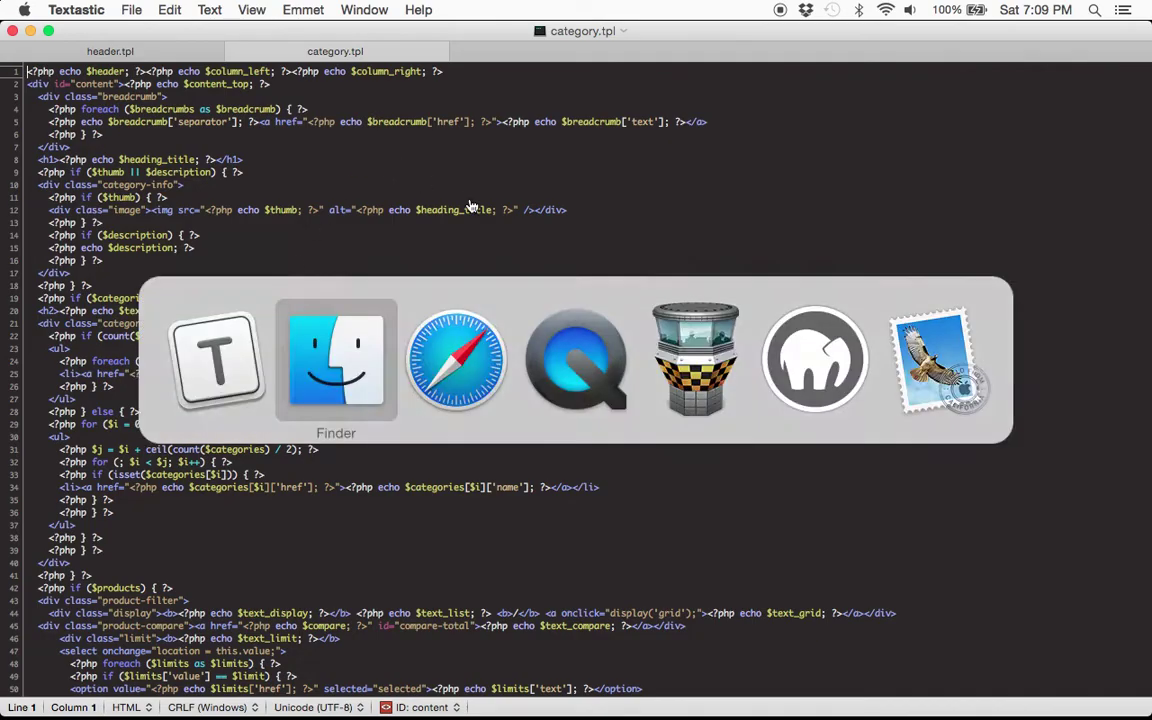
{"action": "left_click", "coordinate": [336, 360]}
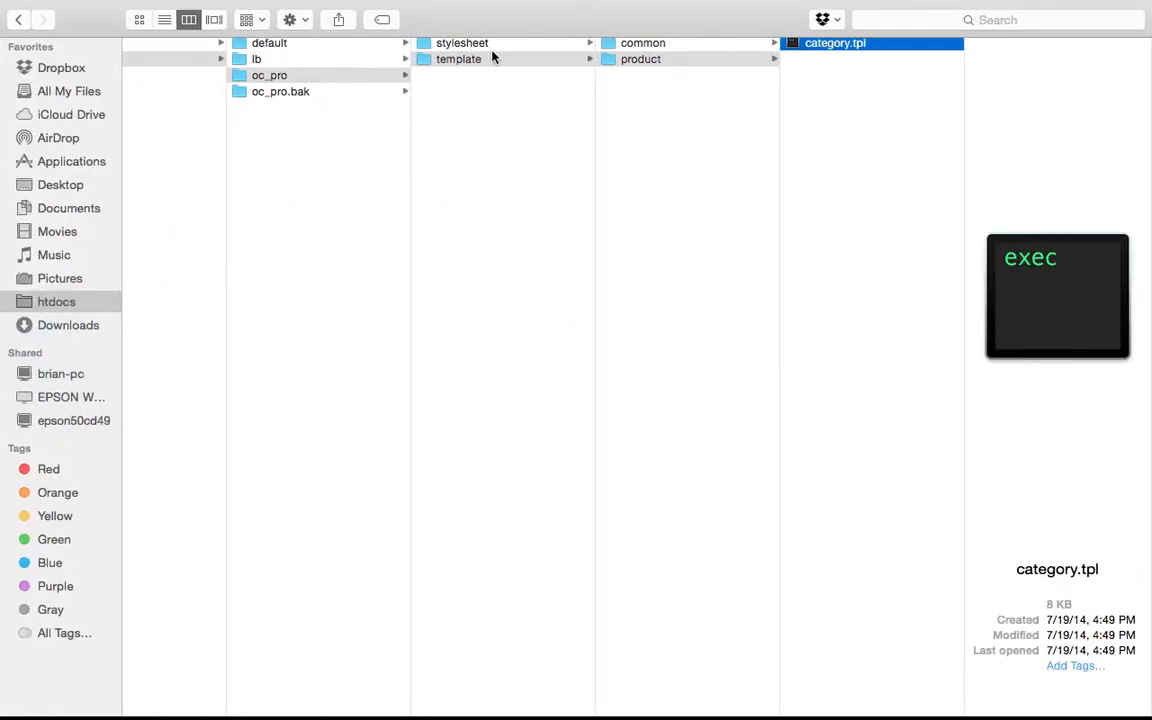
{"action": "left_click", "coordinate": [460, 44]}
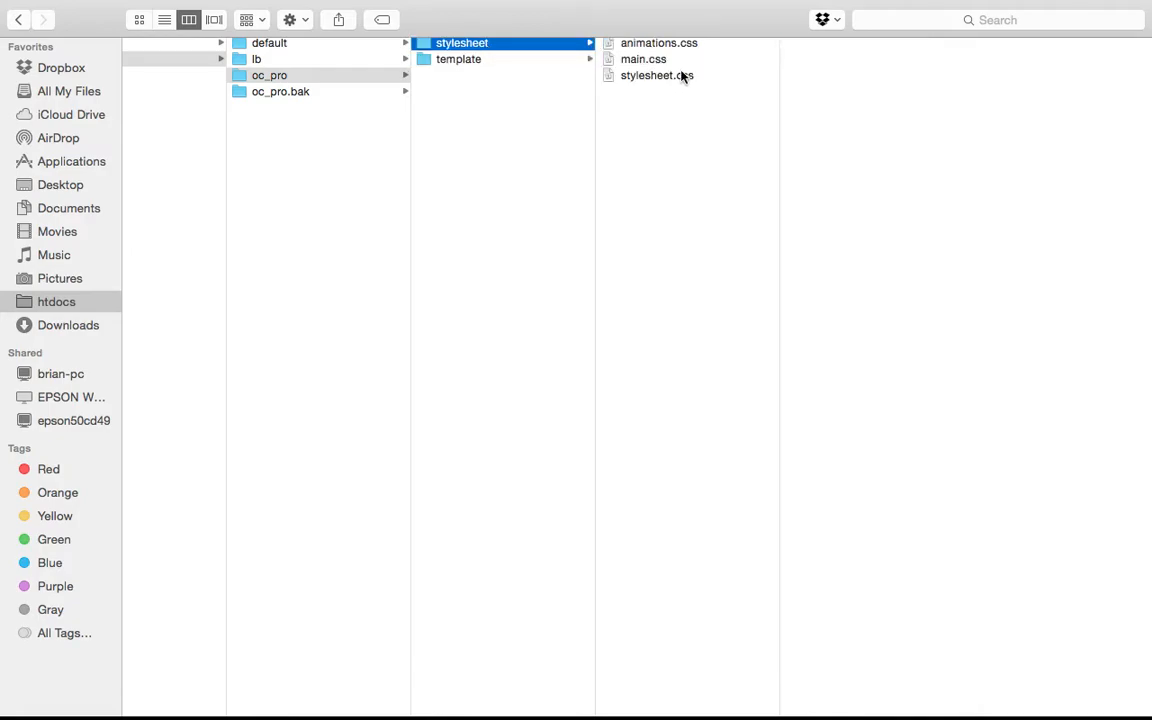
{"action": "mouse_move", "coordinate": [666, 62]}
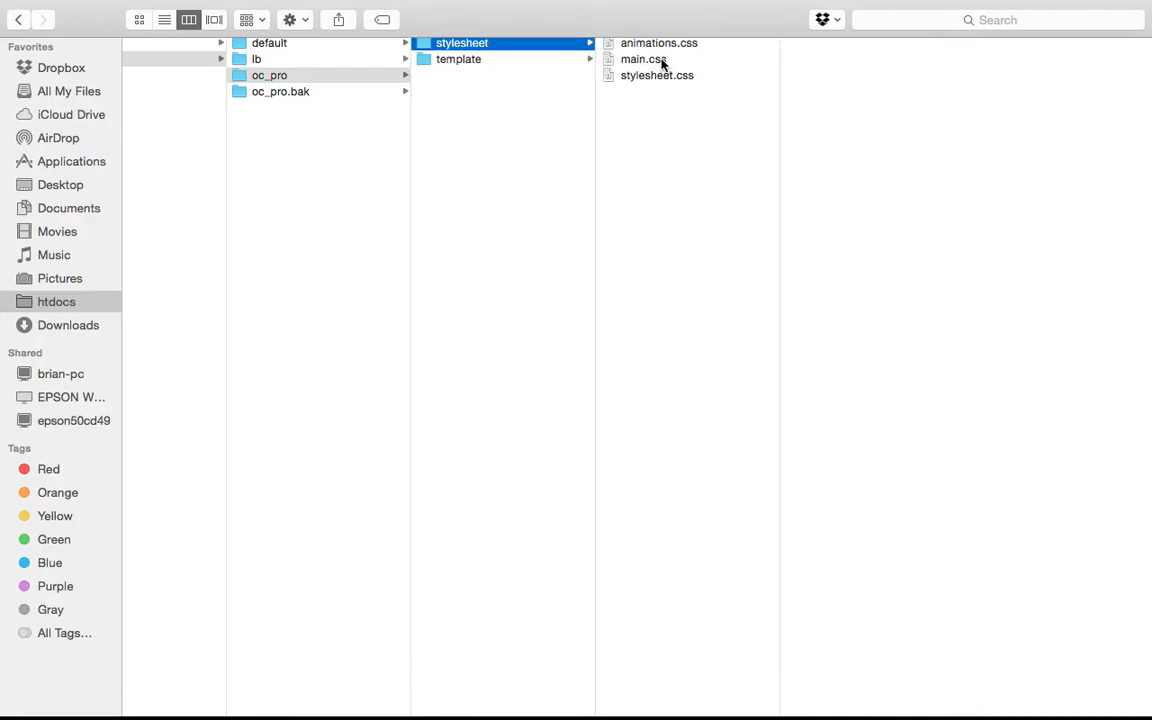
{"action": "double_click", "coordinate": [644, 60]}
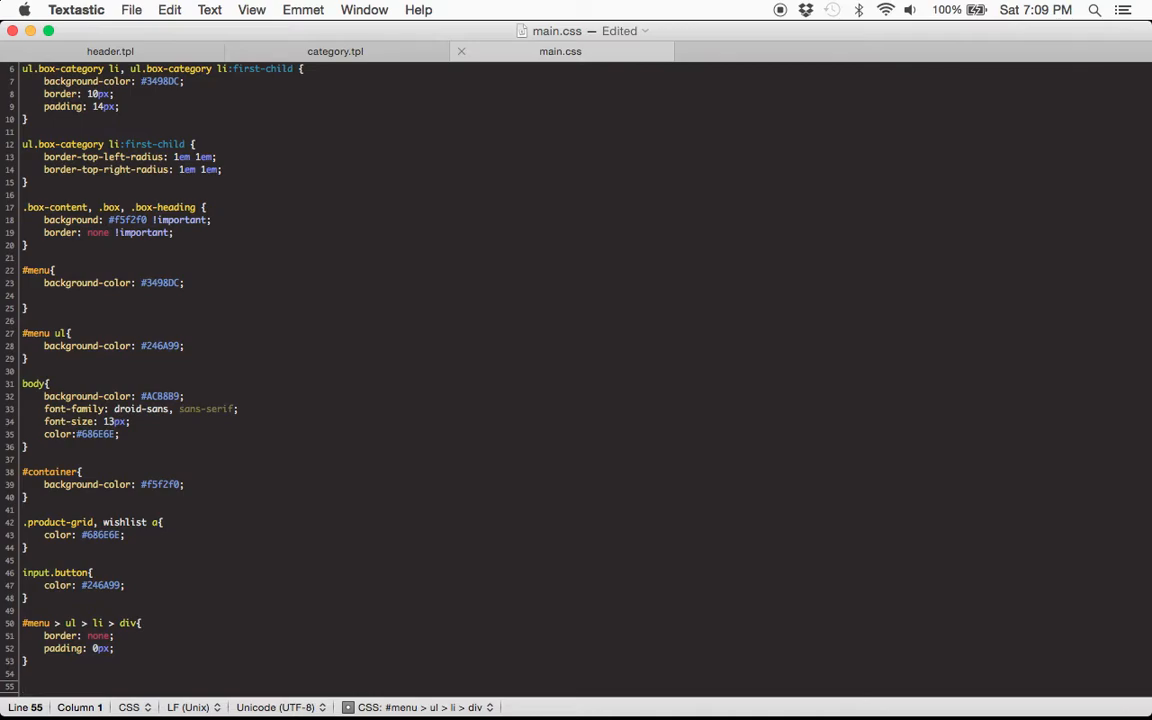
Step: Start a #content > h1 rule with background-color blue and width 300px
{"action": "type", "text": "#"}
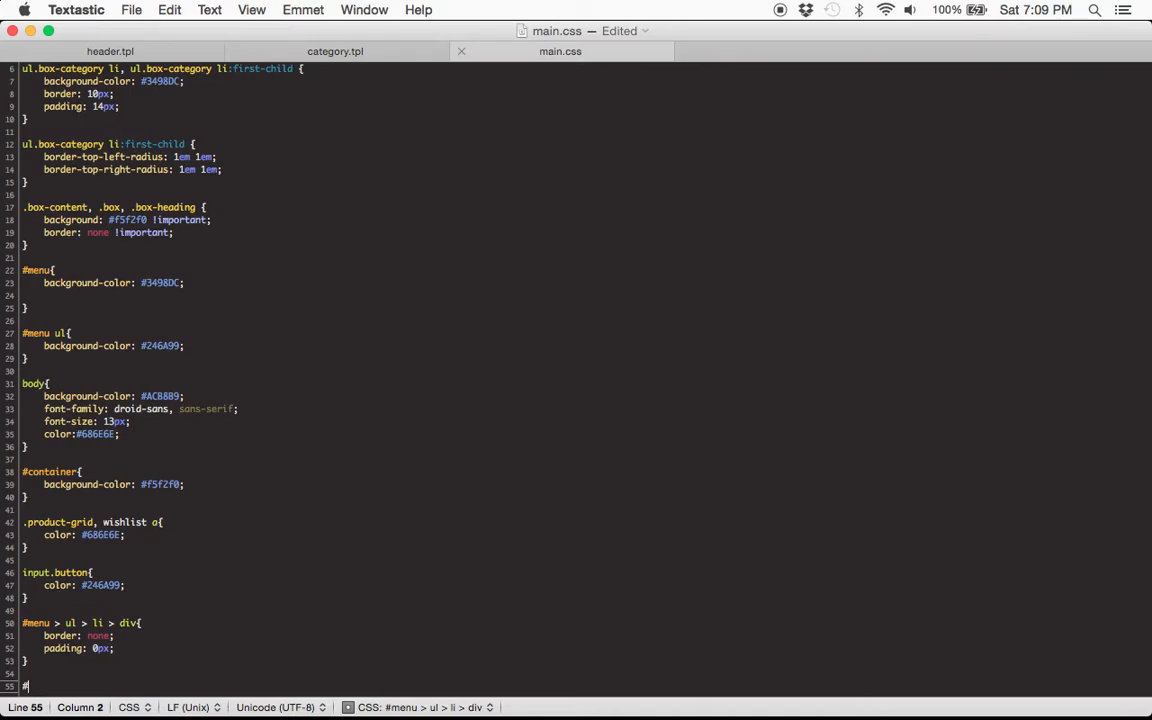
{"action": "type", "text": "content >"}
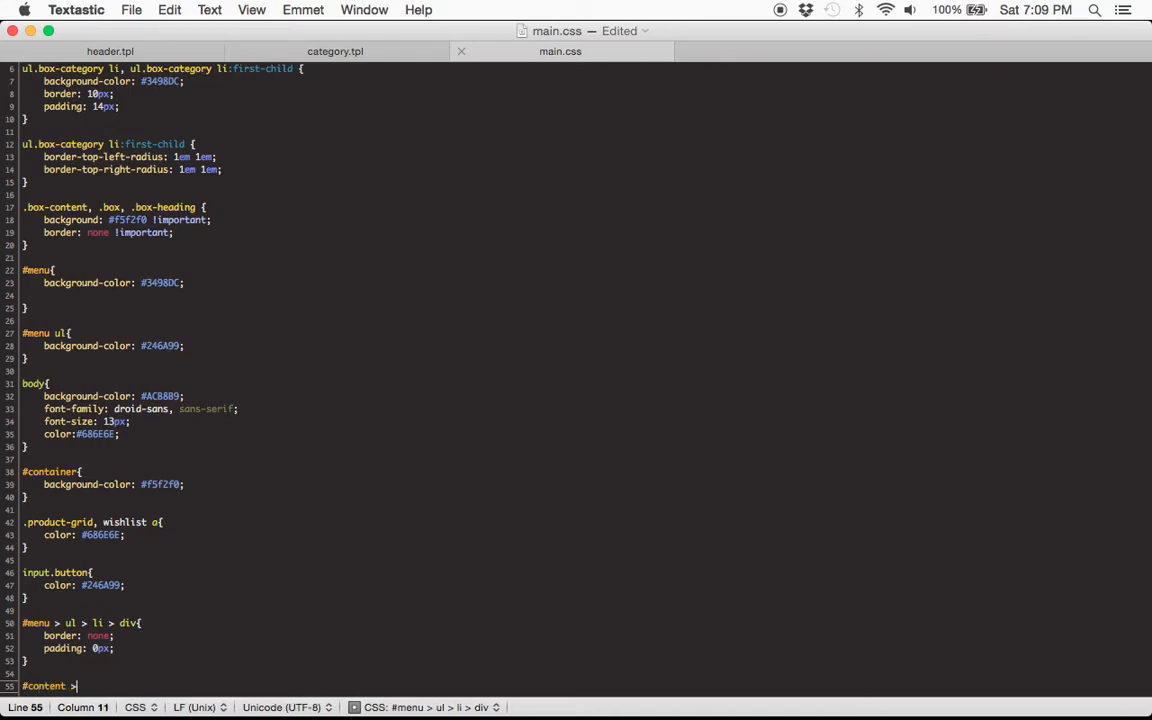
{"action": "type", "text": "h1 {"}
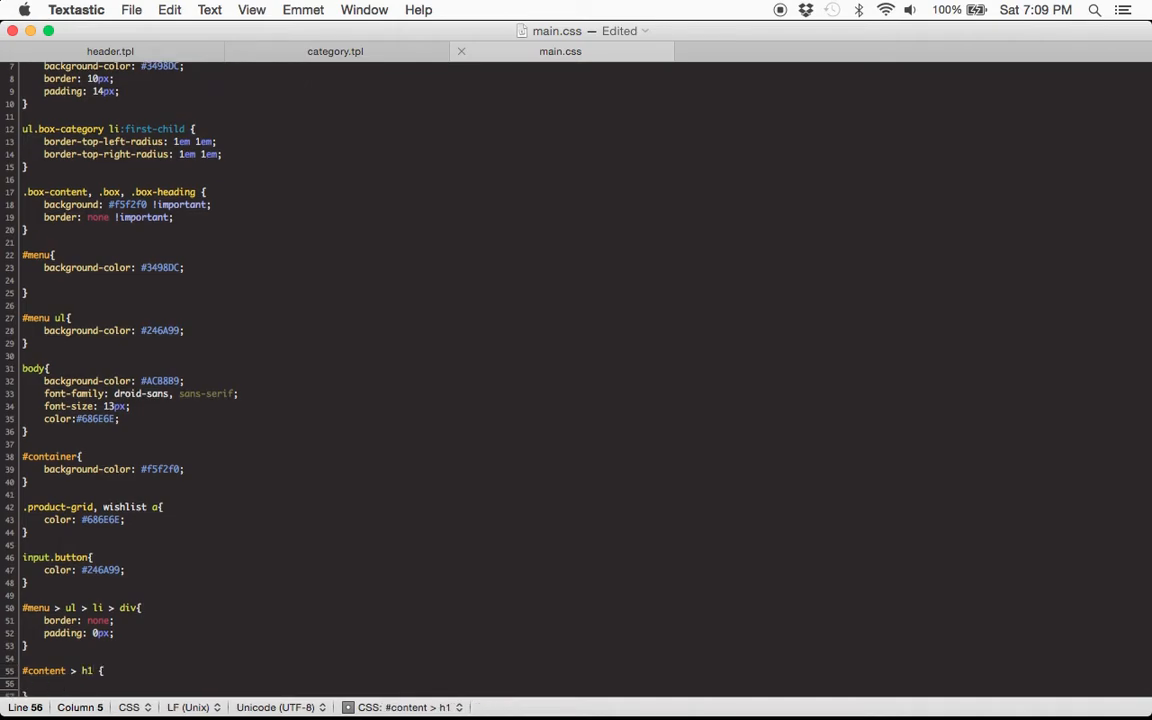
{"action": "type", "text": "backg"}
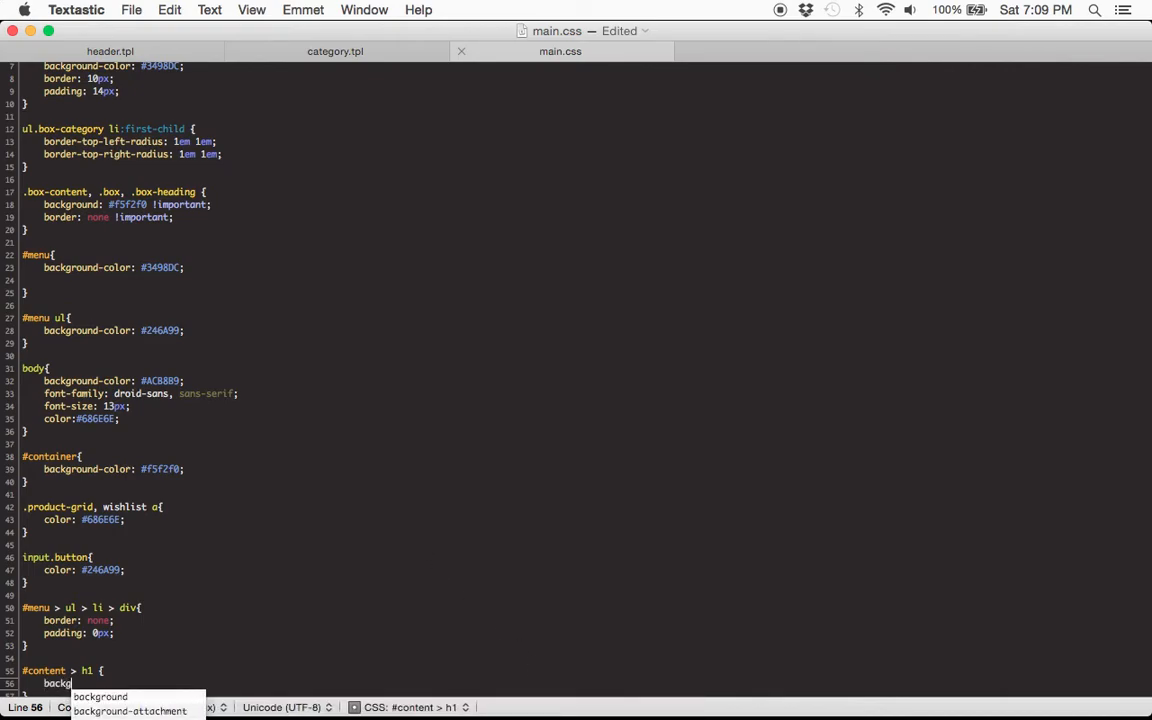
{"action": "type", "text": "-color: ;"}
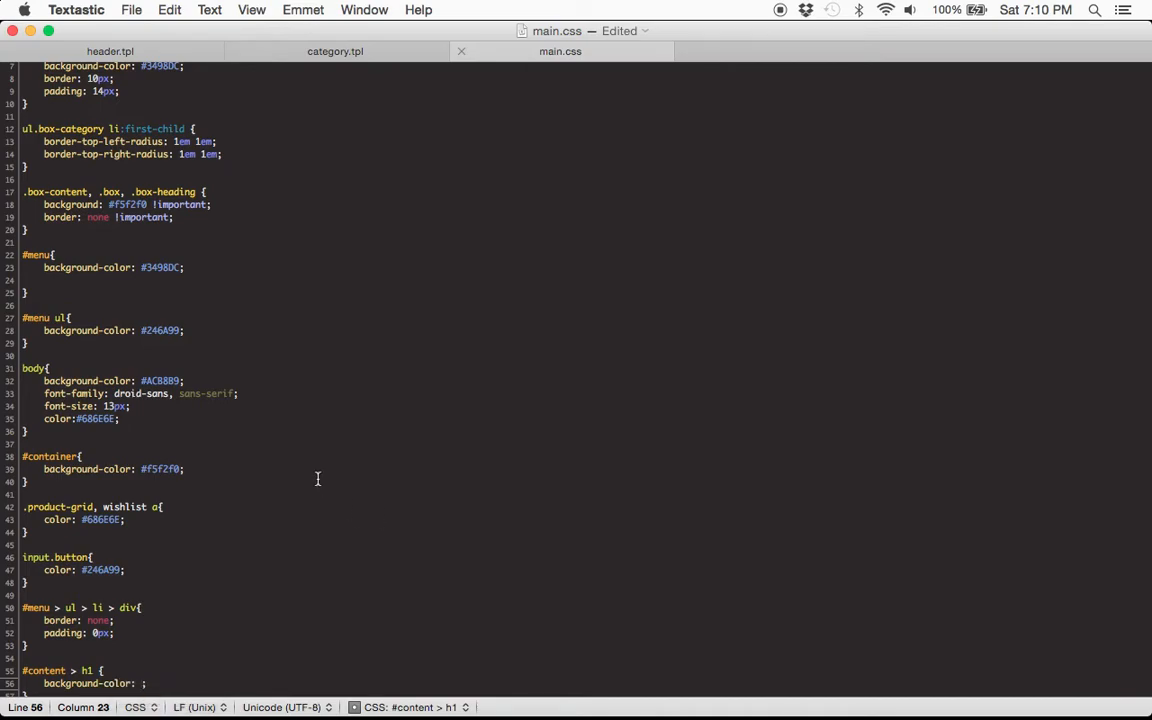
{"action": "type", "text": "blue"}
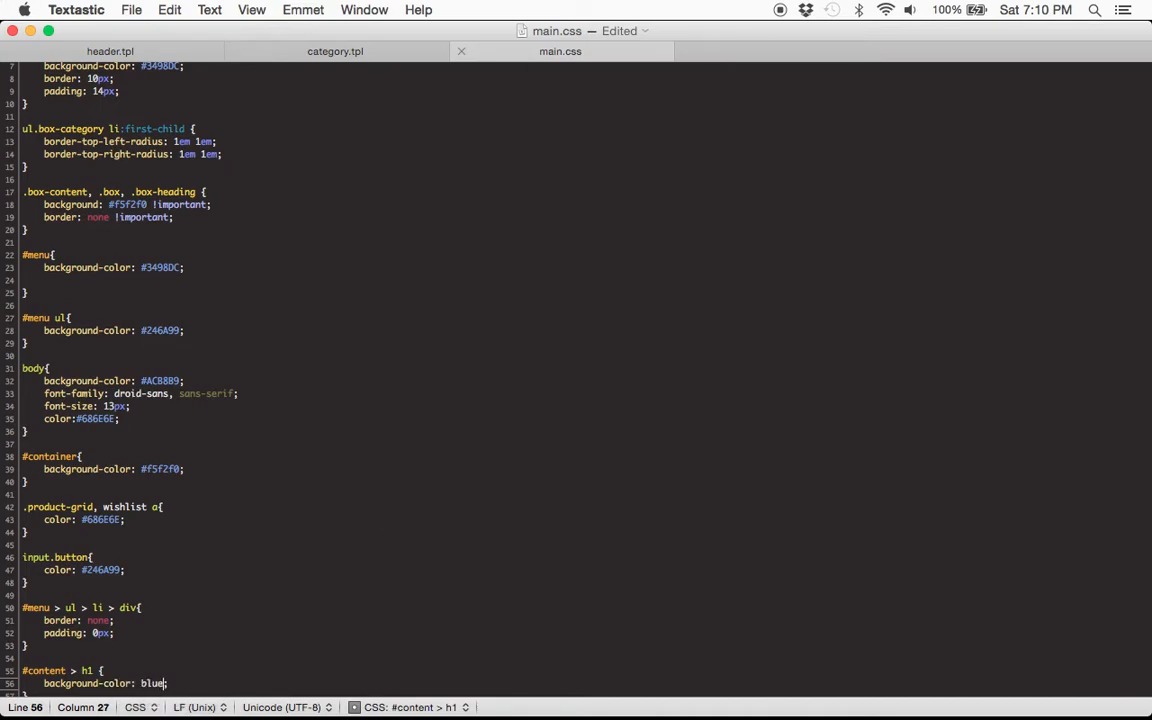
{"action": "type", "text": "width:"}
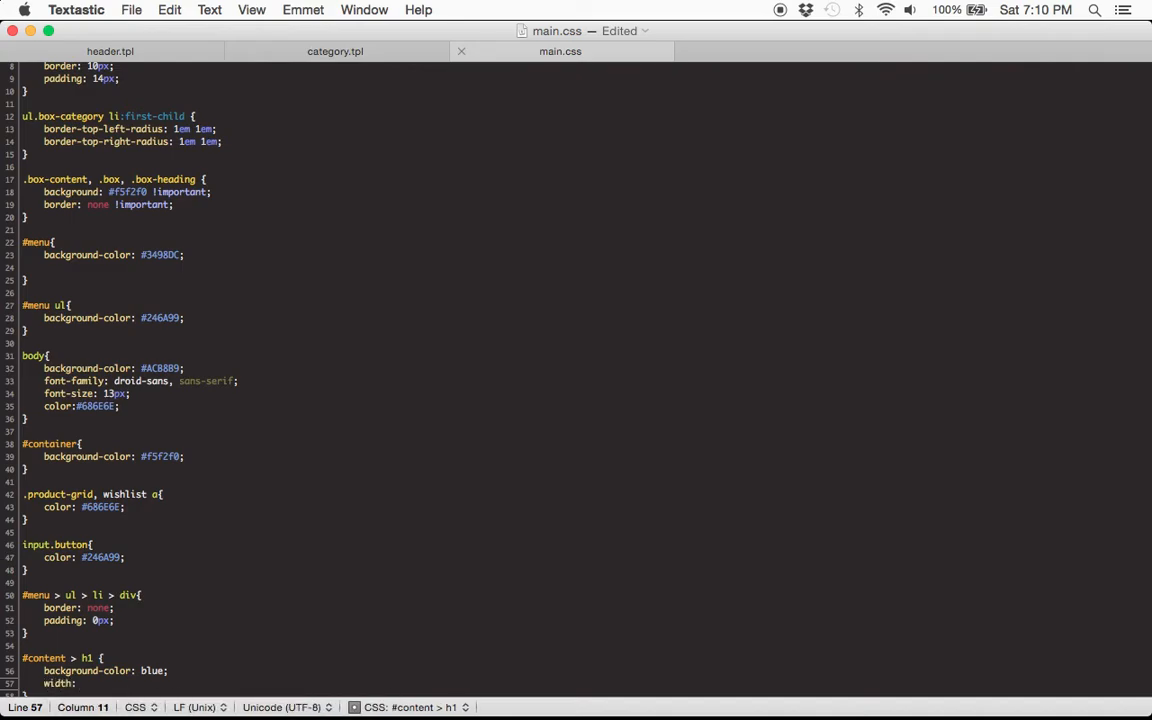
{"action": "type", "text": "300px;"}
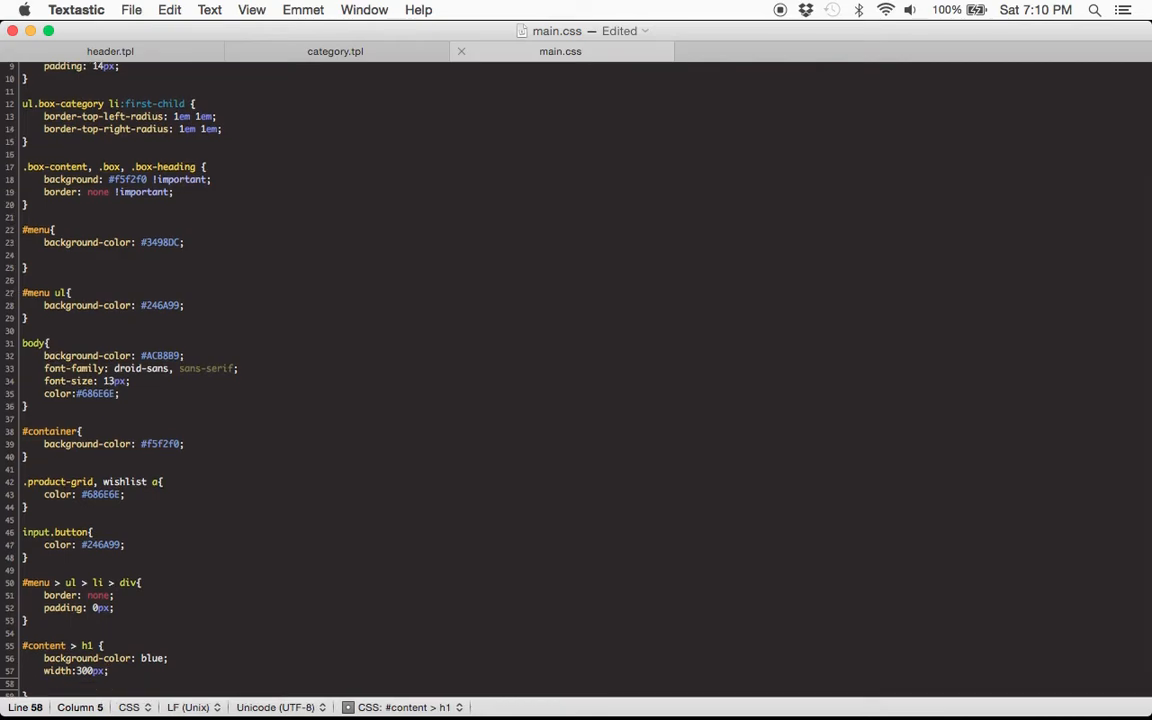
Step: Add padding 10px, color white, text-align center and border-radius 10px to the rule
{"action": "type", "text": "padding:"}
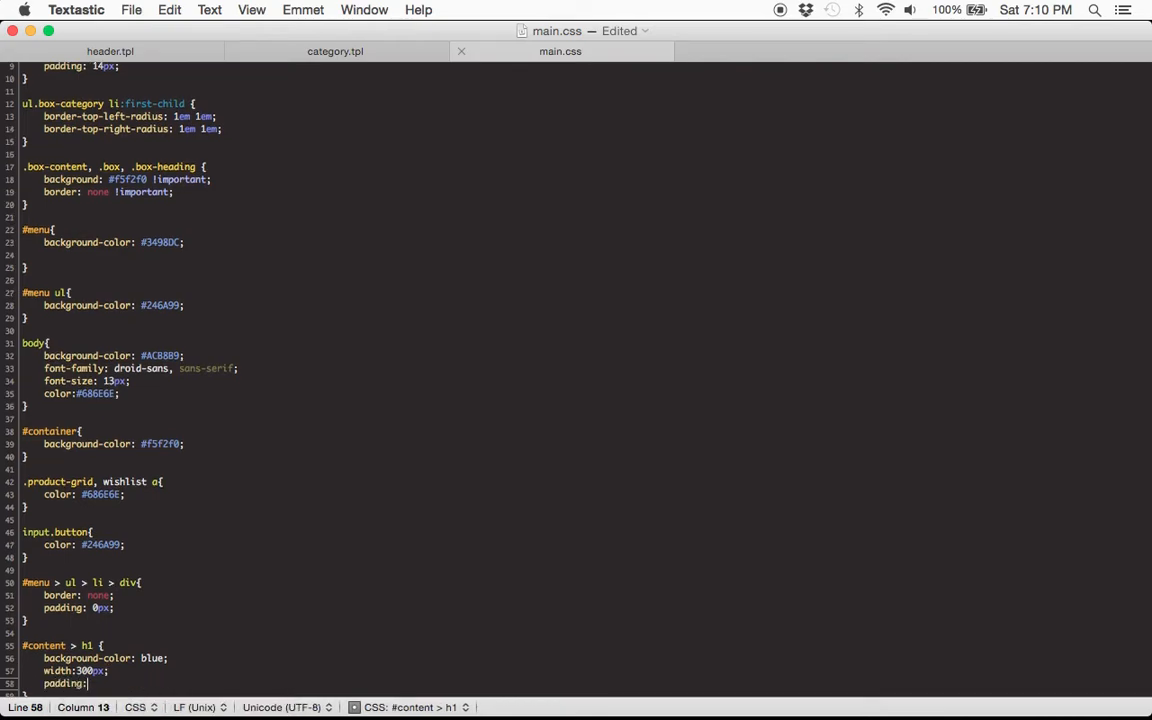
{"action": "type", "text": "10px;"}
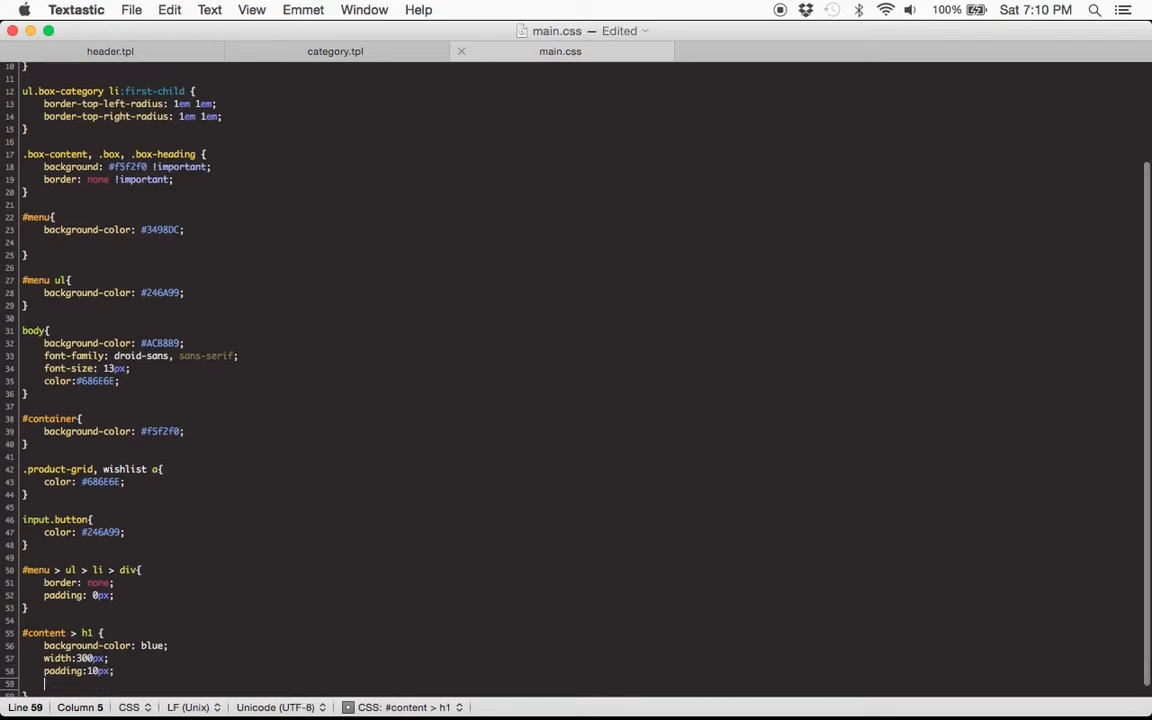
{"action": "type", "text": "colo"}
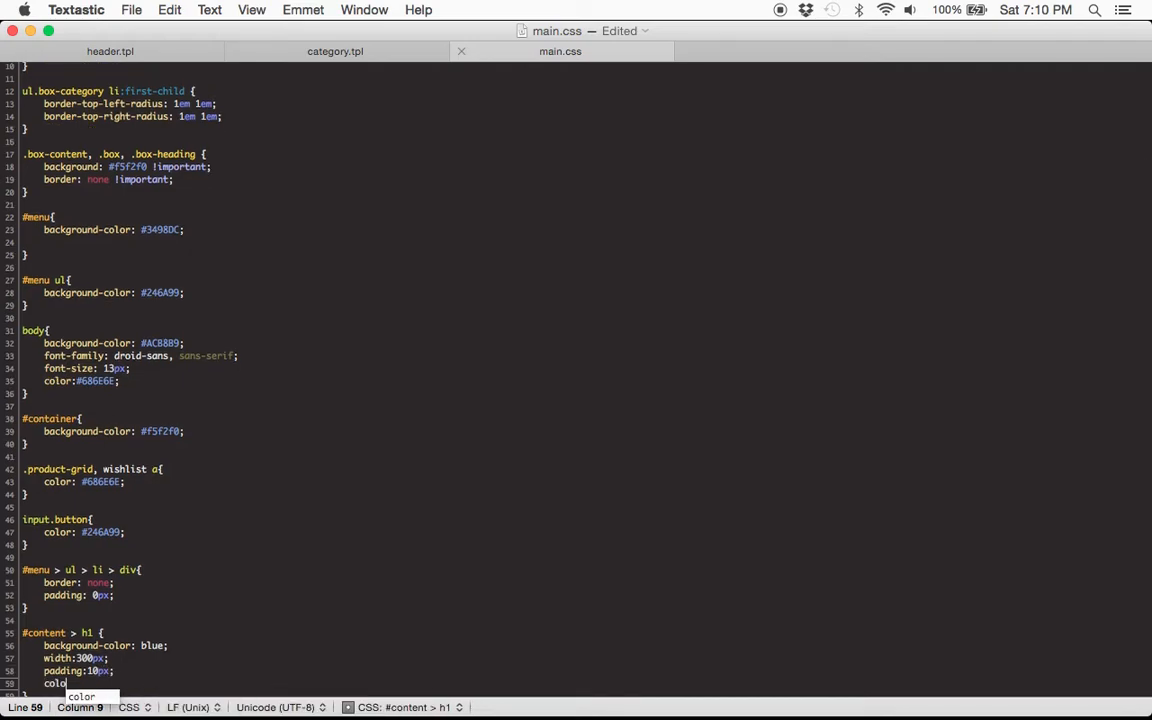
{"action": "type", "text": ":white;"}
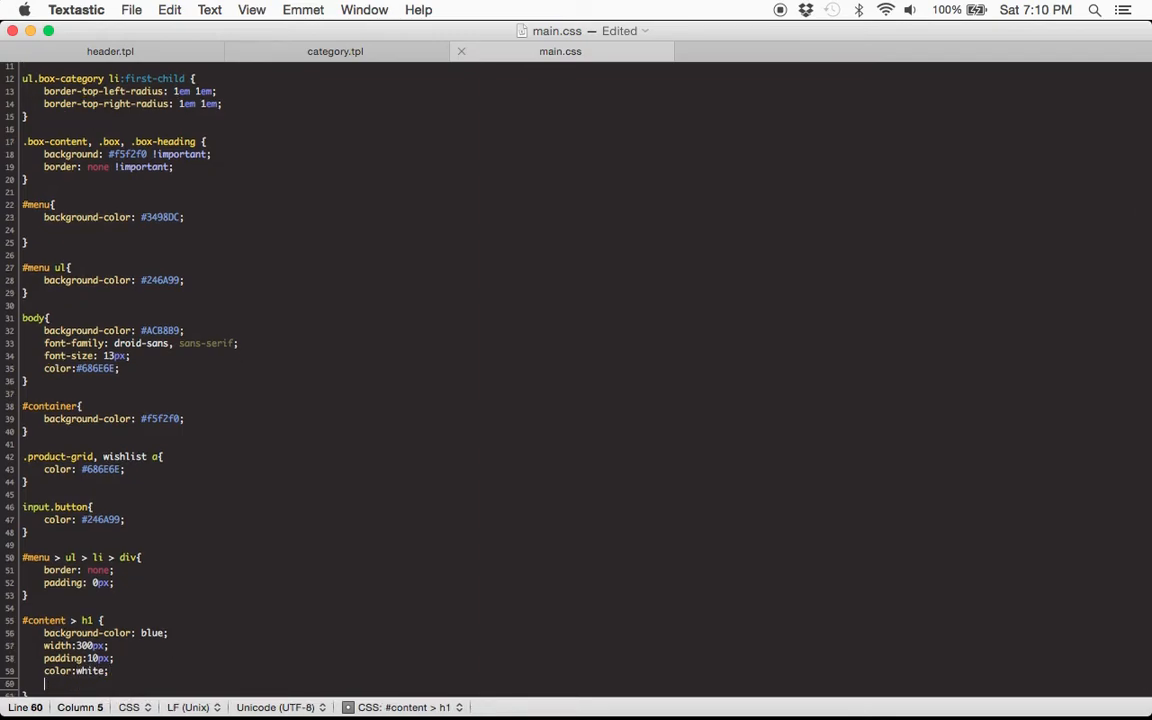
{"action": "type", "text": "text-al"}
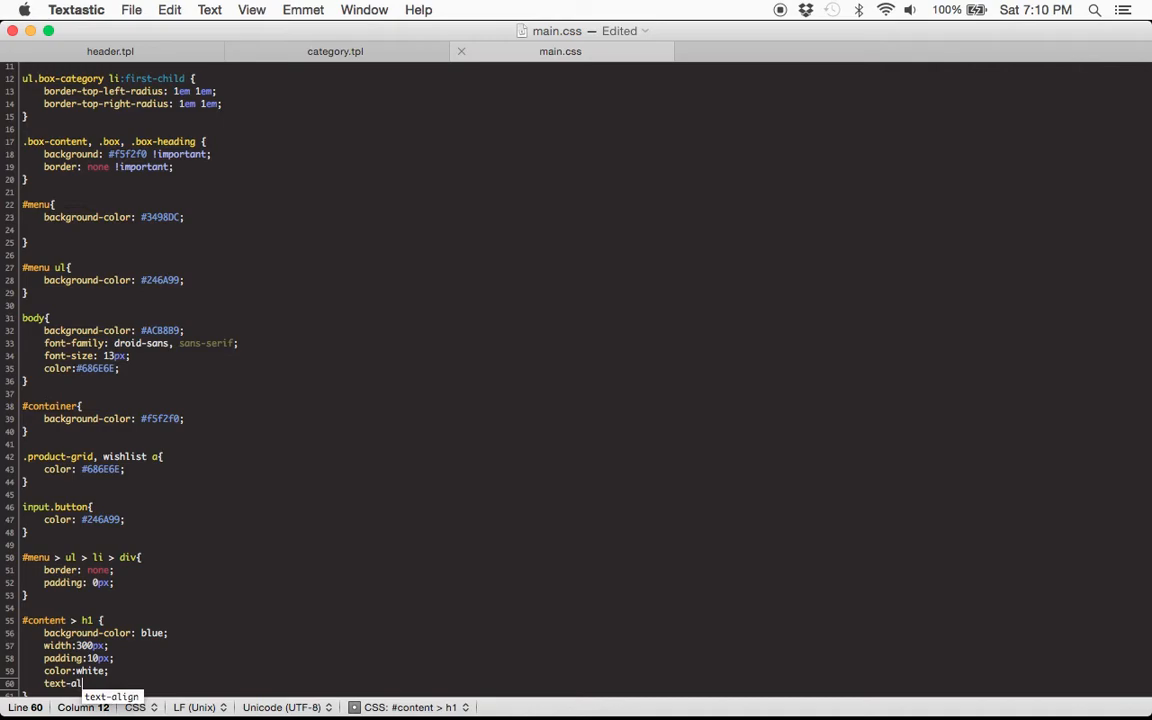
{"action": "type", "text": "center;"}
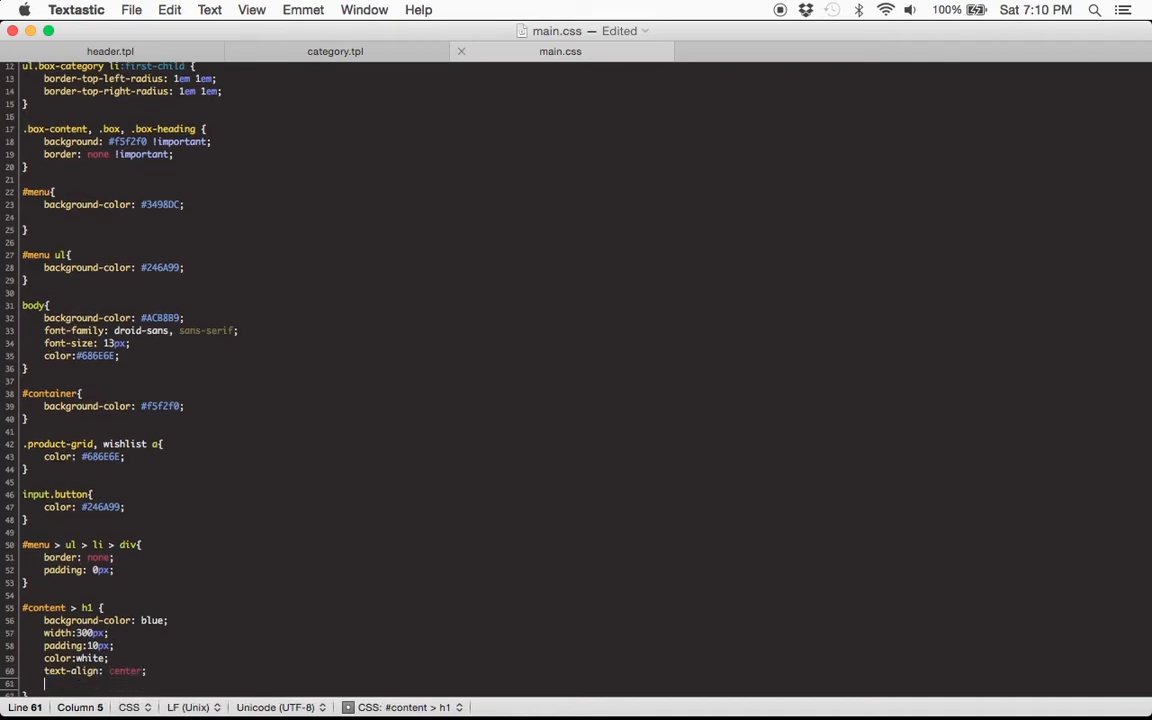
{"action": "type", "text": "border-rad"}
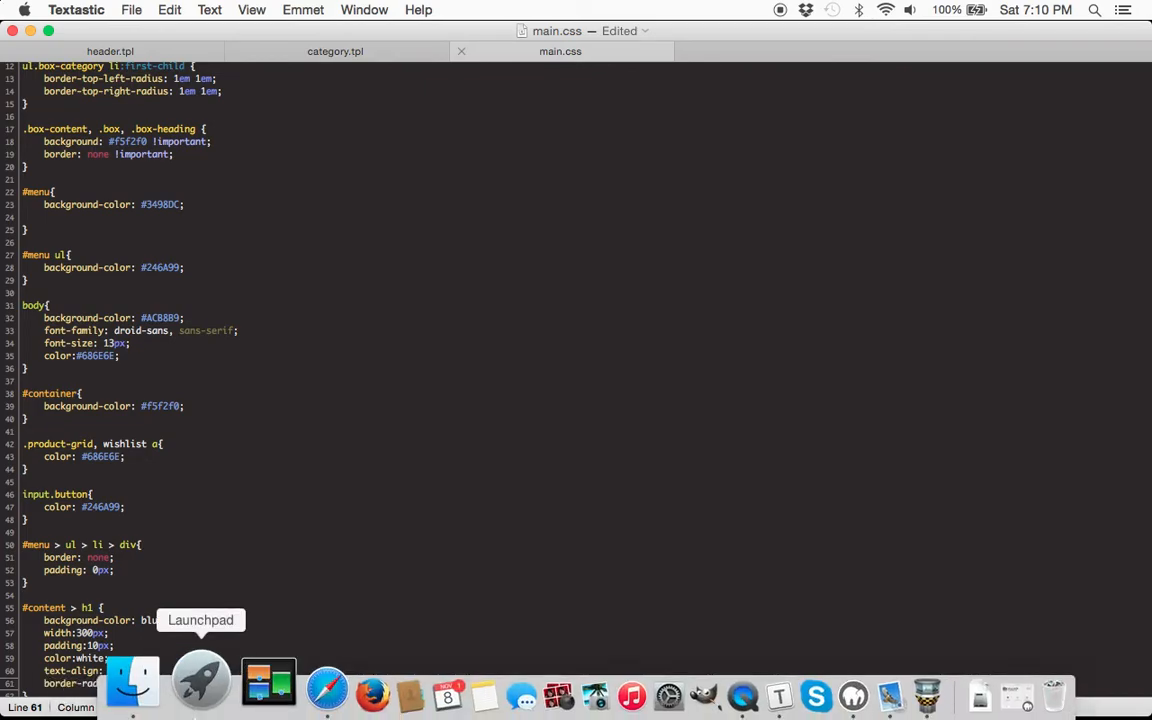
{"action": "left_click", "coordinate": [258, 488]}
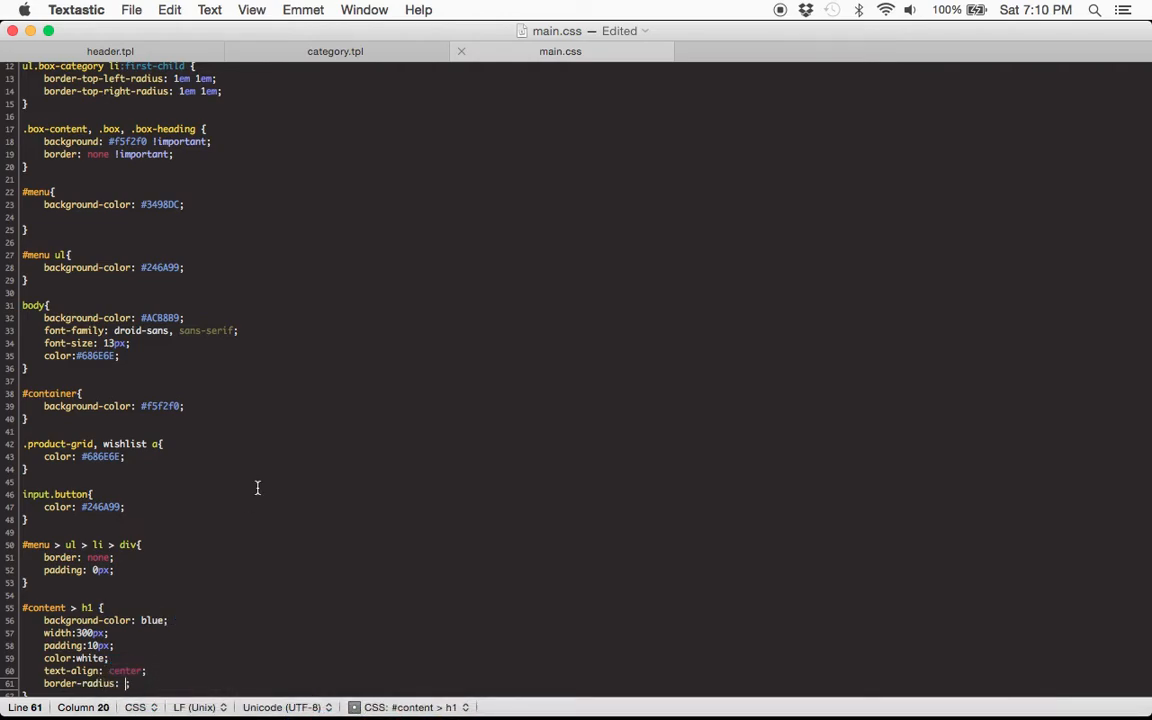
{"action": "type", "text": "10p"}
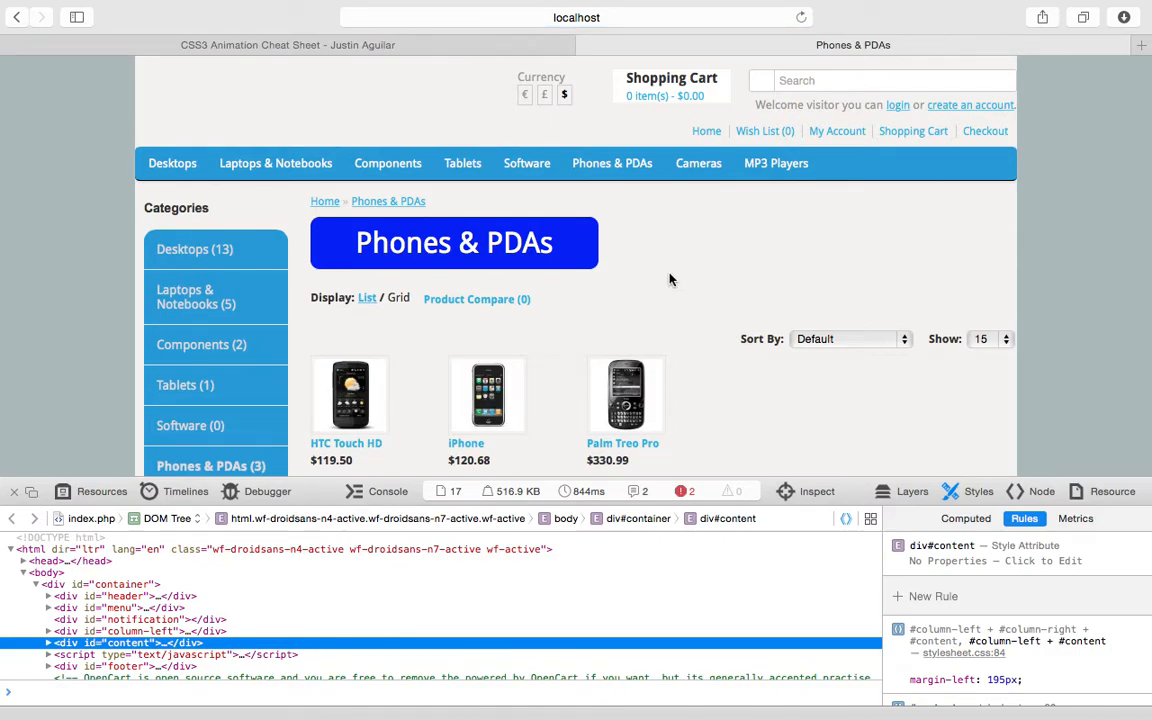
{"action": "mouse_move", "coordinate": [810, 286]}
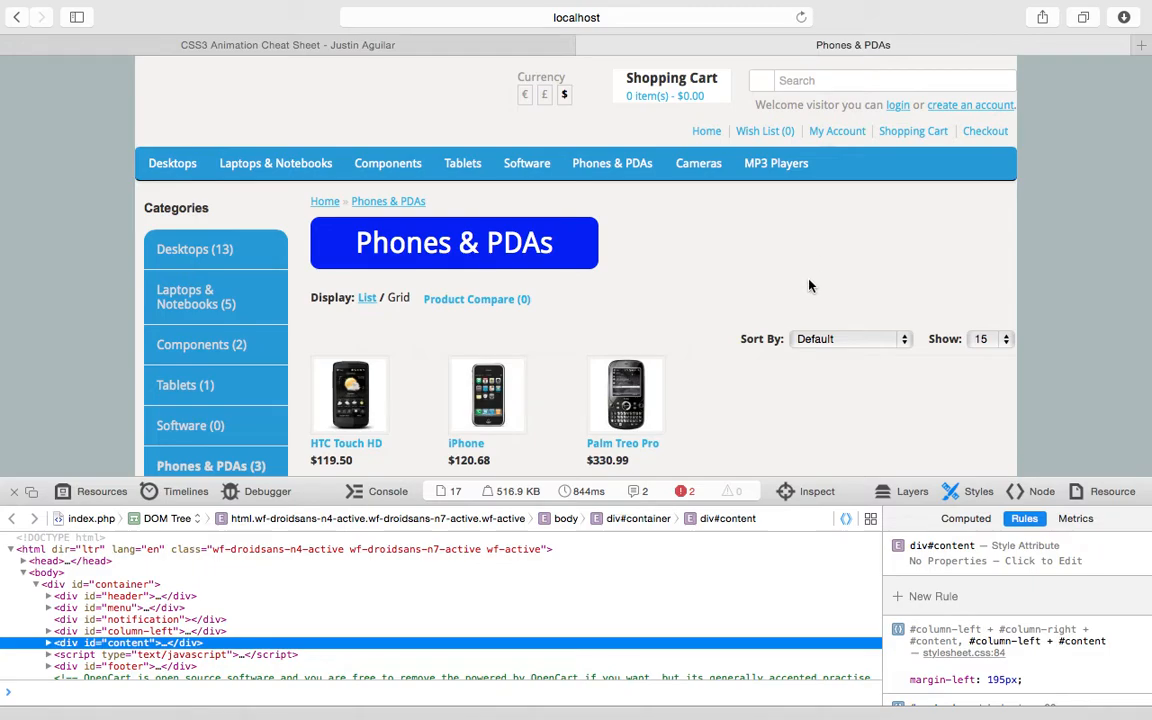
{"action": "mouse_move", "coordinate": [792, 300]}
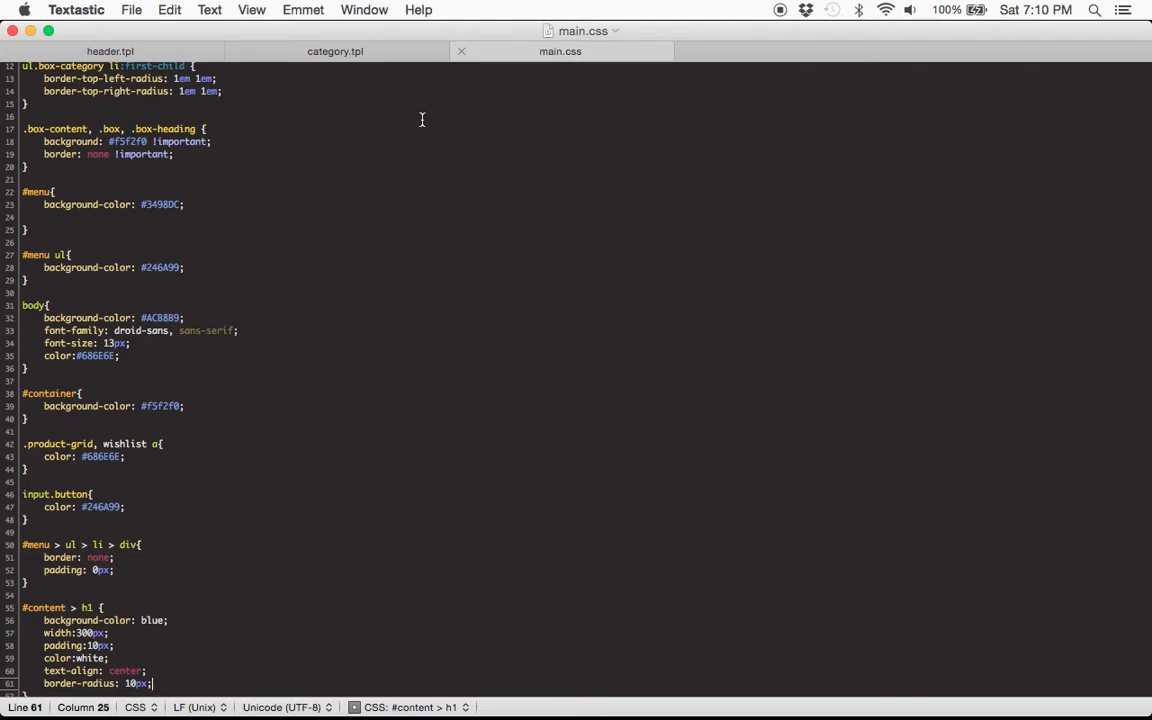
Step: Add class="pullUp" to the h1 tag in category.tpl
{"action": "left_click", "coordinate": [336, 52]}
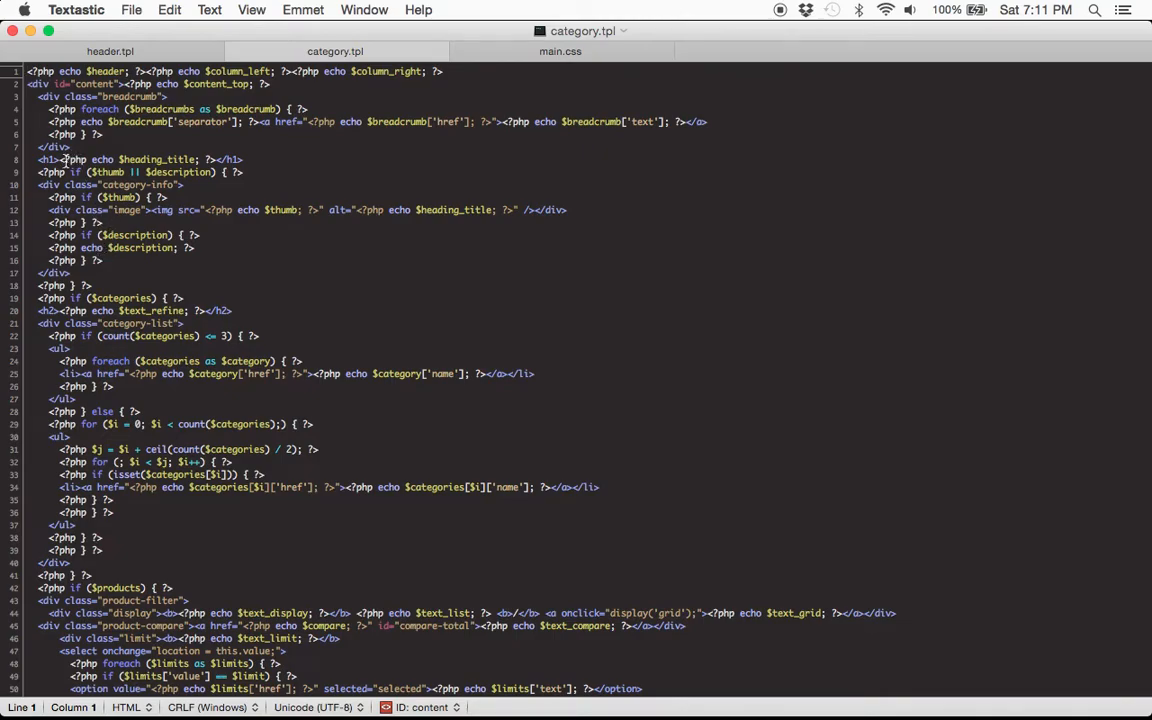
{"action": "left_click", "coordinate": [60, 160]}
{"action": "type", "text": " class=\"pull"}
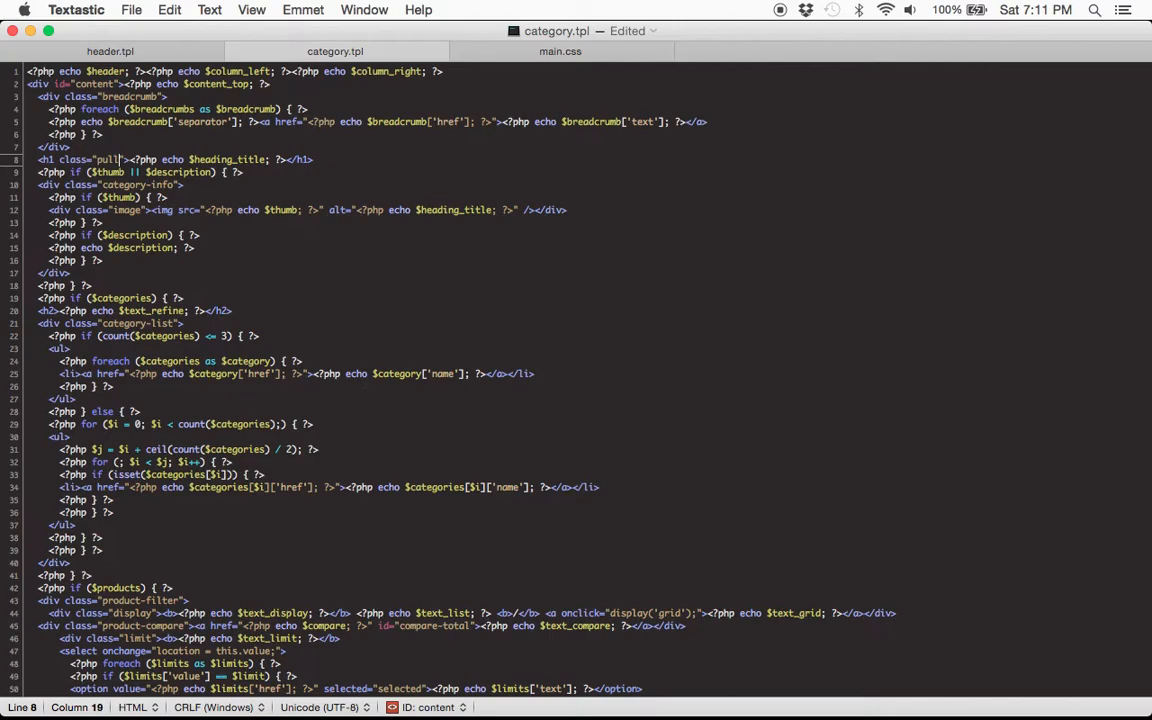
{"action": "type", "text": "Up"}
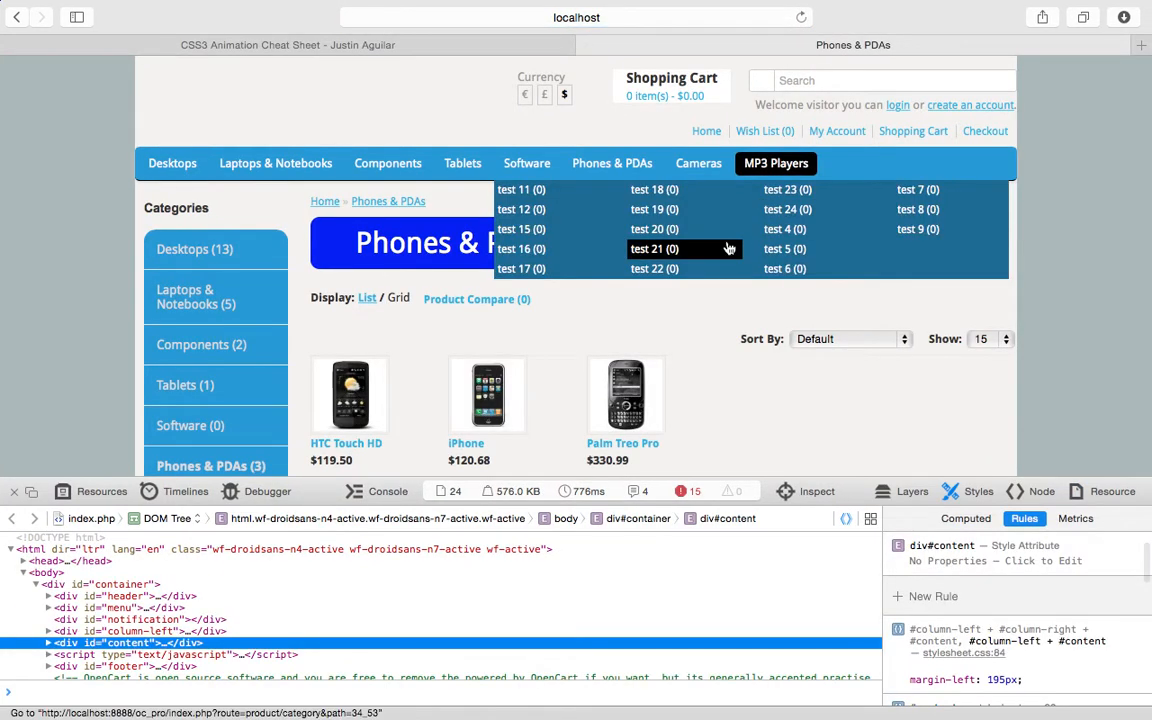
{"action": "mouse_move", "coordinate": [644, 268]}
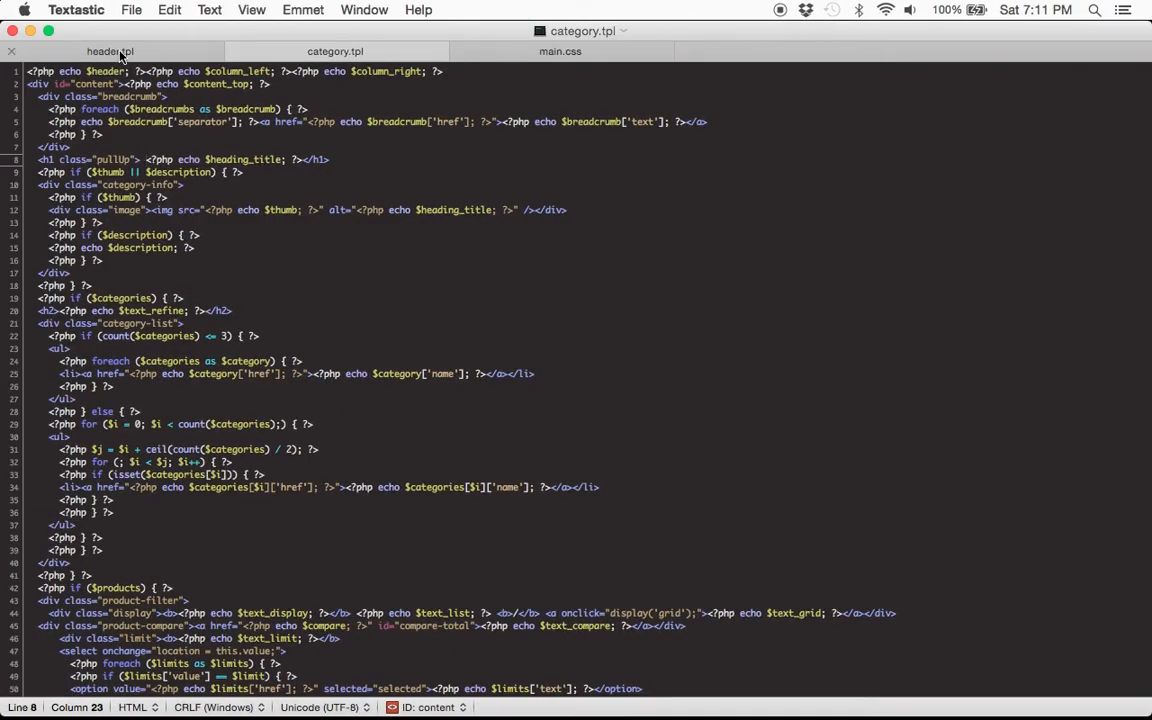
Step: Link the oc_pro animations.css stylesheet in header.tpl and return to the browser
{"action": "left_click", "coordinate": [110, 52]}
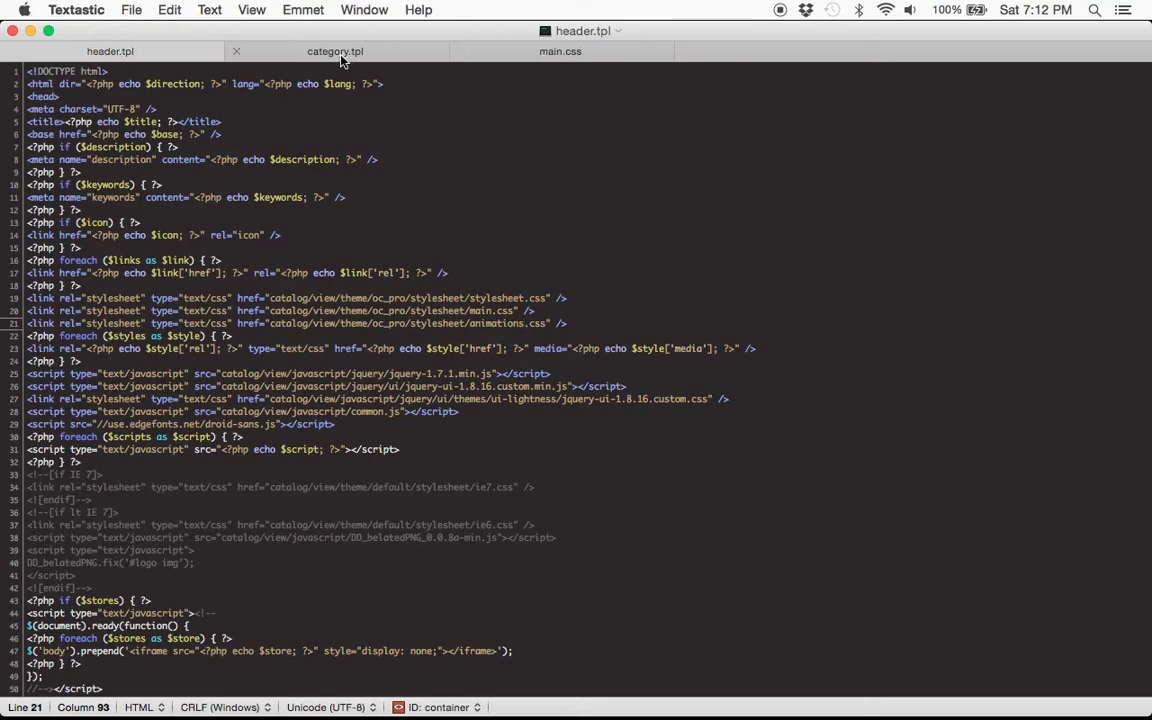
{"action": "key", "text": "Cmd+Tab"}
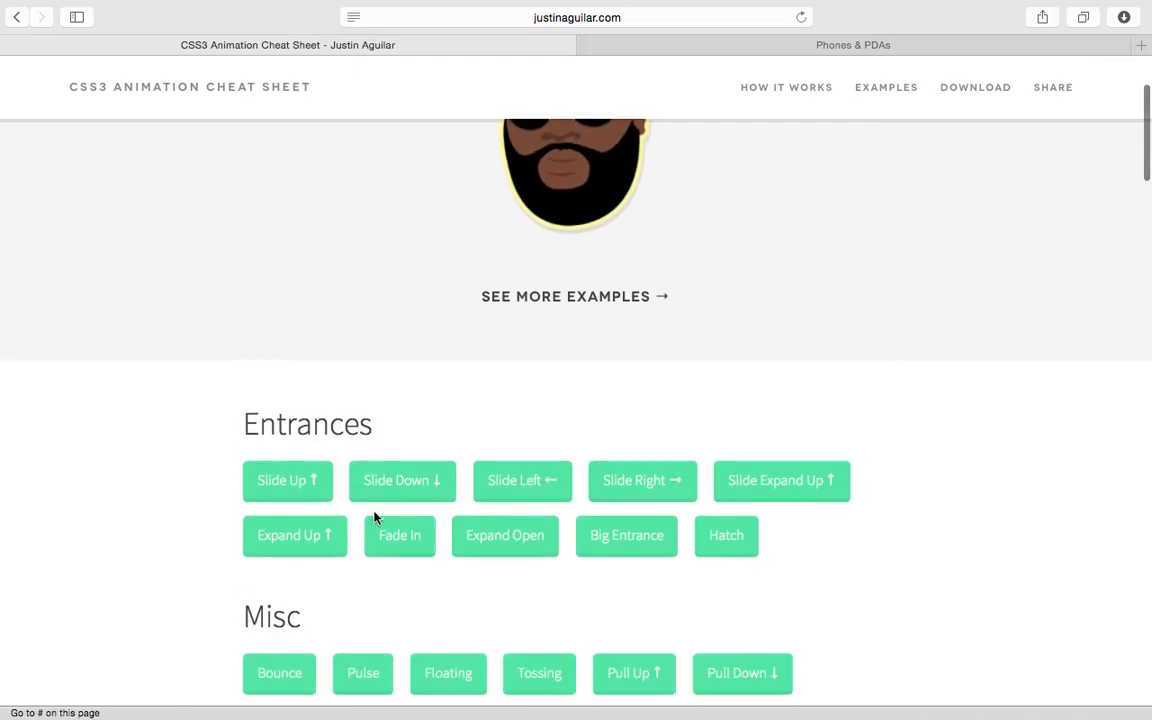
{"action": "mouse_move", "coordinate": [768, 488]}
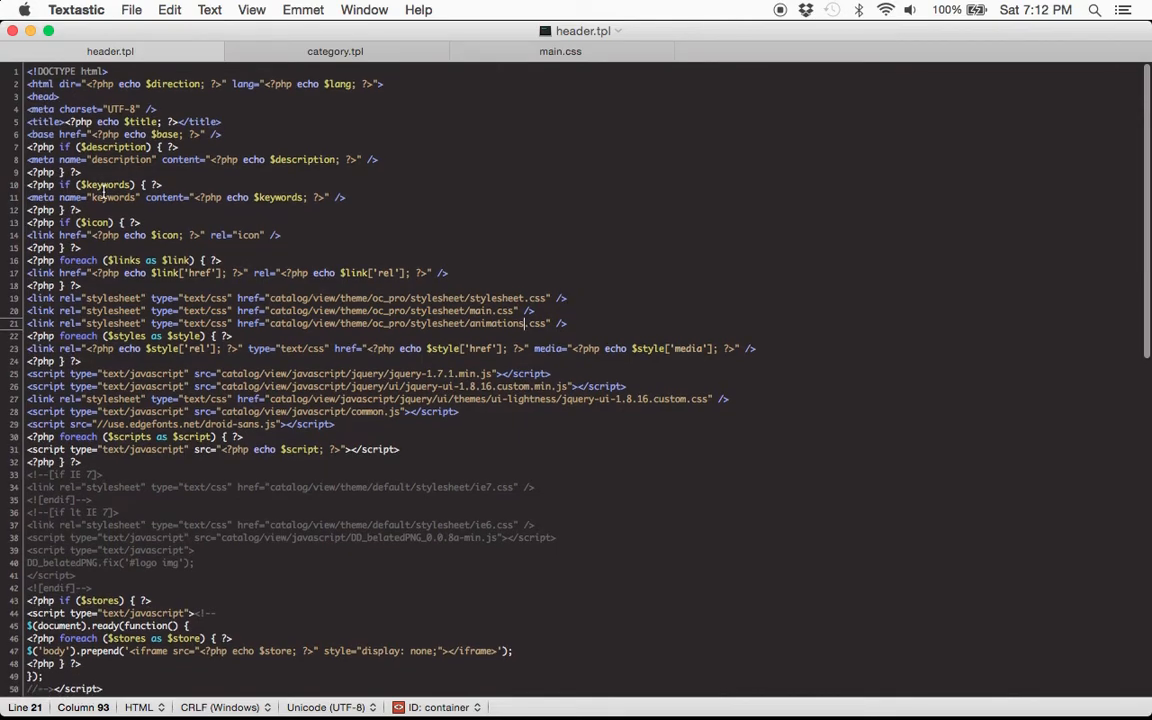
Step: Replace the h1's pullUp class with hatch in category.tpl, save, and return to the category page
{"action": "left_click", "coordinate": [336, 52]}
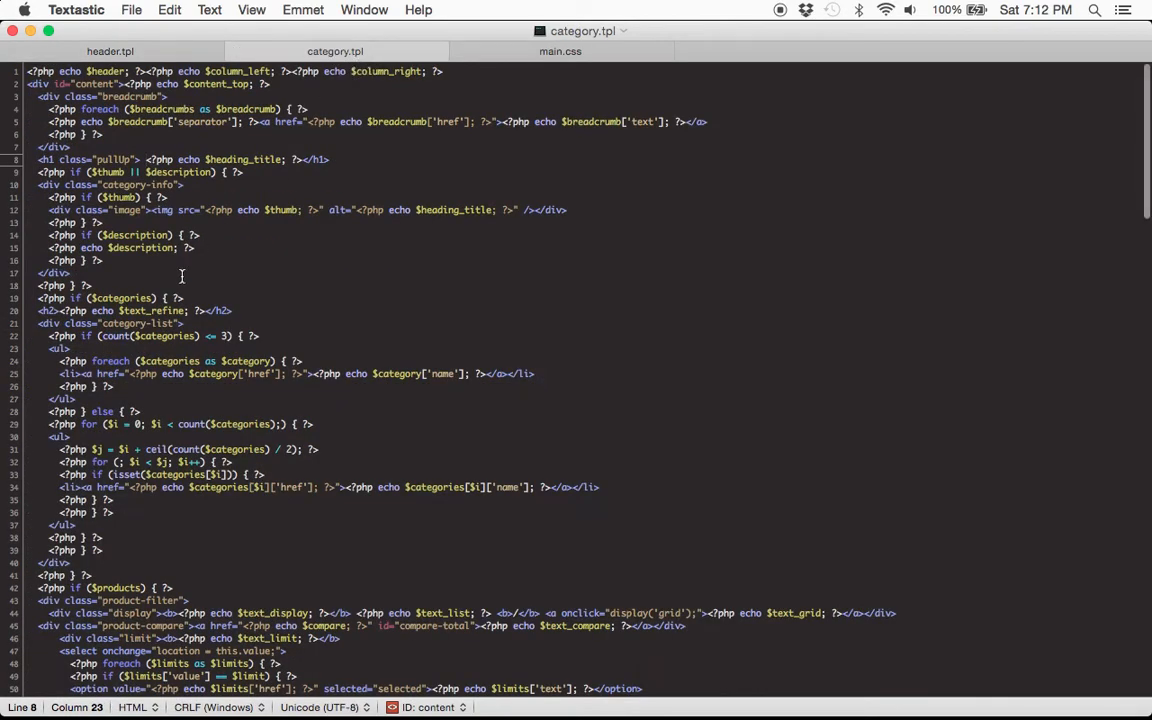
{"action": "double_click", "coordinate": [116, 160]}
{"action": "type", "text": "hatch"}
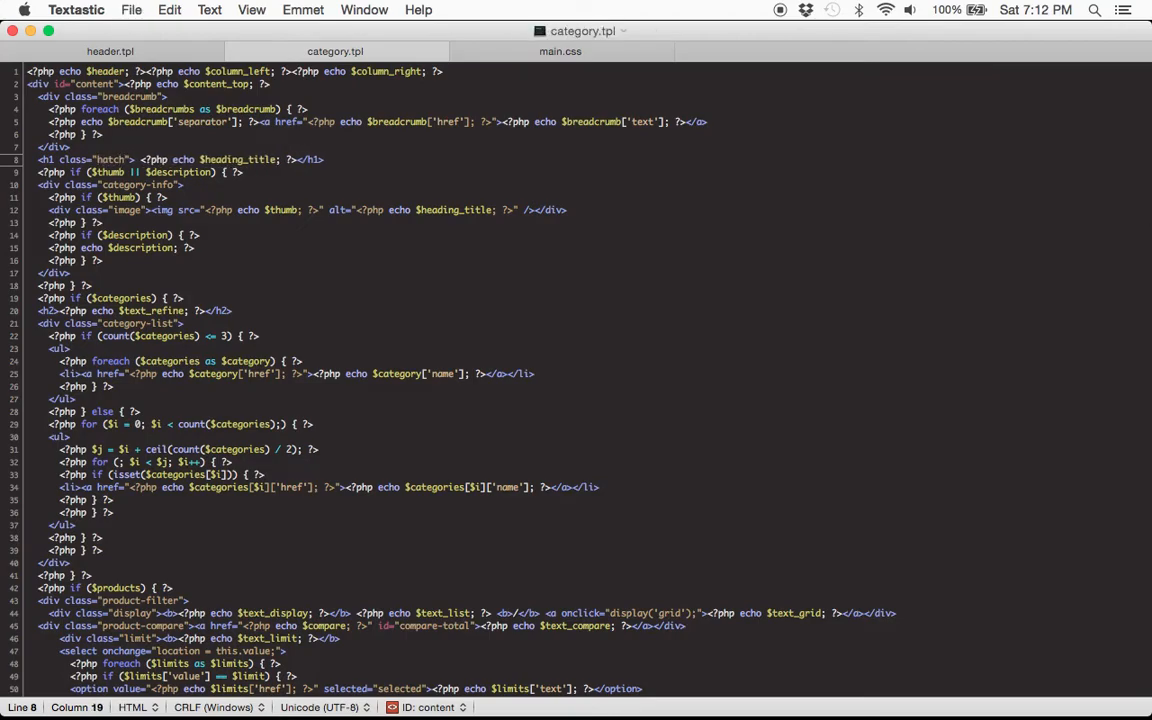
{"action": "key", "text": "Cmd+Tab"}
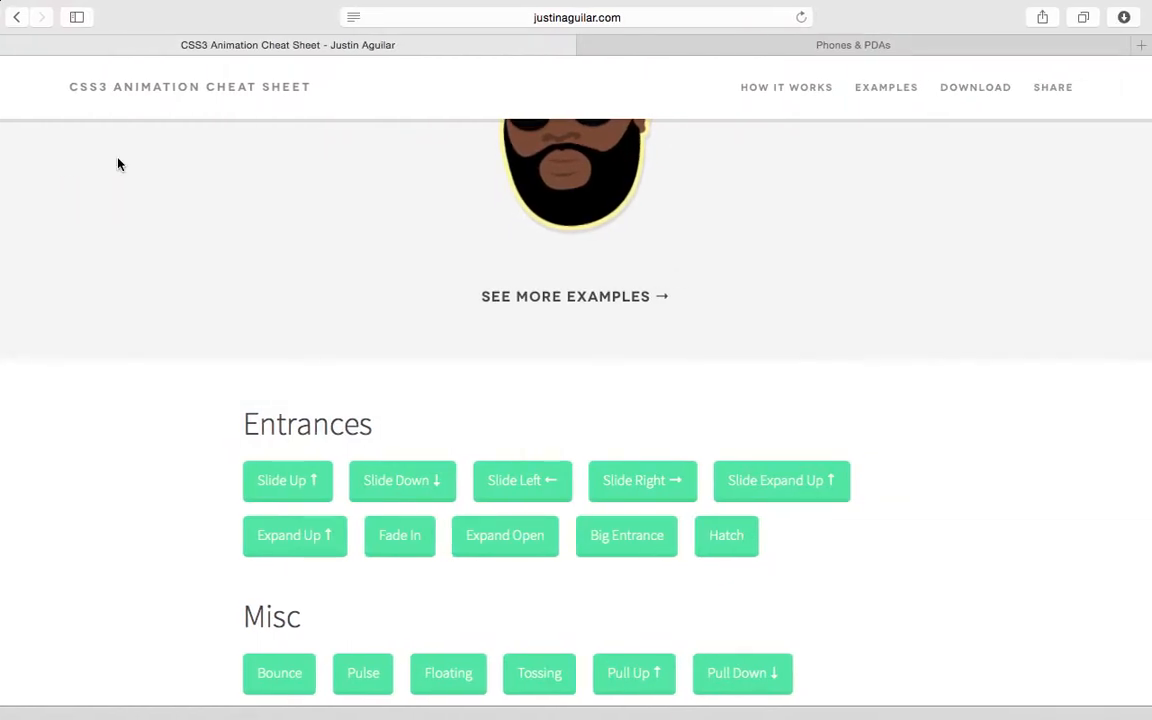
{"action": "left_click", "coordinate": [852, 44]}
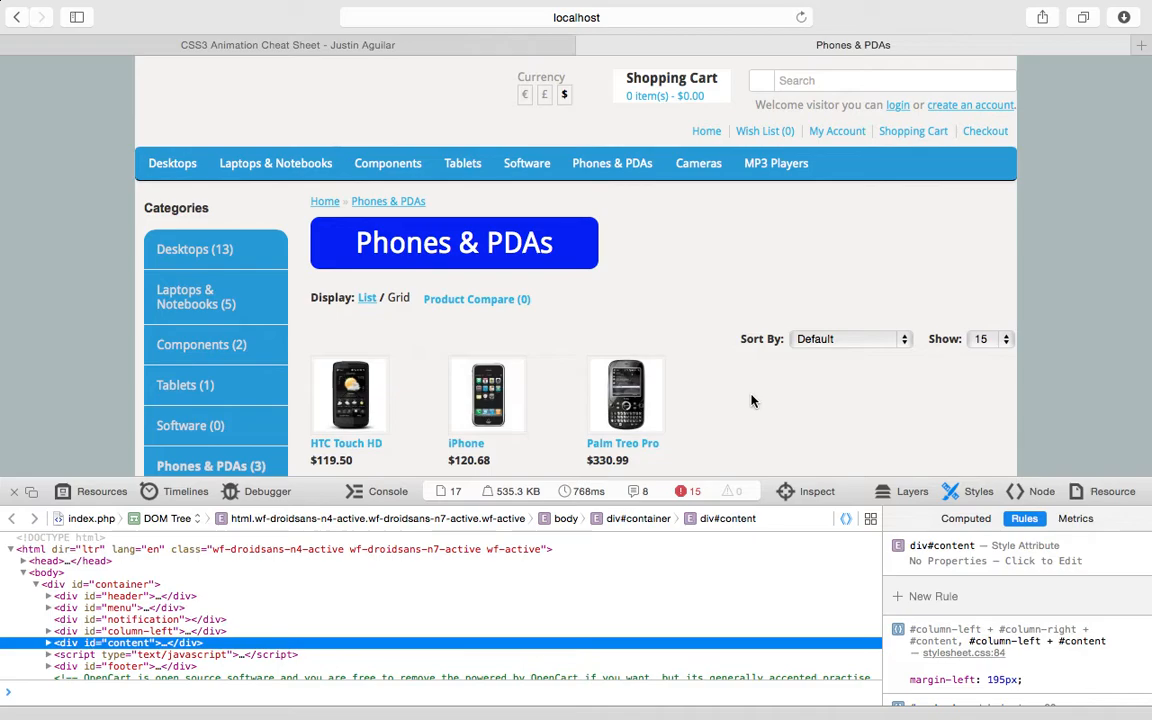
Step: Open the HTC Touch HD product page and inspect its Add to Cart button's markup
{"action": "scroll", "scroll_direction": "down", "scroll_amount": 3}
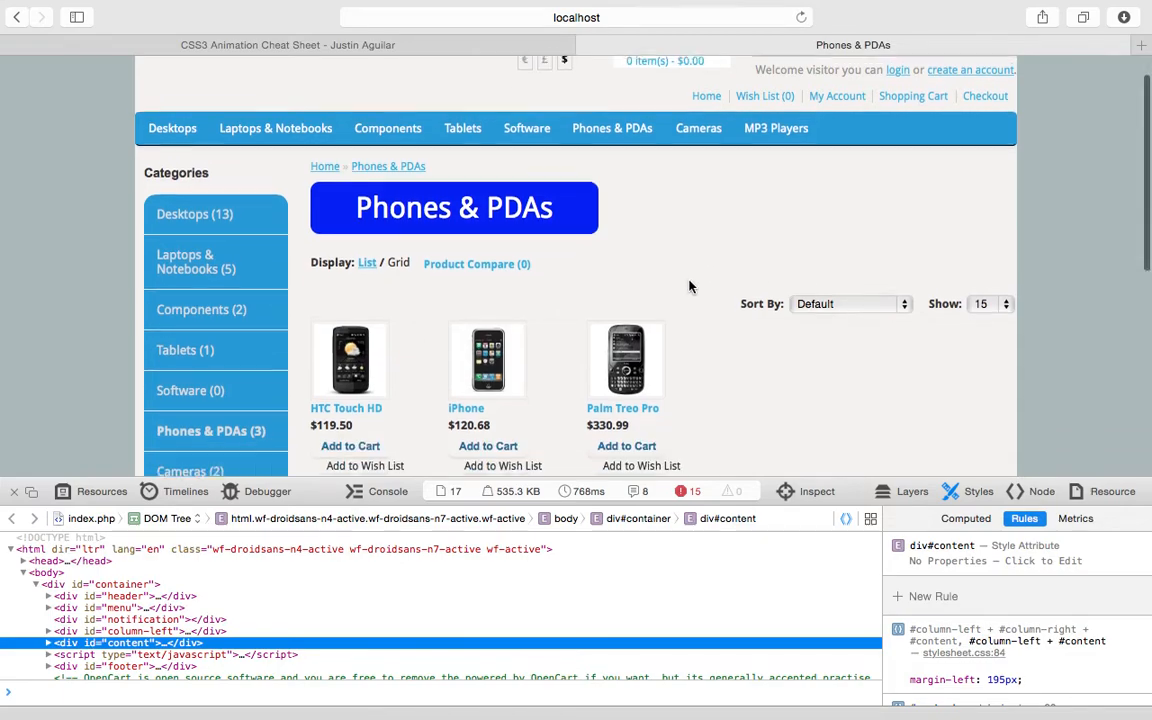
{"action": "scroll", "scroll_direction": "down", "scroll_amount": 3}
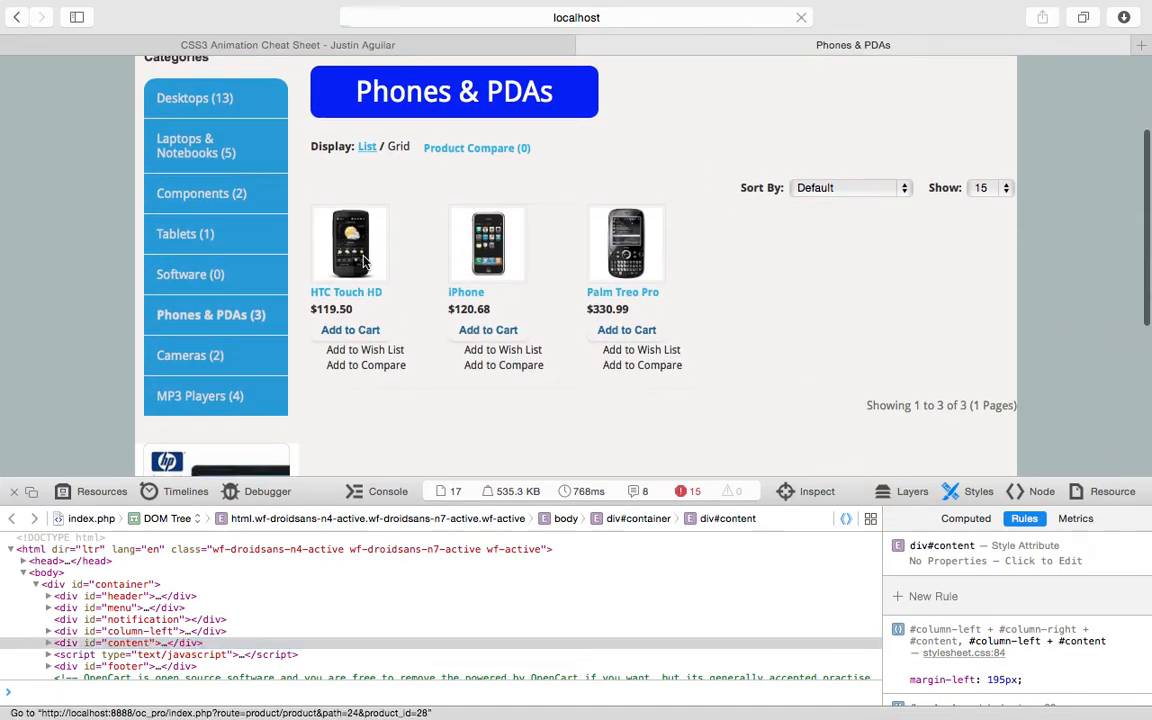
{"action": "left_click", "coordinate": [348, 244]}
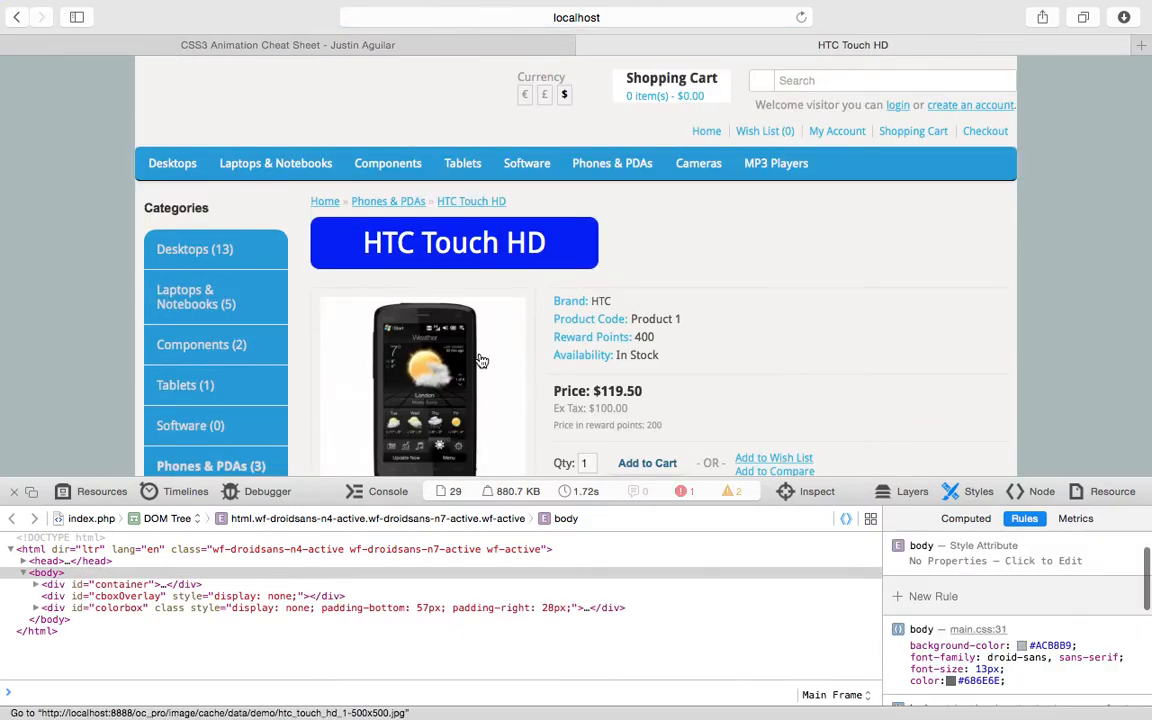
{"action": "scroll", "scroll_direction": "down", "scroll_amount": 3}
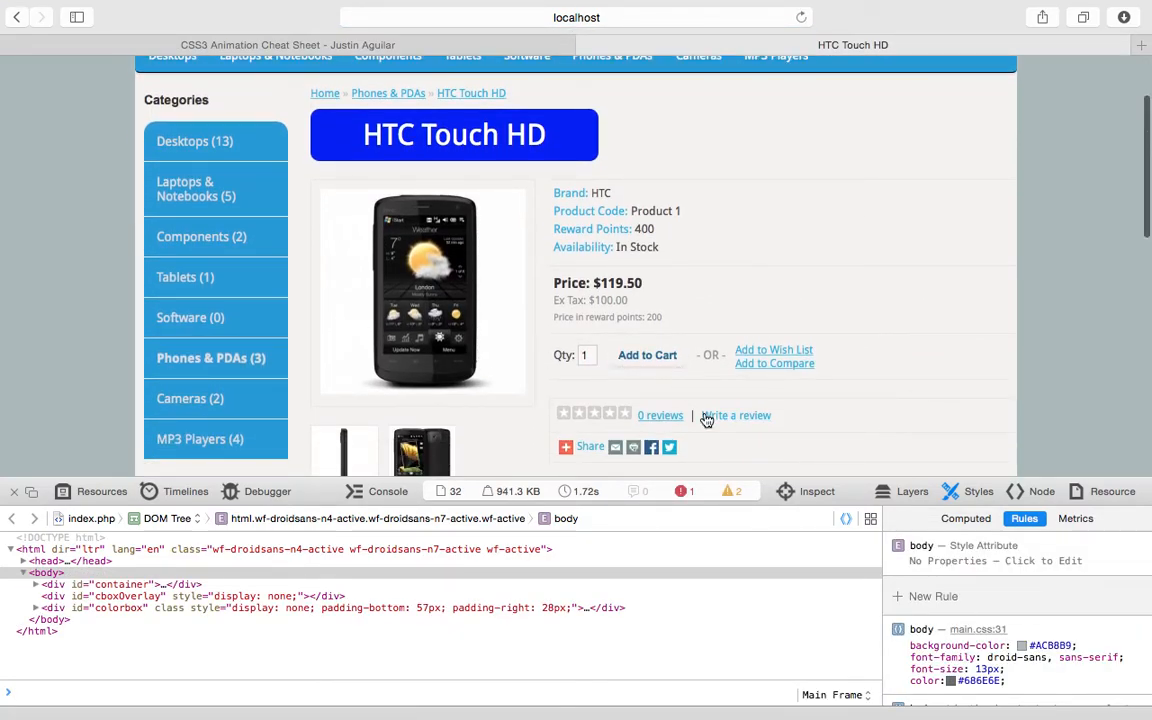
{"action": "mouse_move", "coordinate": [668, 368]}
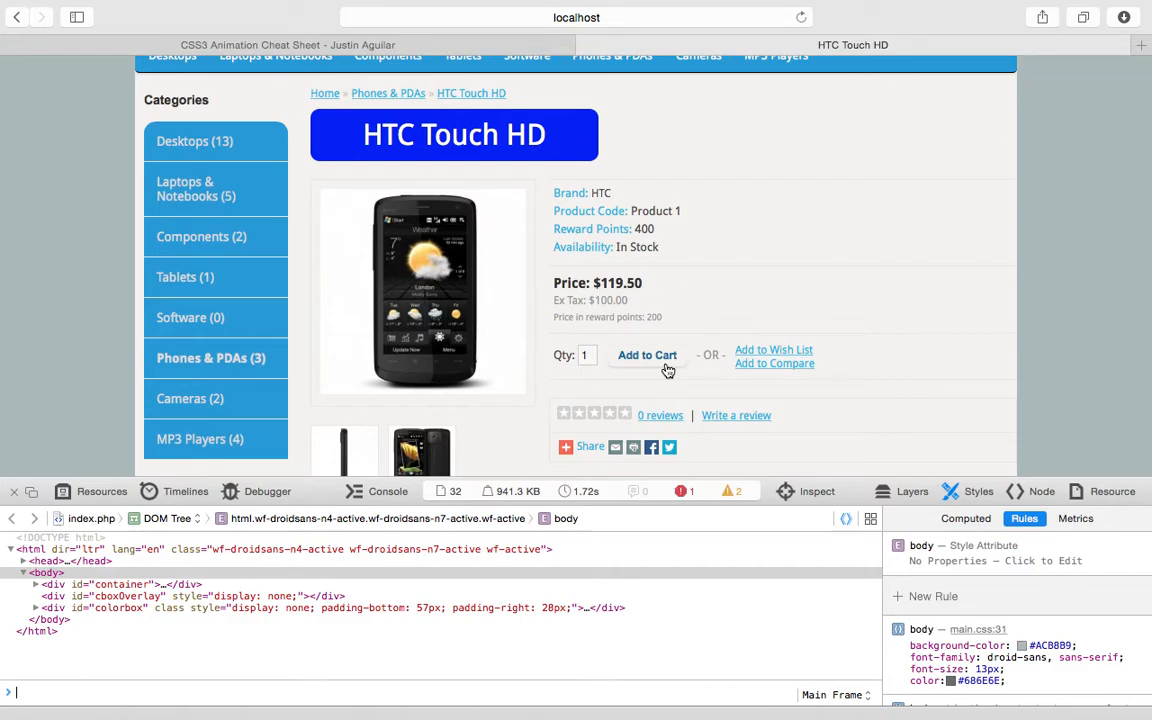
{"action": "right_click", "coordinate": [668, 368]}
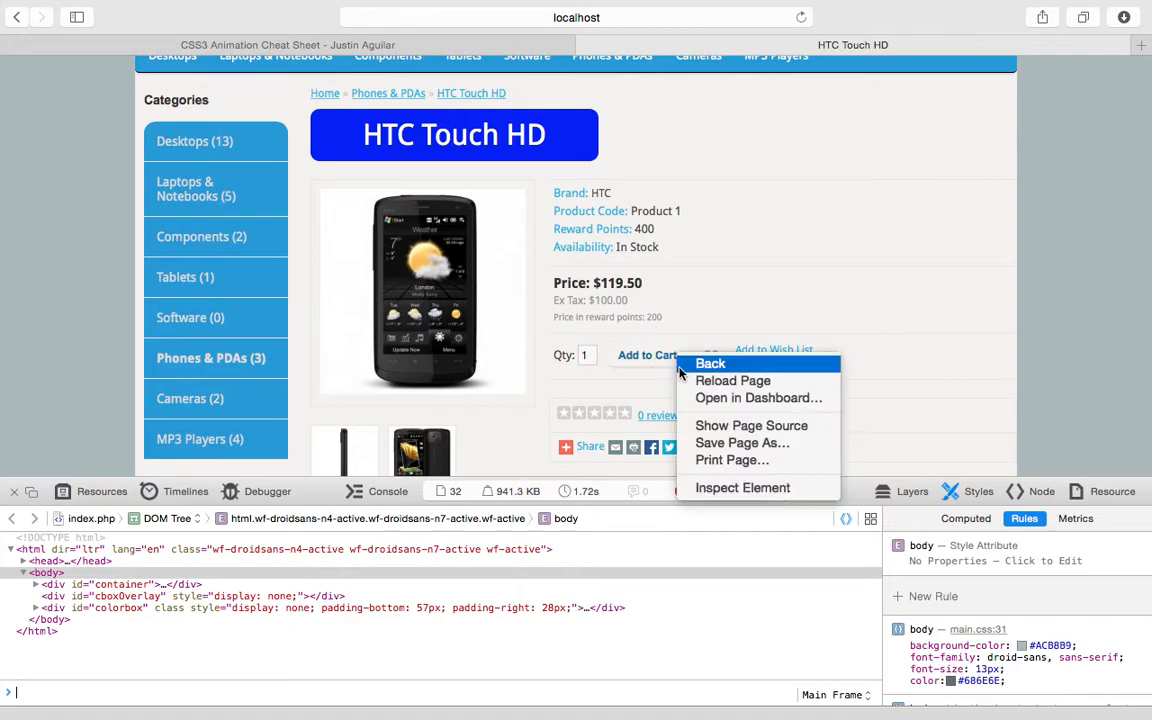
{"action": "left_click", "coordinate": [742, 488]}
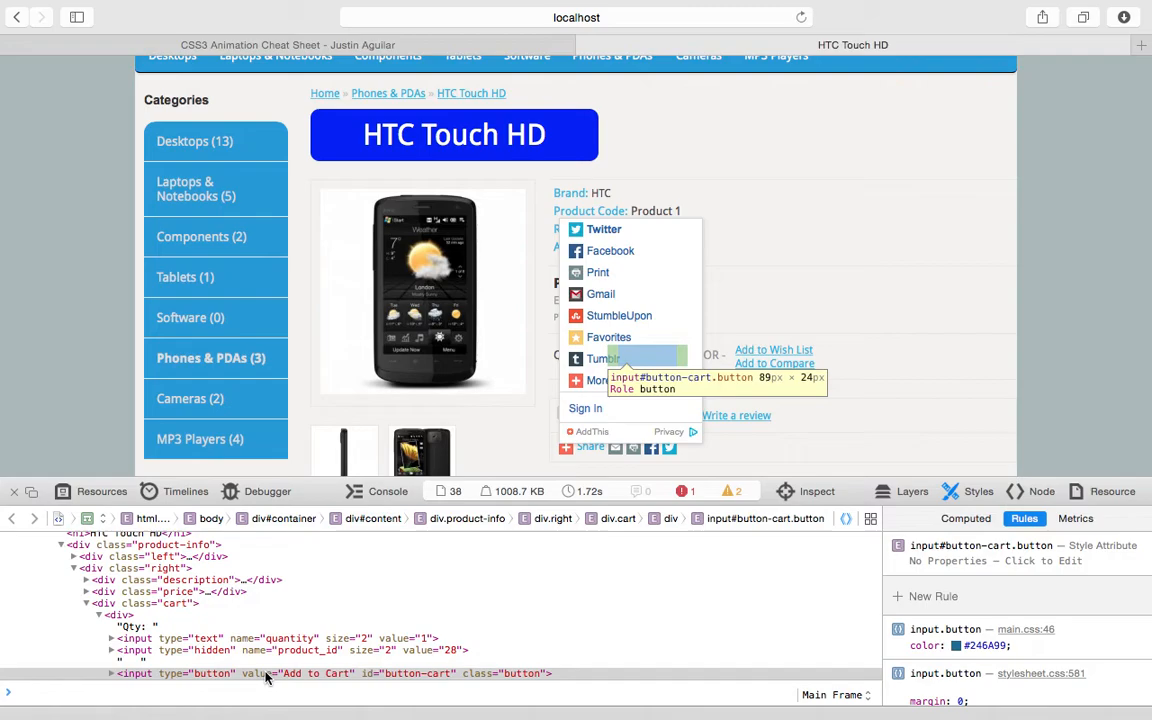
{"action": "mouse_move", "coordinate": [278, 676]}
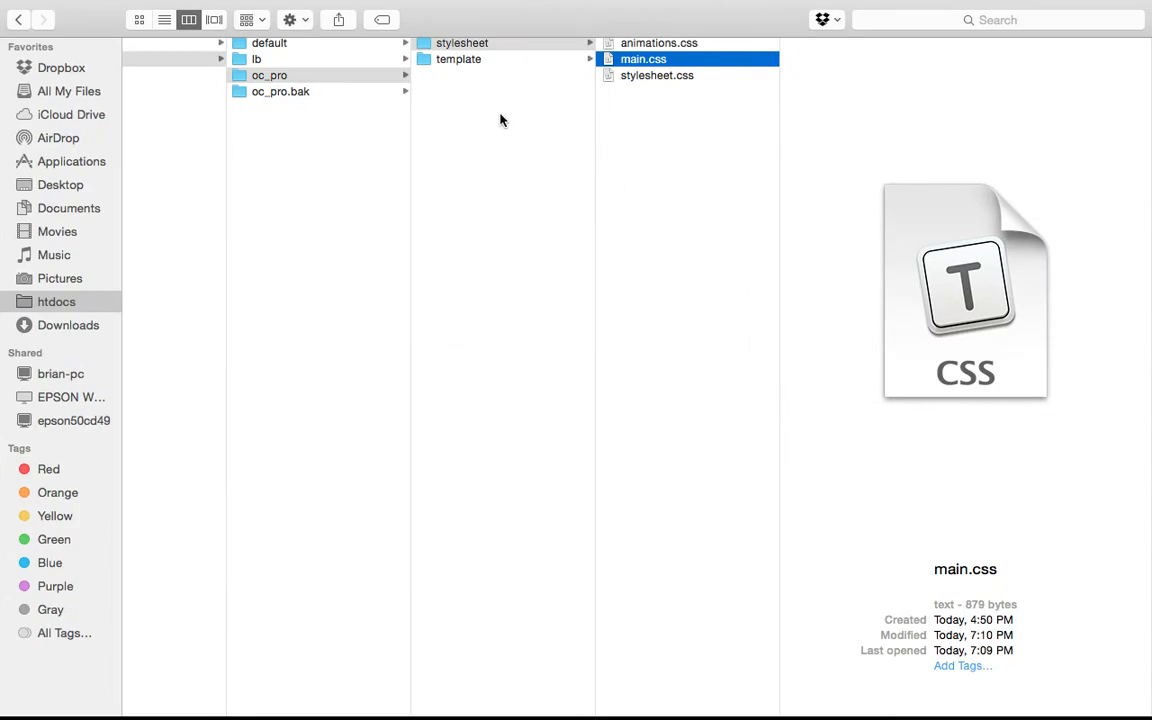
Step: Browse default > template > product, then open oc_pro's product.tpl in Textastic
{"action": "left_click", "coordinate": [468, 60]}
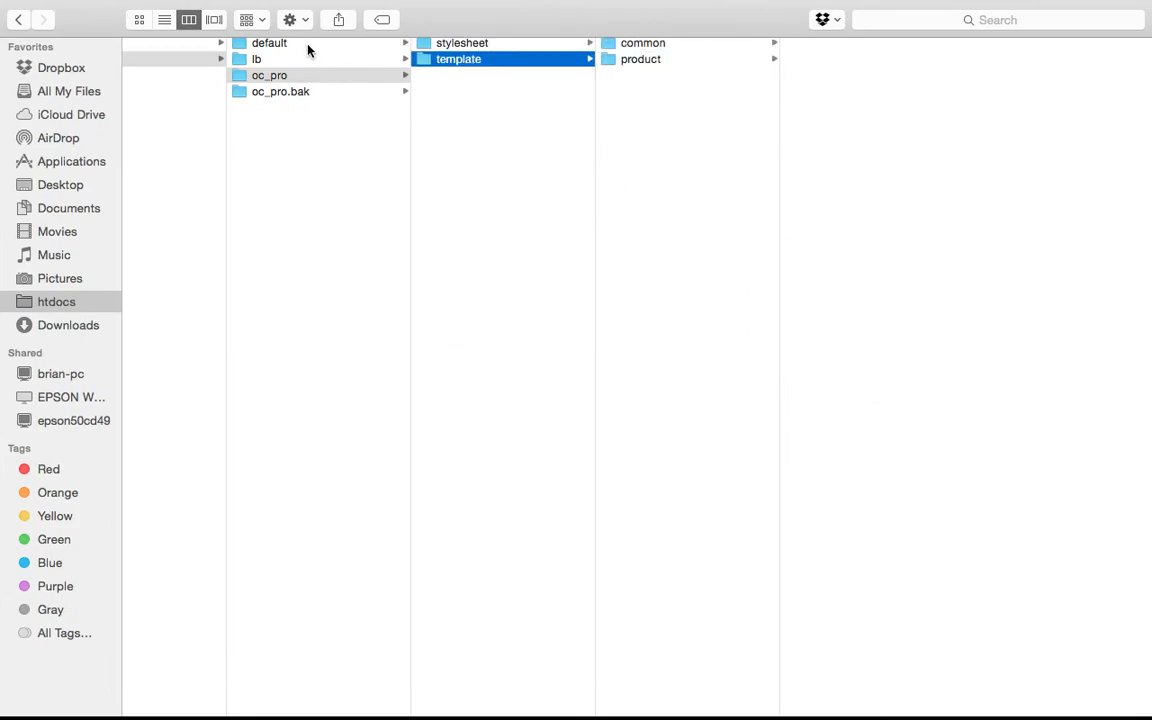
{"action": "left_click", "coordinate": [270, 44]}
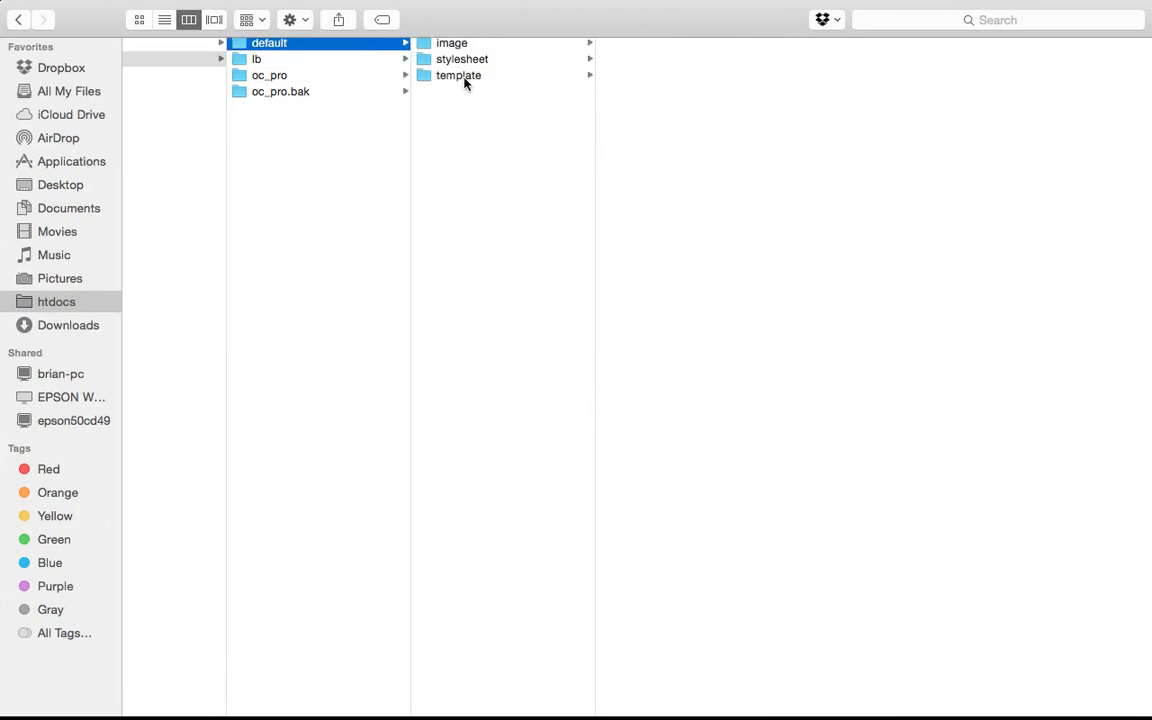
{"action": "mouse_move", "coordinate": [484, 114]}
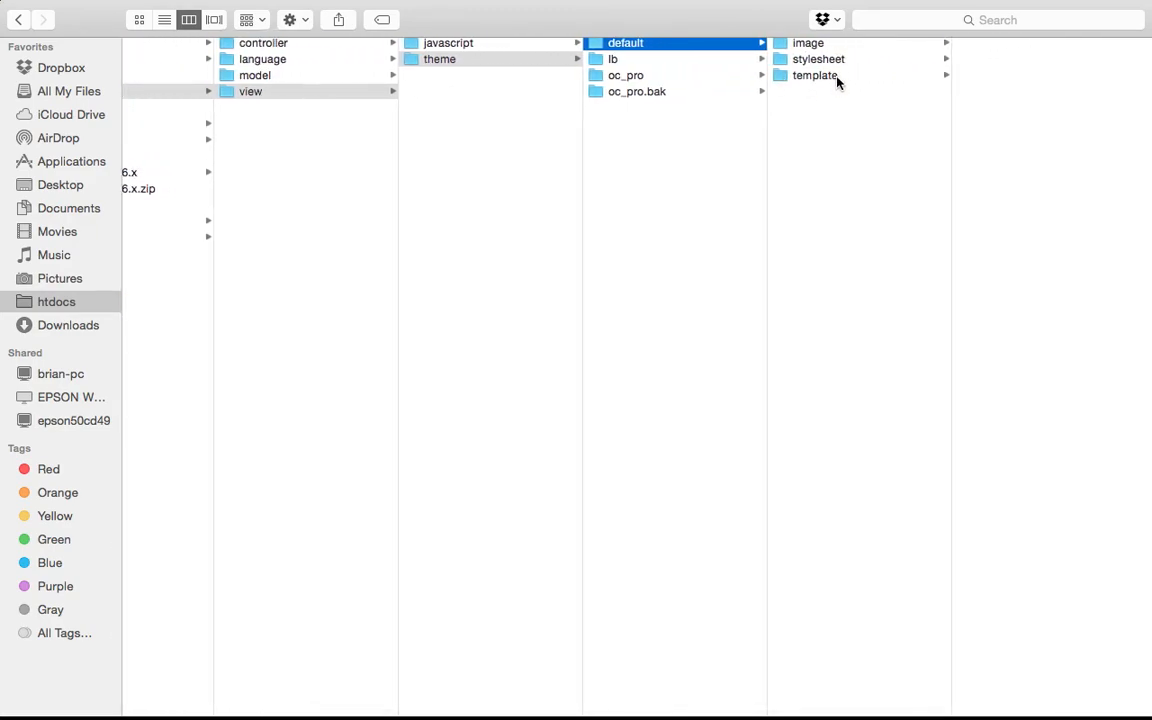
{"action": "left_click", "coordinate": [824, 76]}
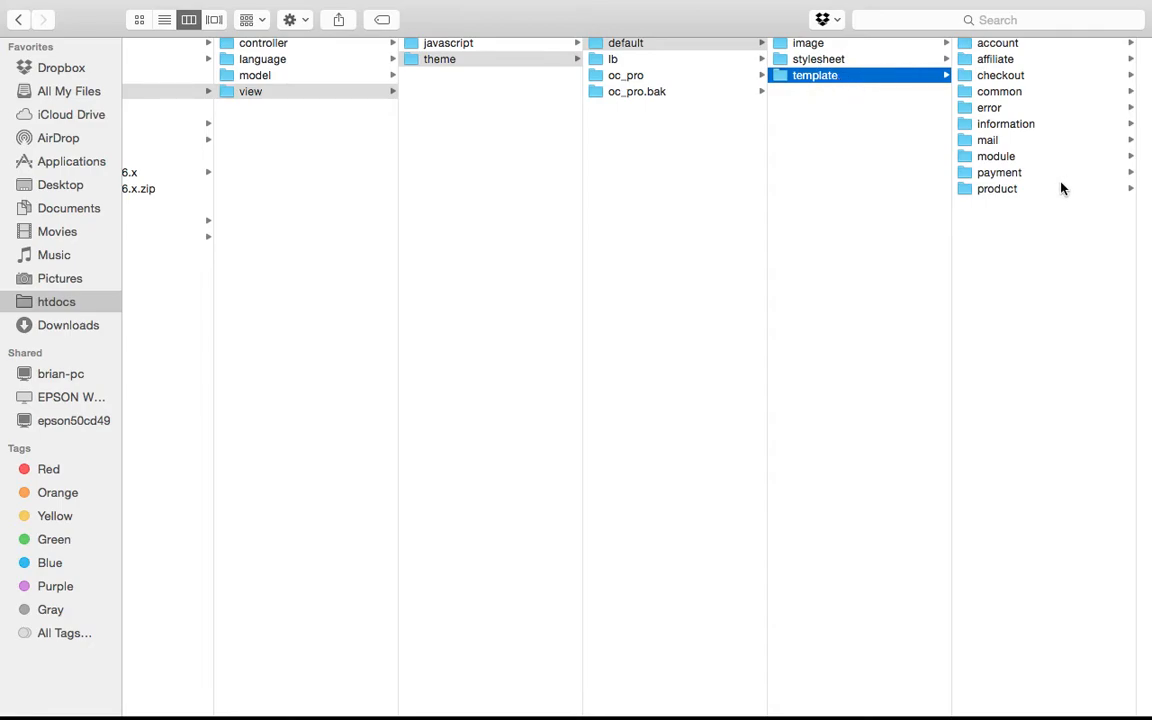
{"action": "left_click", "coordinate": [1000, 188]}
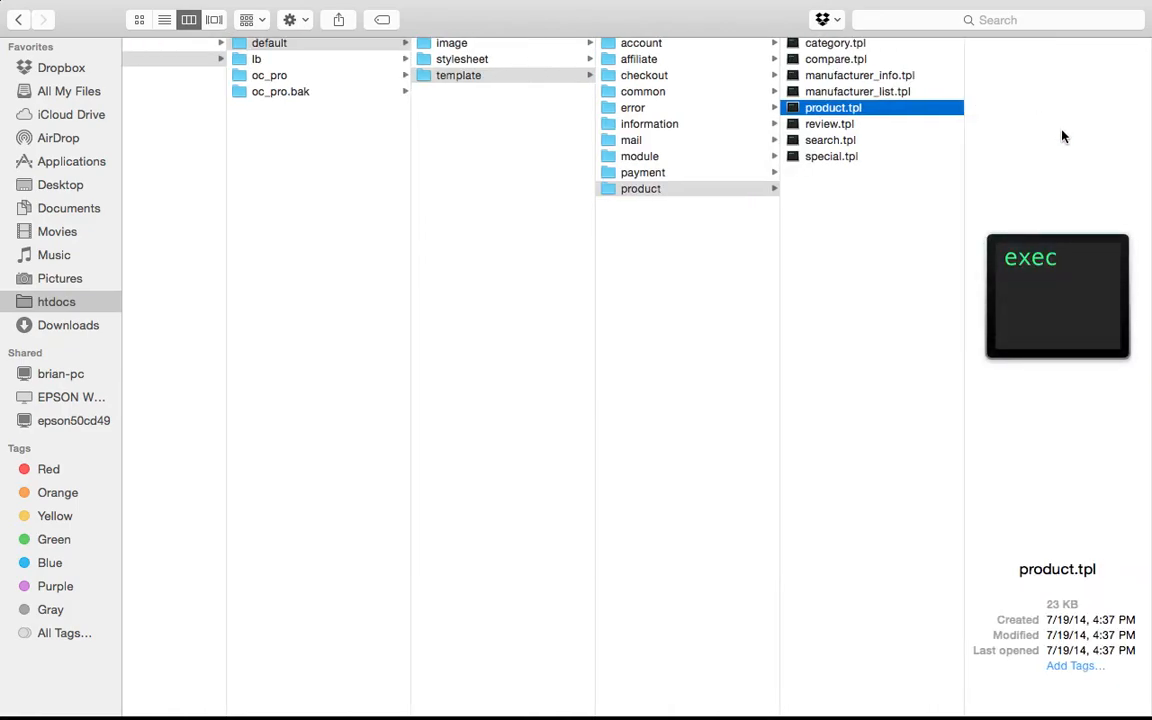
{"action": "left_click", "coordinate": [276, 76]}
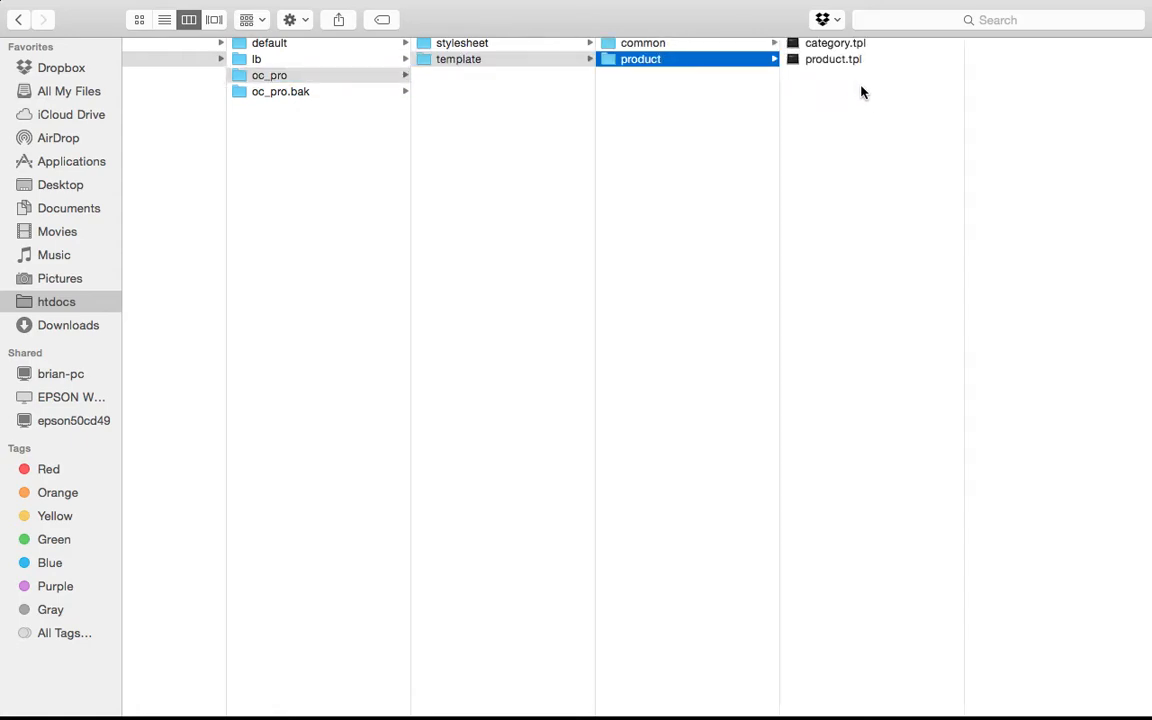
{"action": "double_click", "coordinate": [836, 60]}
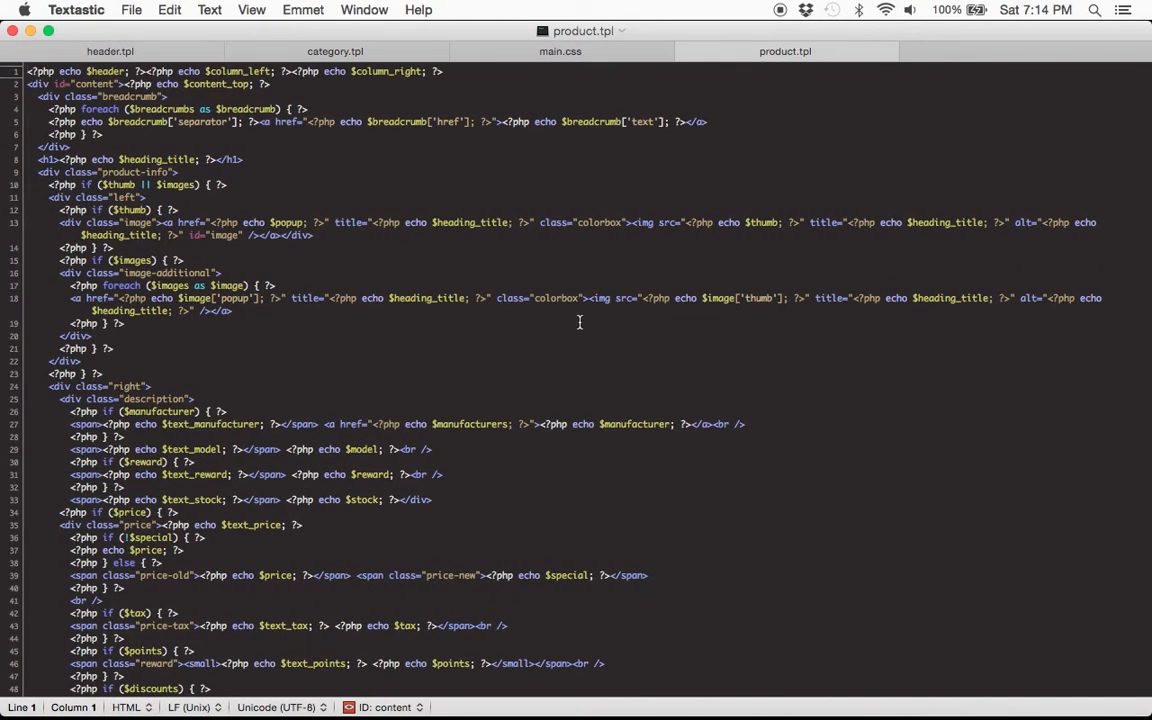
Step: Find class="button" in product.tpl, append pullUp to the add-to-cart link's class and save
{"action": "scroll", "scroll_direction": "down", "scroll_amount": 3}
{"action": "type", "text": "c"}
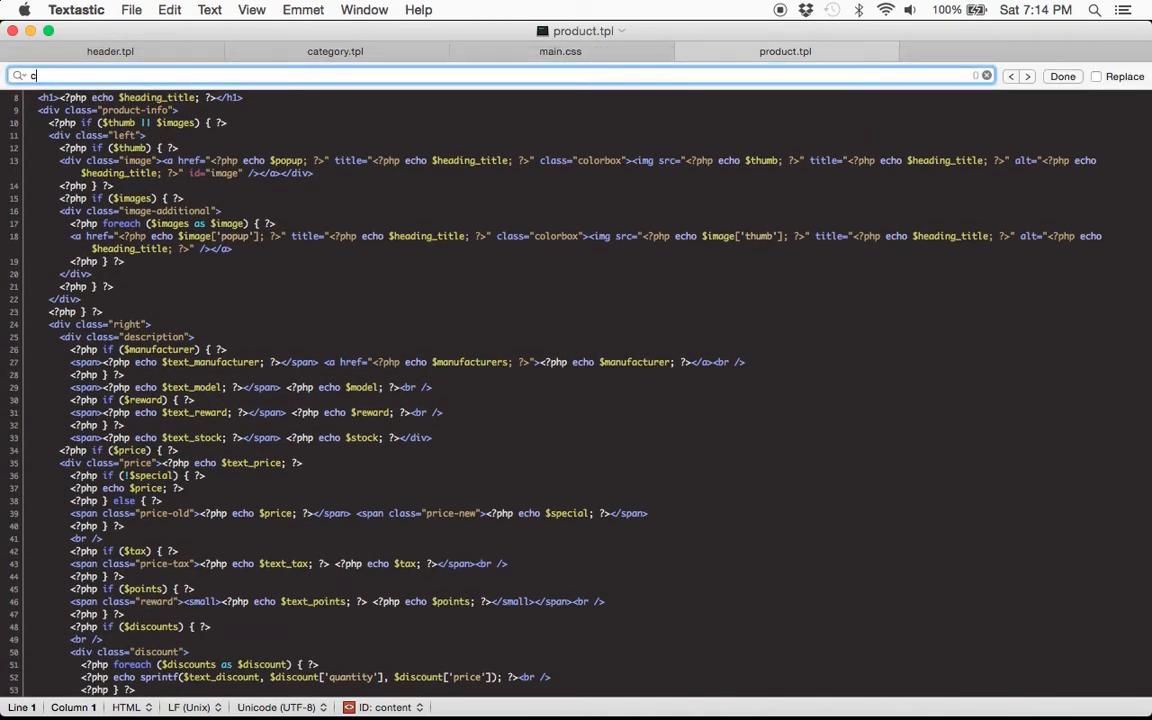
{"action": "type", "text": "lass=\"button"}
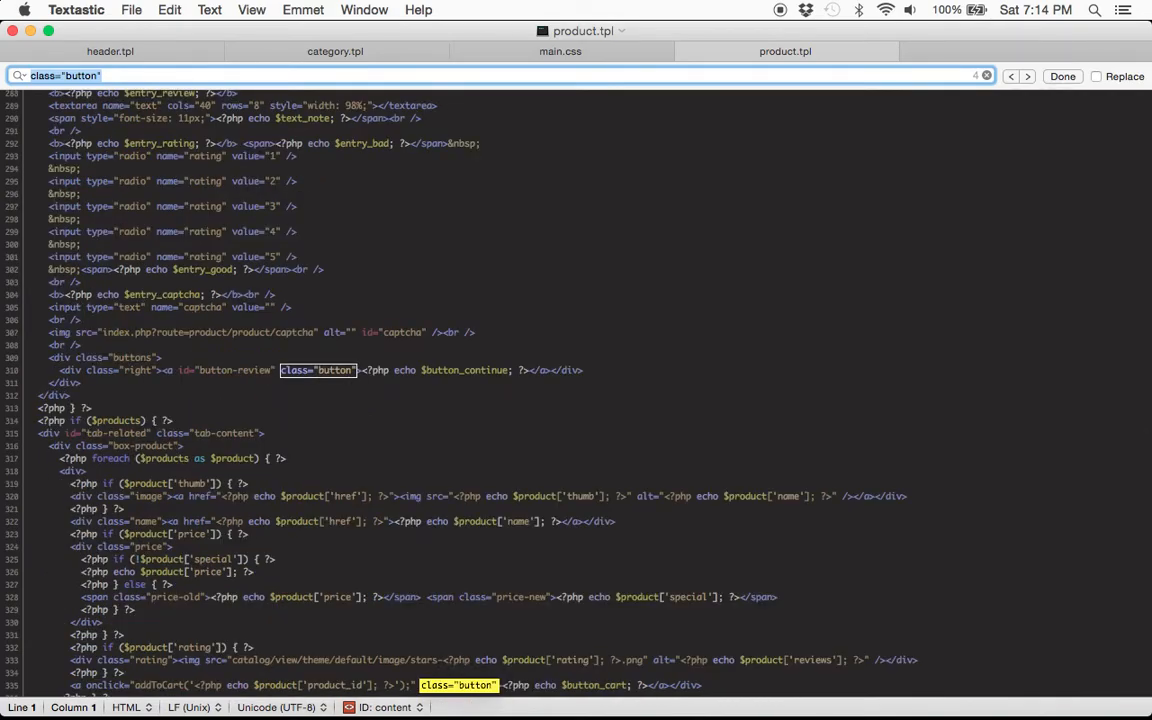
{"action": "mouse_move", "coordinate": [362, 654]}
{"action": "type", "text": " pullUp"}
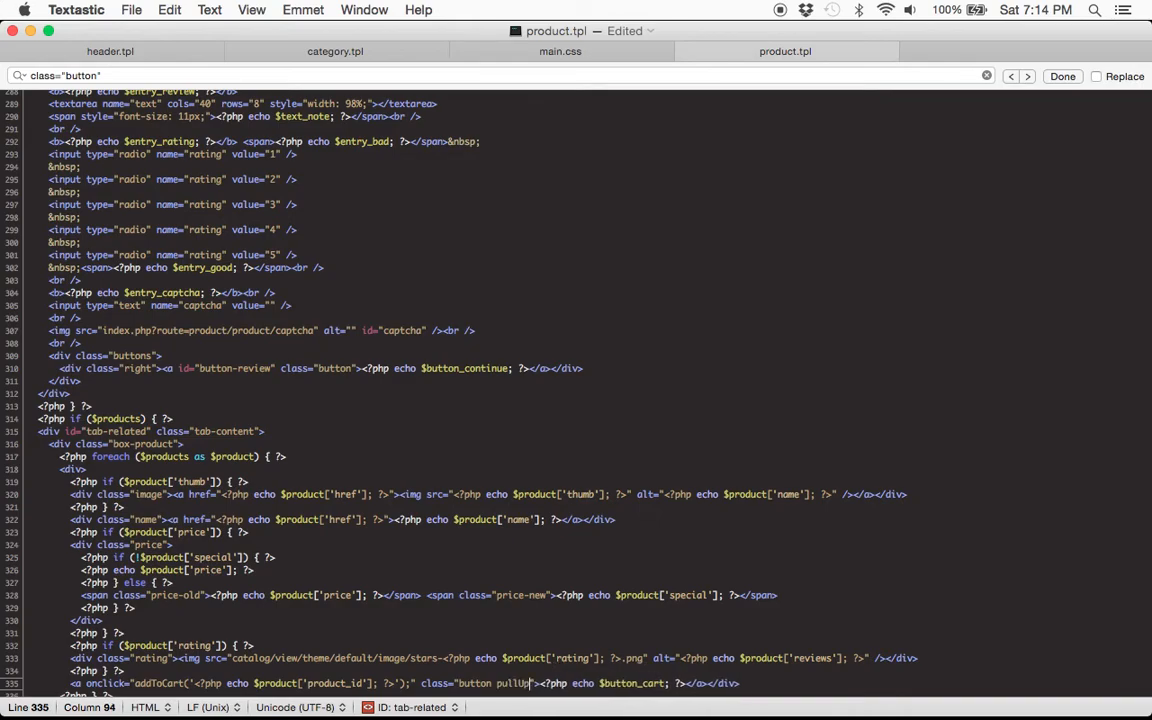
{"action": "key", "text": "cmd+tab"}
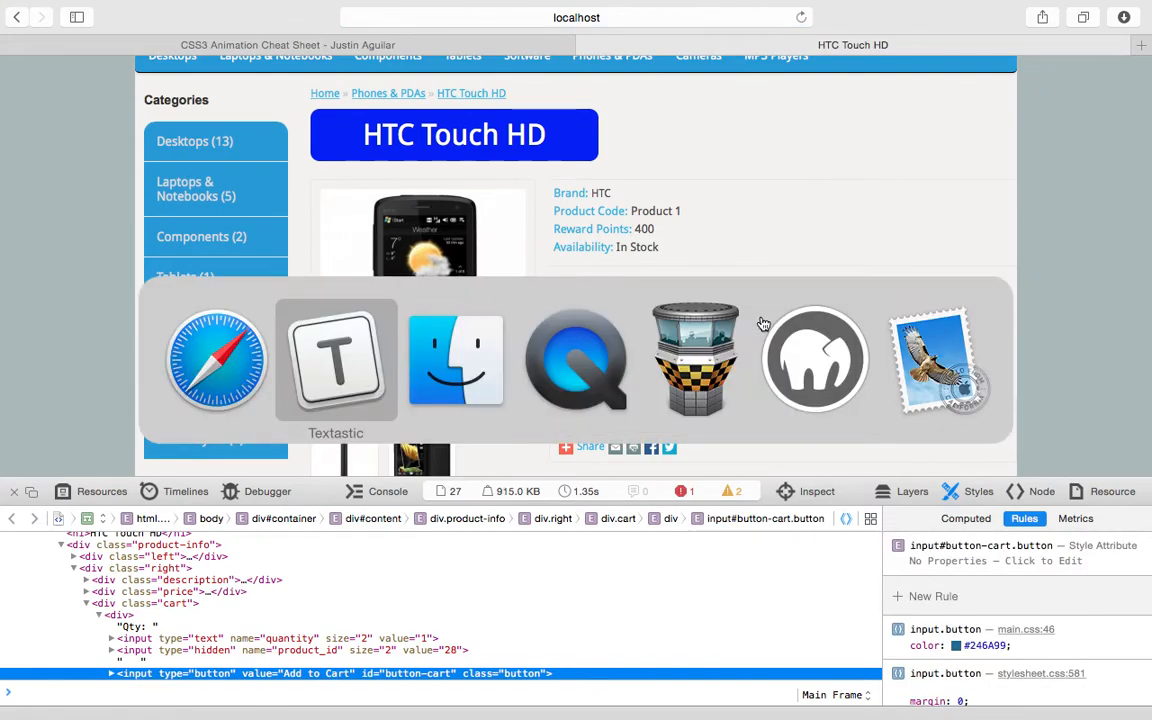
{"action": "left_click", "coordinate": [336, 360]}
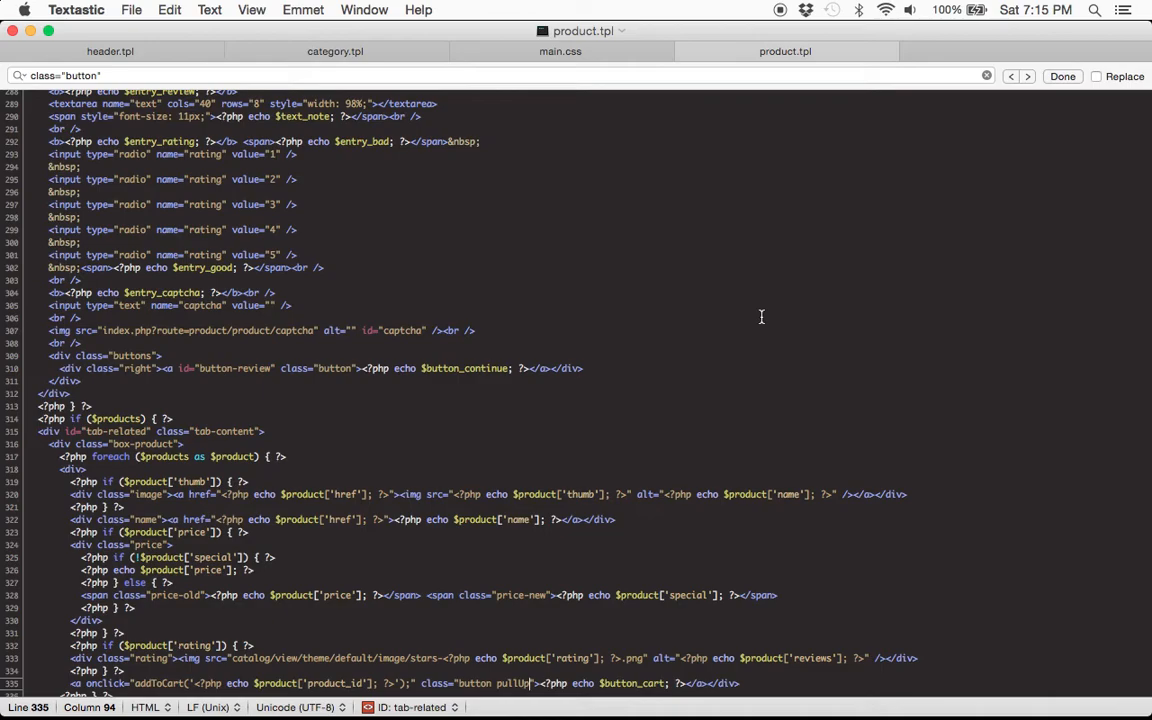
{"action": "mouse_move", "coordinate": [606, 630]}
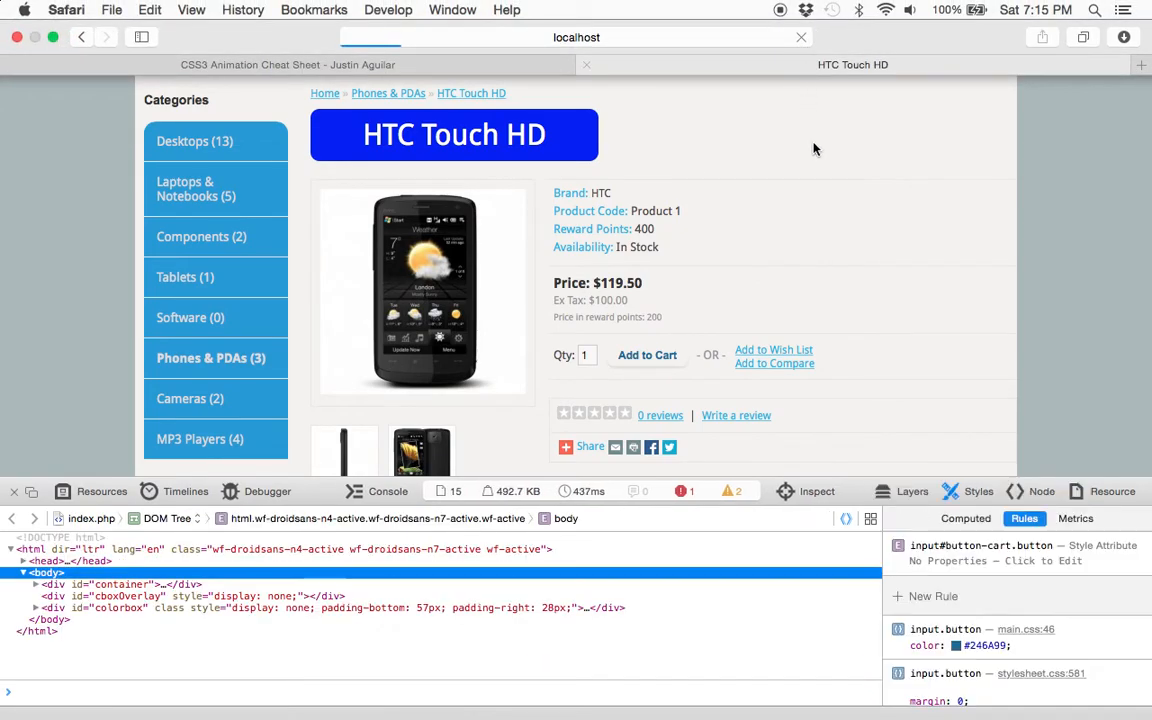
Step: Scroll through product.tpl to review the add-to-cart markup
{"action": "scroll", "scroll_direction": "down", "scroll_amount": 3}
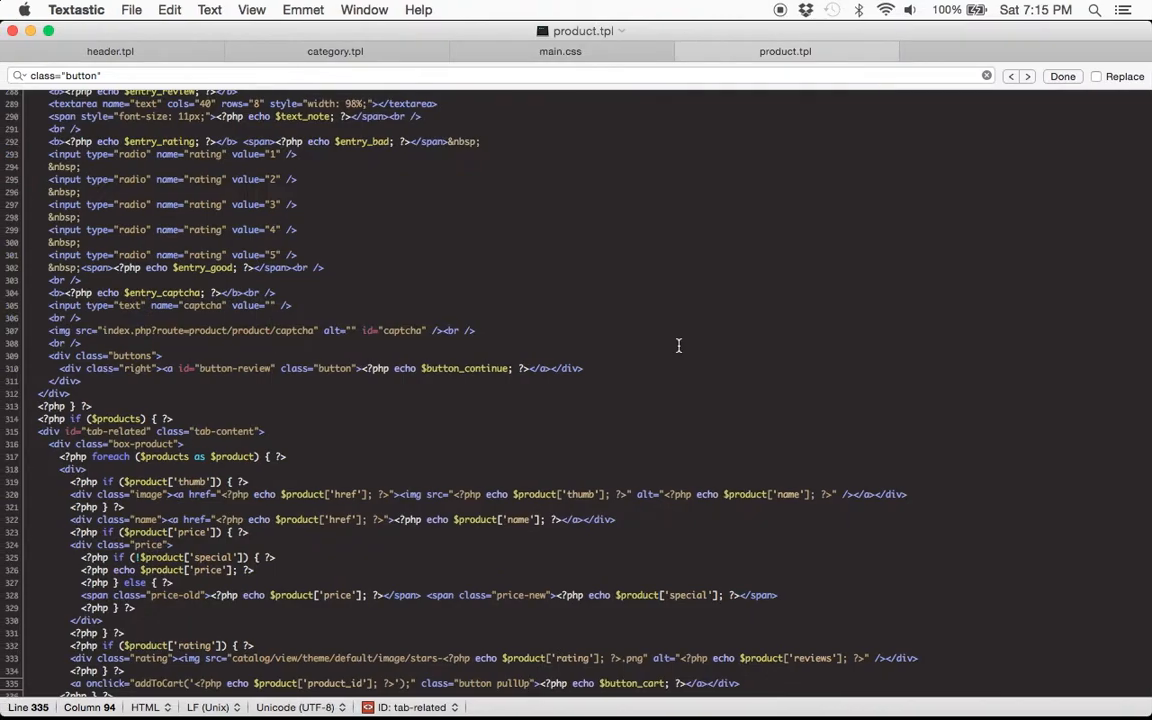
{"action": "scroll", "scroll_direction": "down", "scroll_amount": 3}
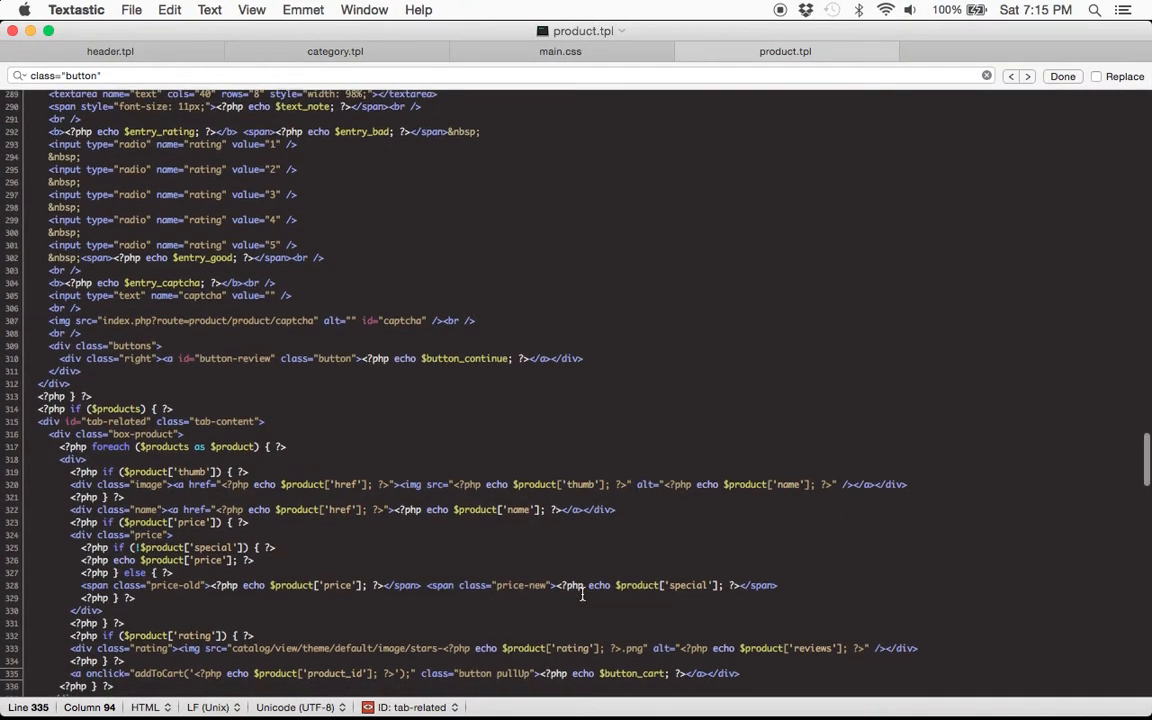
{"action": "scroll", "scroll_direction": "down", "scroll_amount": 3}
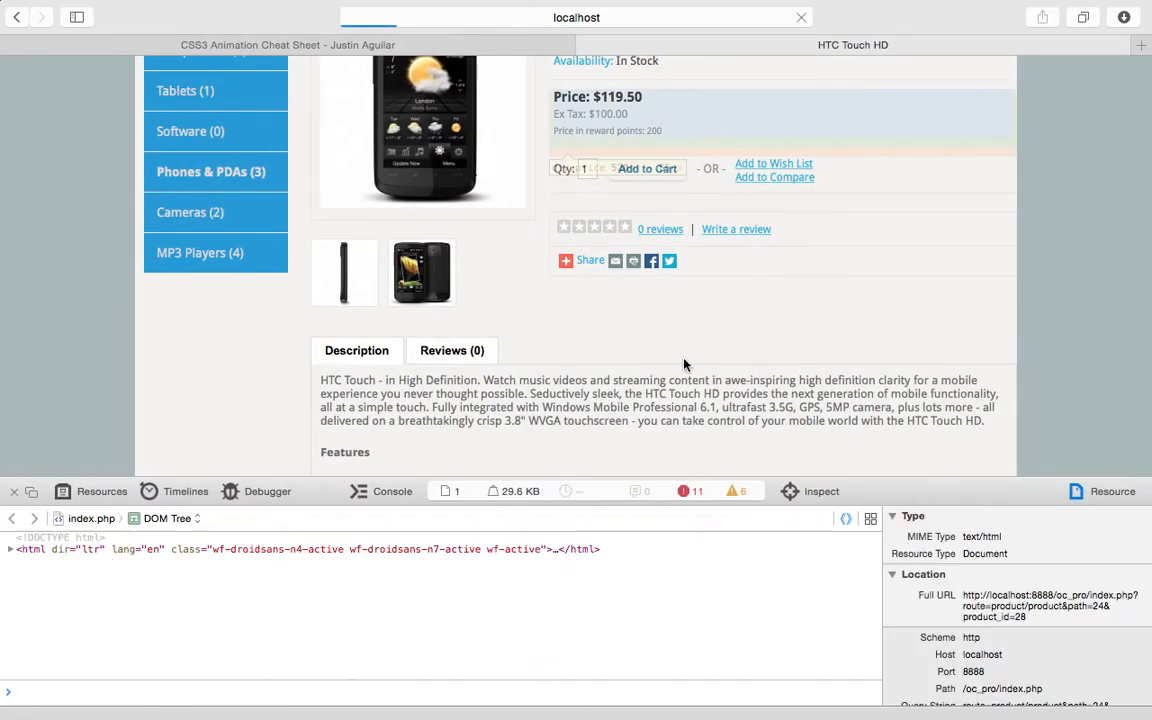
Step: Add the HTC Touch HD to the cart and check its Add to Cart button's markup
{"action": "left_click", "coordinate": [648, 168]}
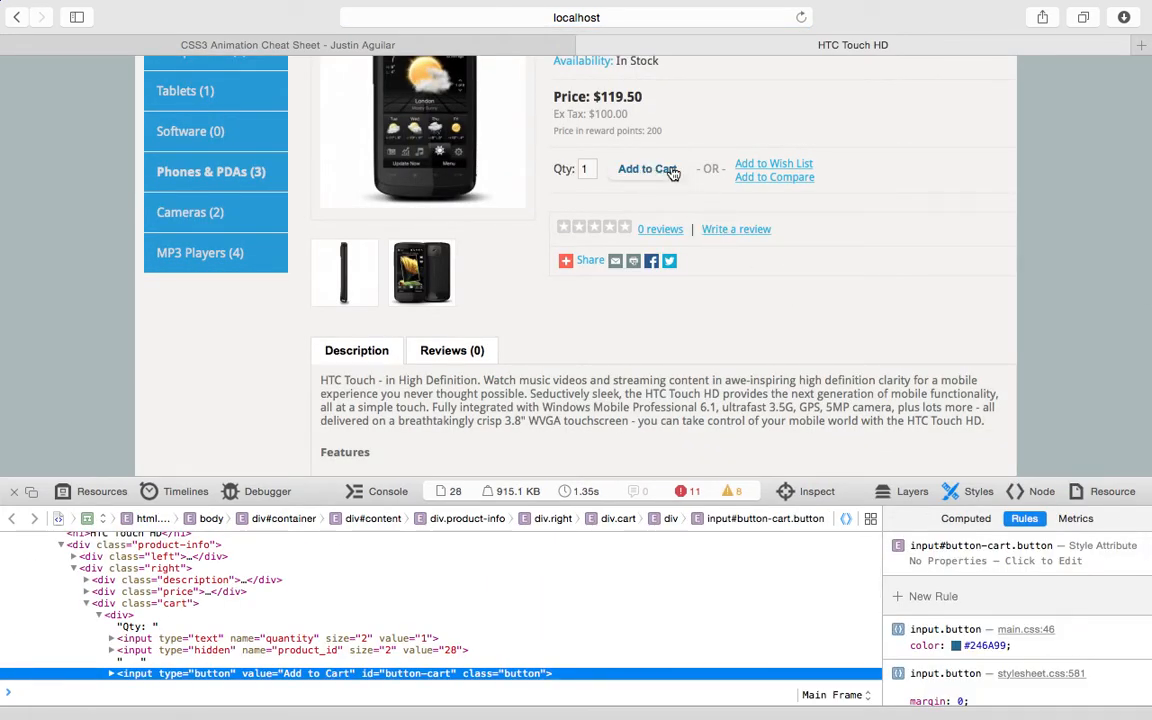
{"action": "left_click", "coordinate": [646, 168]}
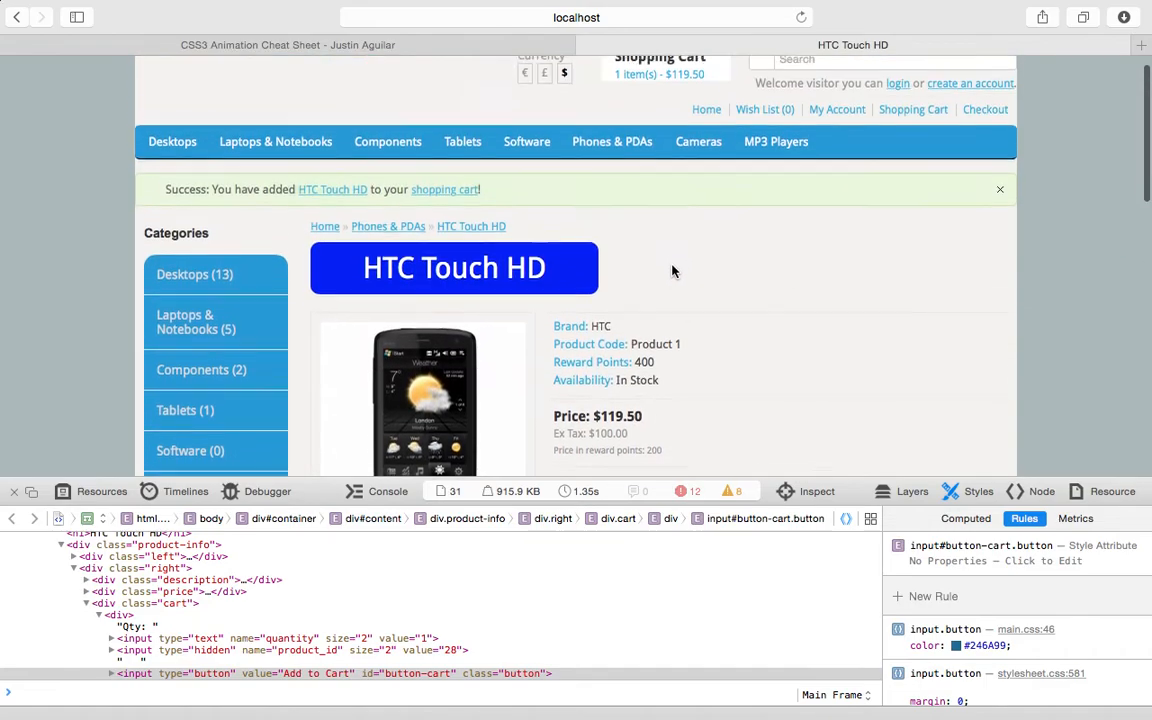
{"action": "scroll", "scroll_direction": "down", "scroll_amount": 3}
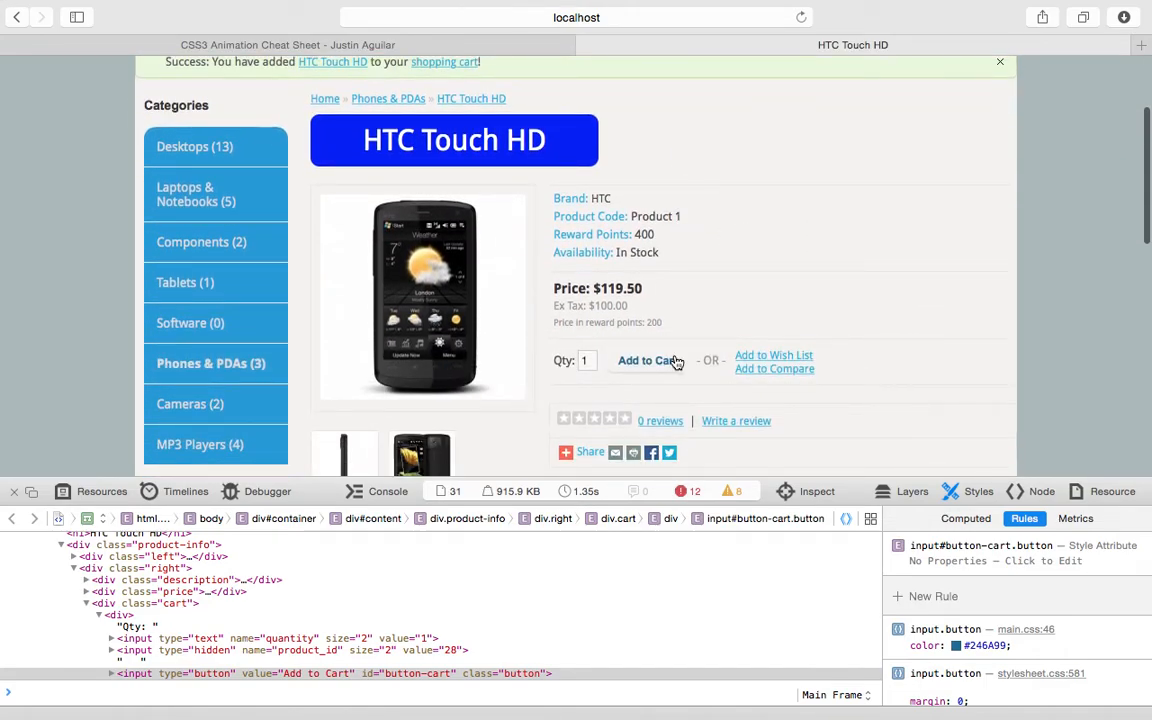
{"action": "right_click", "coordinate": [676, 360]}
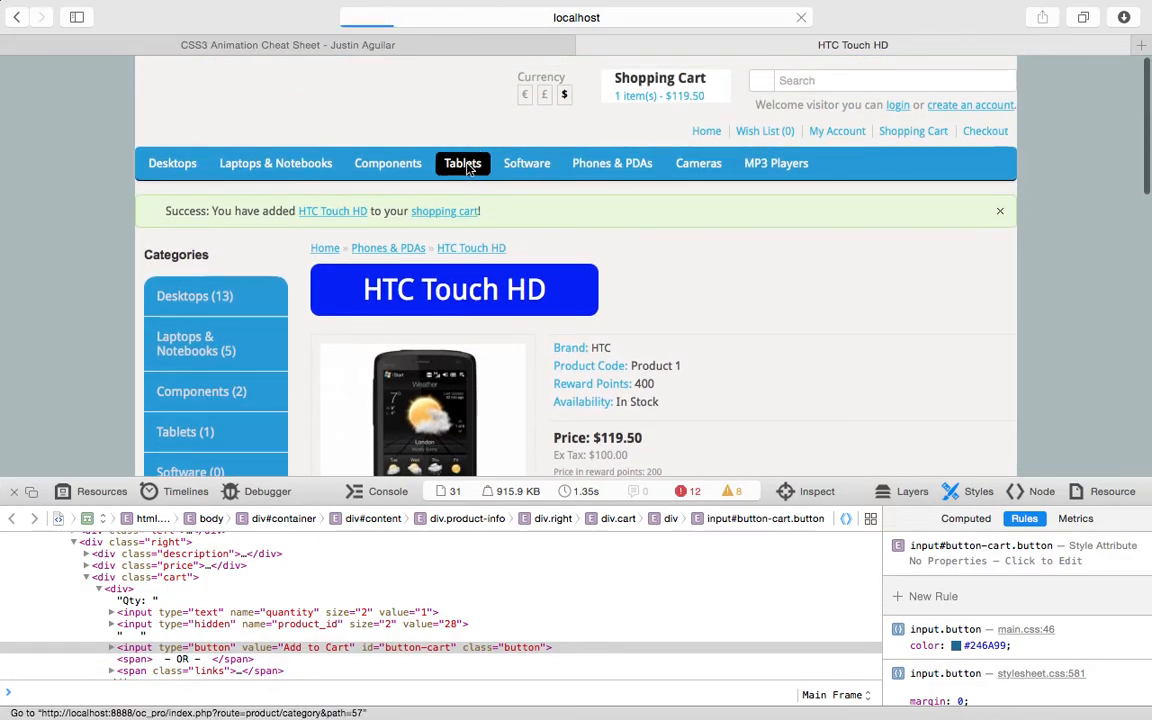
Step: Browse Tablets, Samsung Galaxy Tab, Software, Cameras to the Canon EOS 5D and inspect its Add to Cart button
{"action": "left_click", "coordinate": [462, 164]}
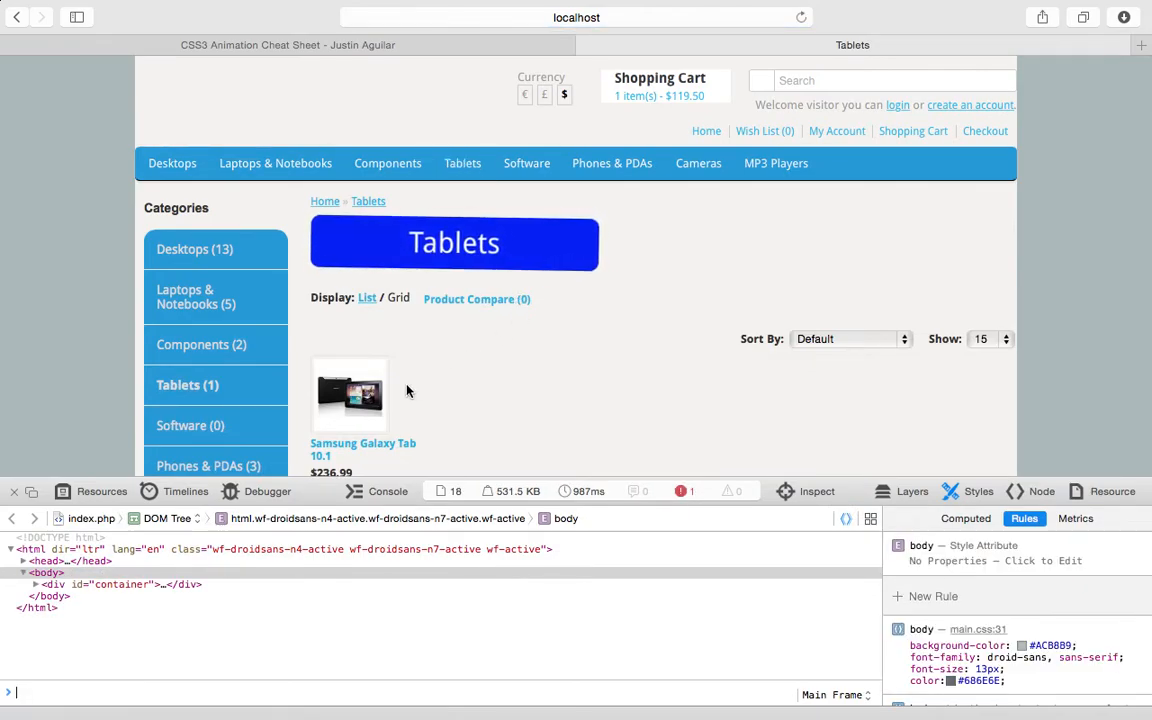
{"action": "left_click", "coordinate": [348, 392]}
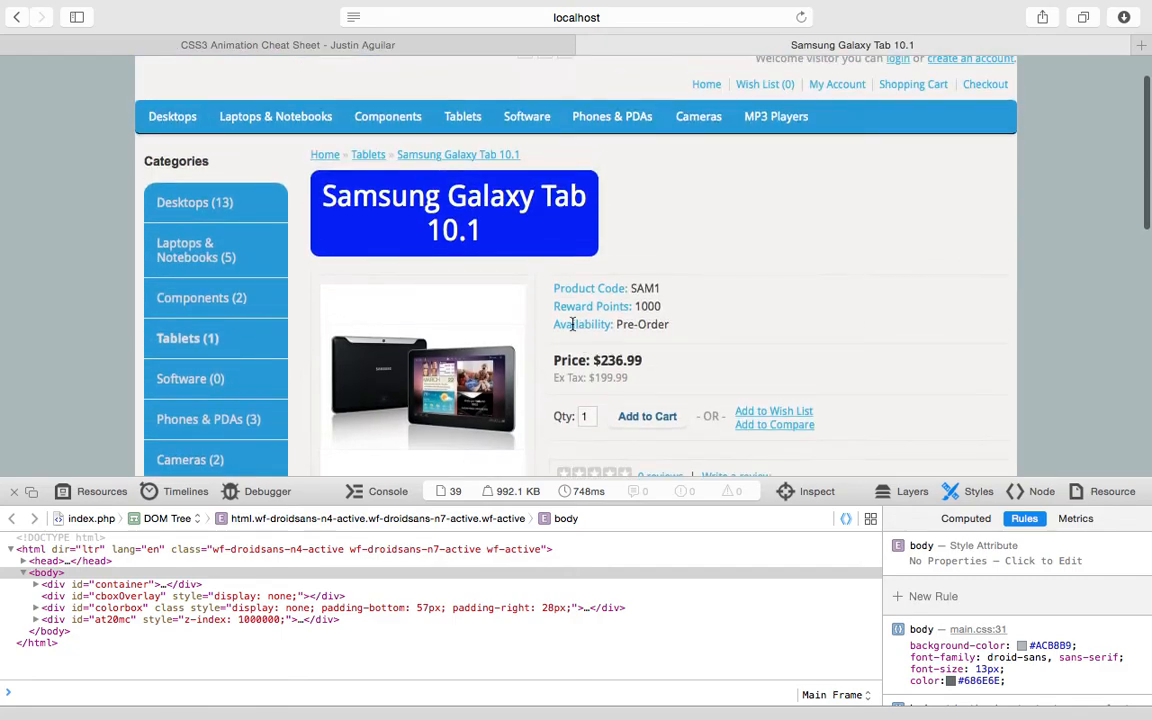
{"action": "mouse_move", "coordinate": [526, 116]}
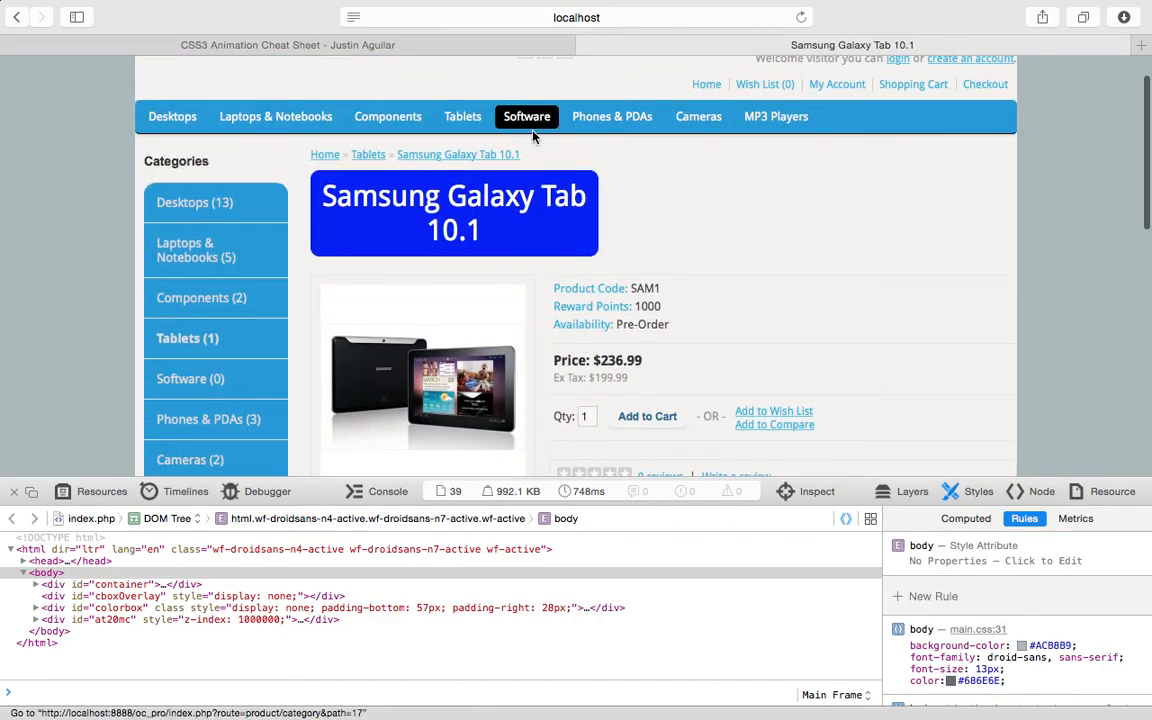
{"action": "left_click", "coordinate": [526, 116]}
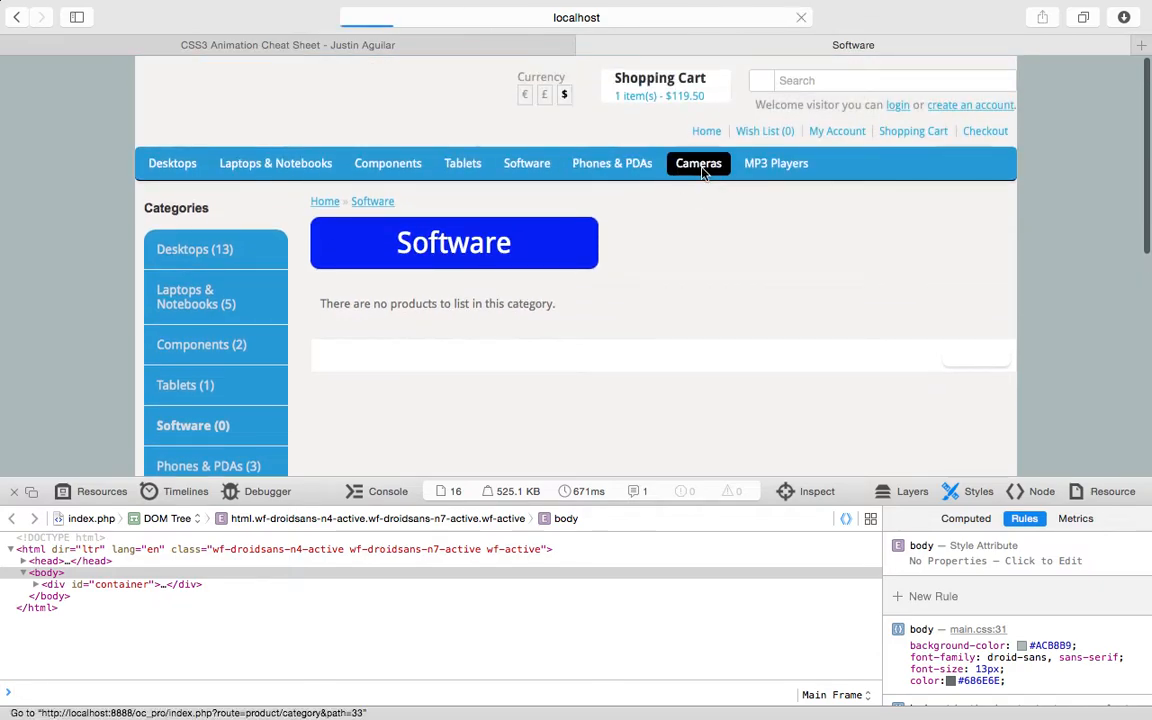
{"action": "left_click", "coordinate": [698, 164]}
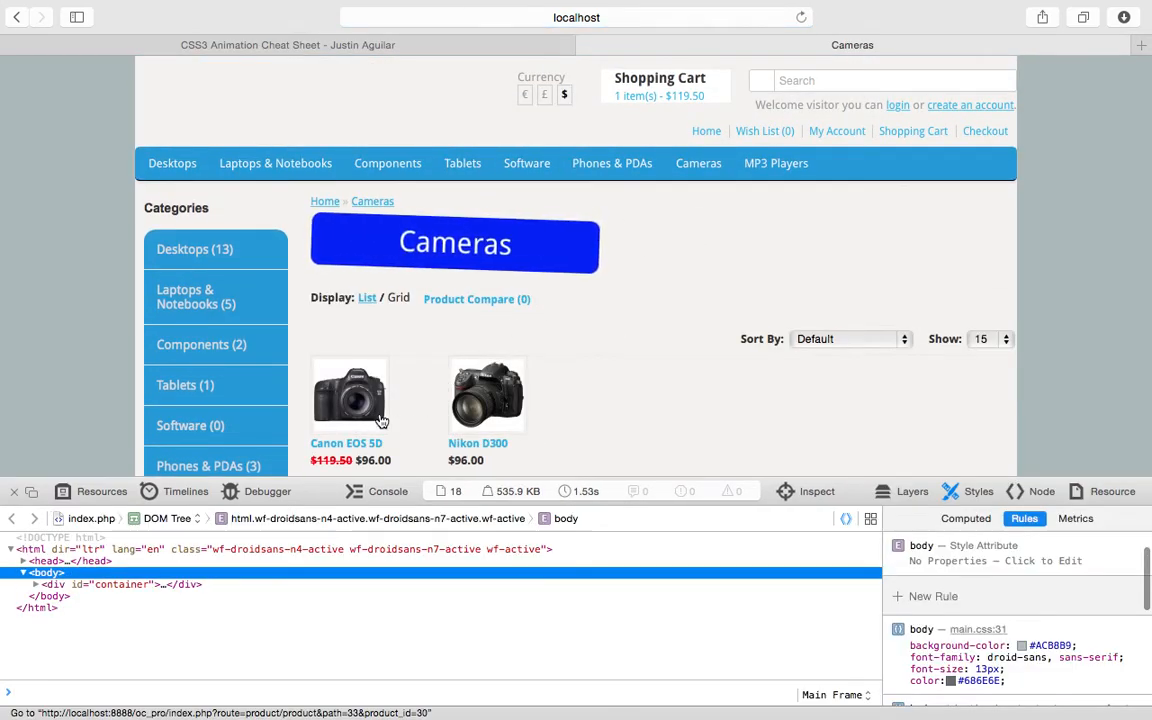
{"action": "left_click", "coordinate": [350, 396]}
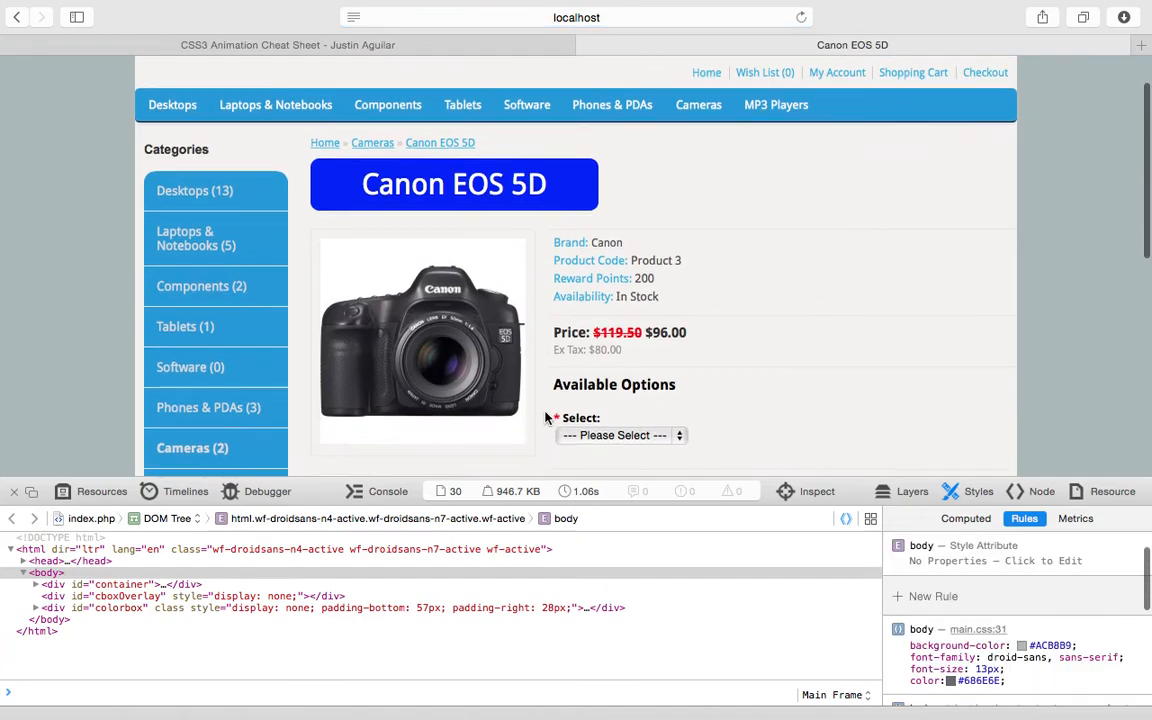
{"action": "scroll", "scroll_direction": "down", "scroll_amount": 3}
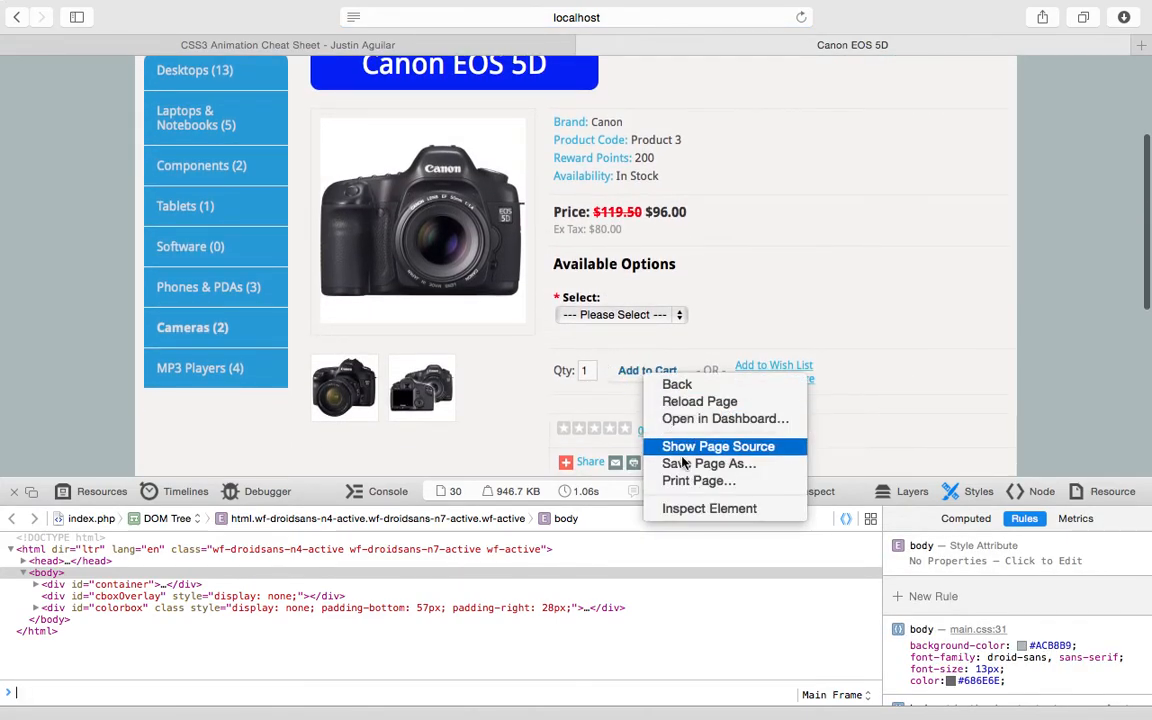
{"action": "left_click", "coordinate": [708, 508]}
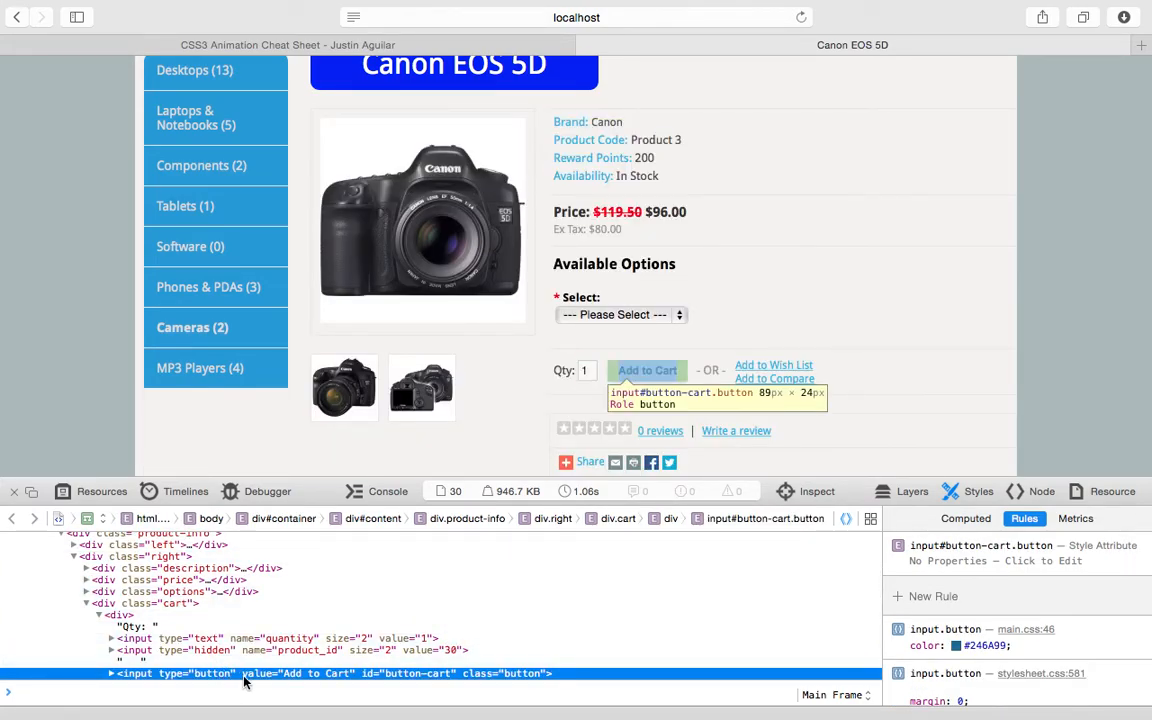
{"action": "mouse_move", "coordinate": [432, 676]}
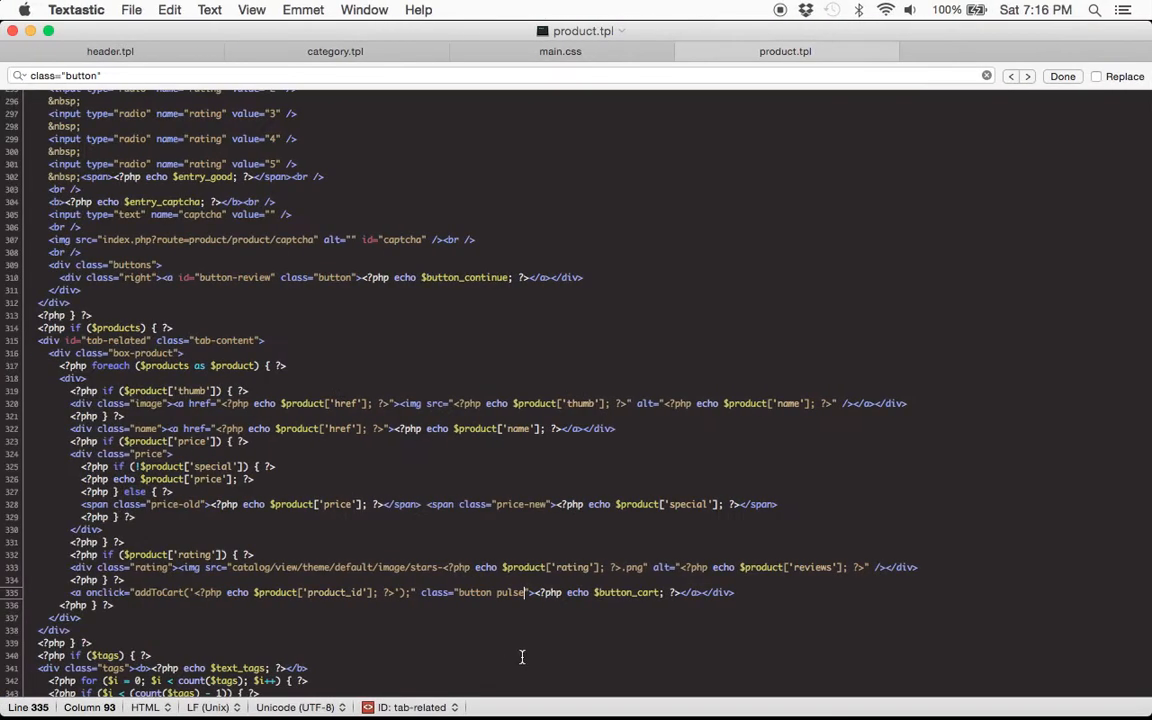
{"action": "mouse_move", "coordinate": [568, 628]}
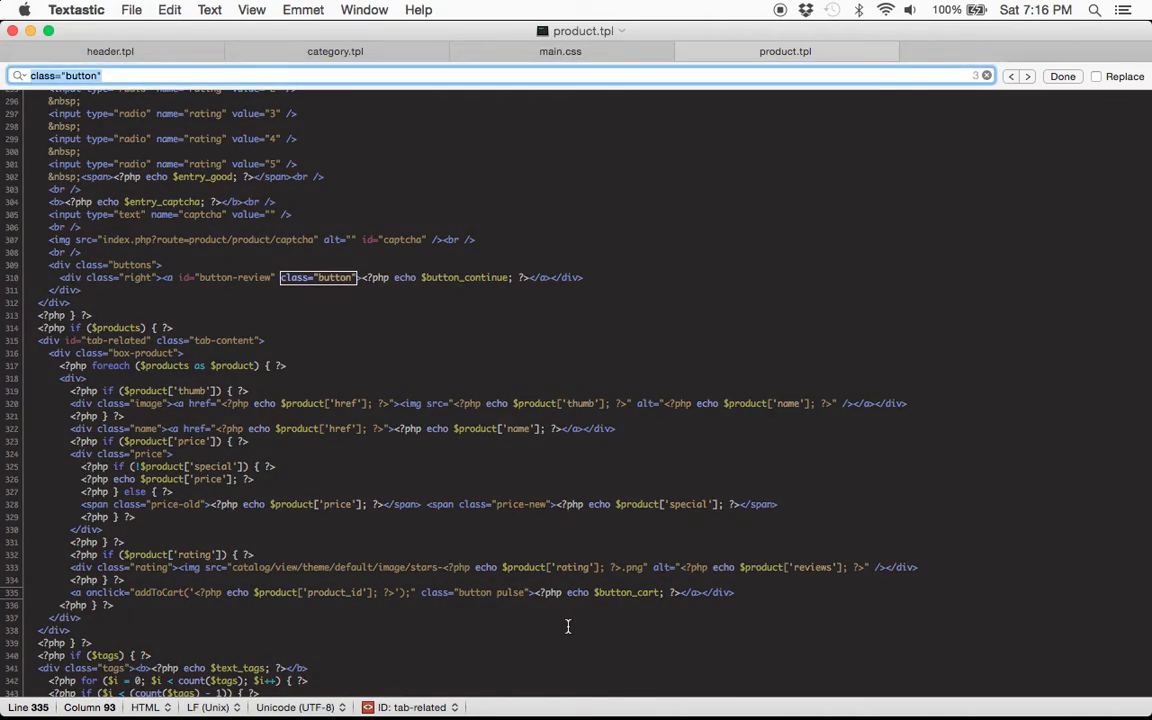
Step: Find button-cart in product.tpl and add pulse to the cart button's class
{"action": "type", "text": "button-ca"}
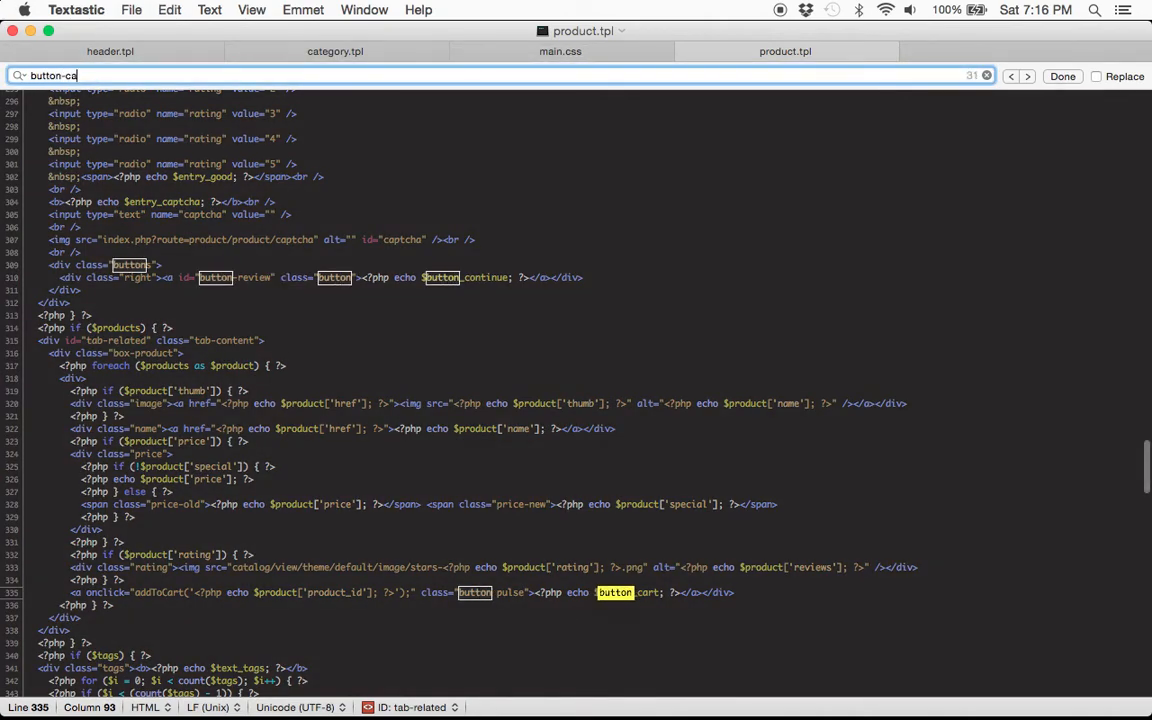
{"action": "key", "text": "Backspace"}
{"action": "type", "text": "_cart"}
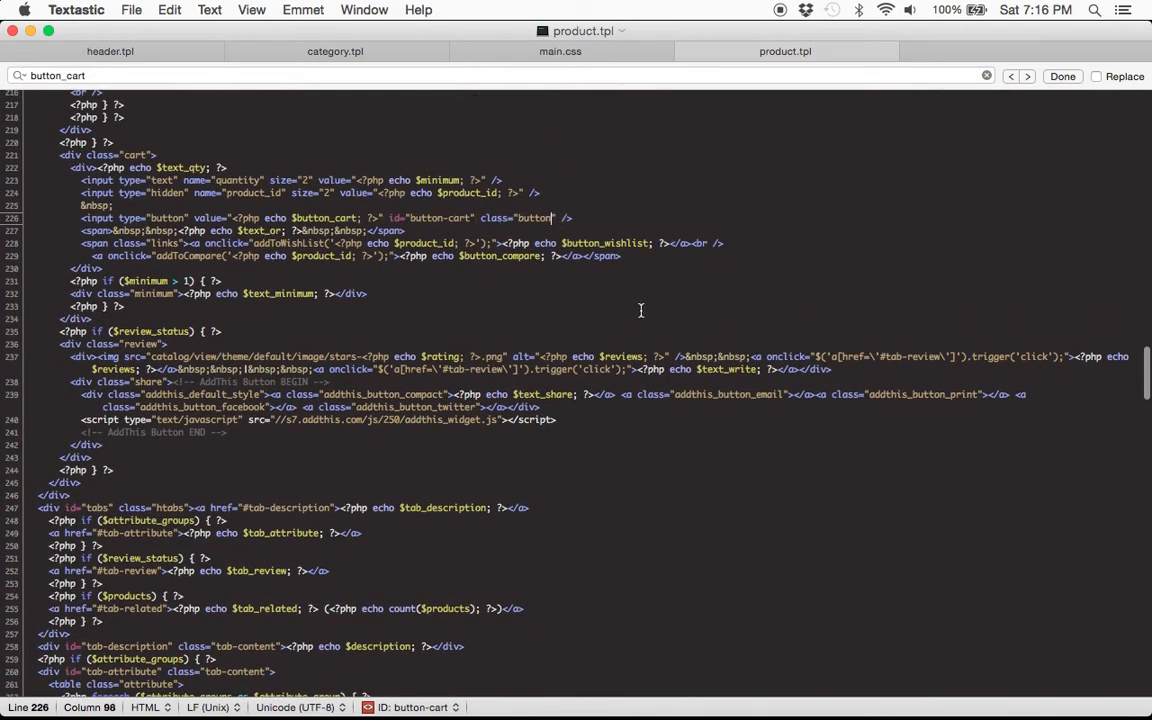
{"action": "type", "text": "pulse"}
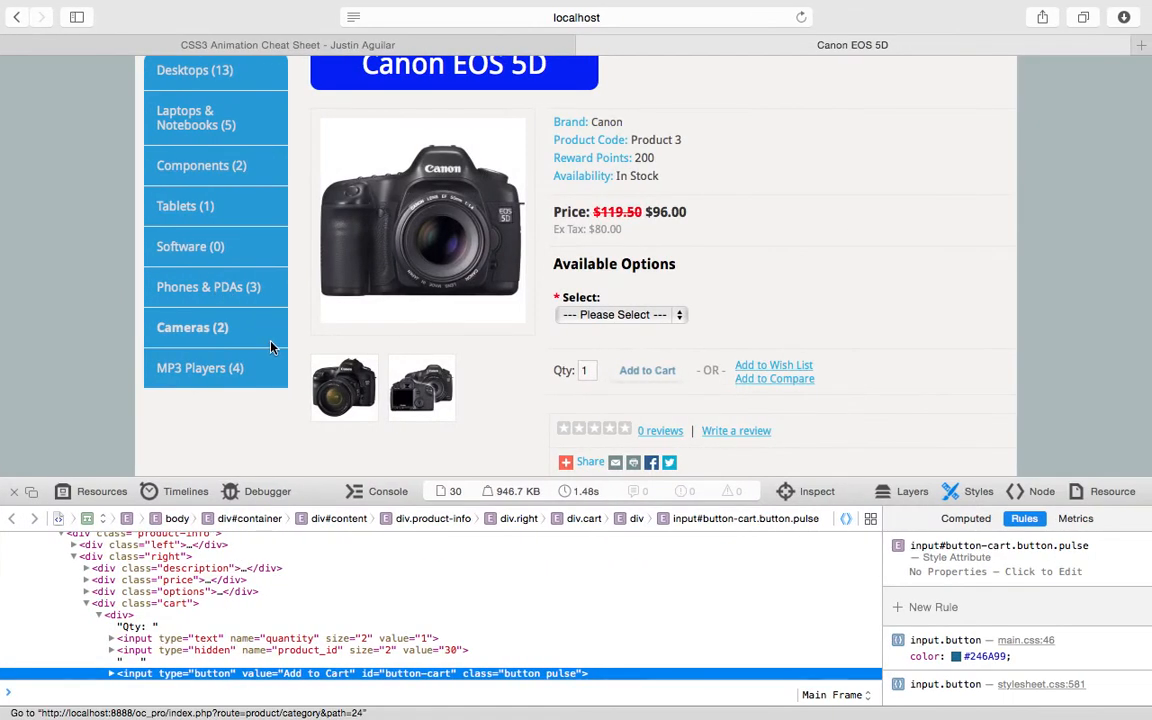
{"action": "mouse_move", "coordinate": [178, 604]}
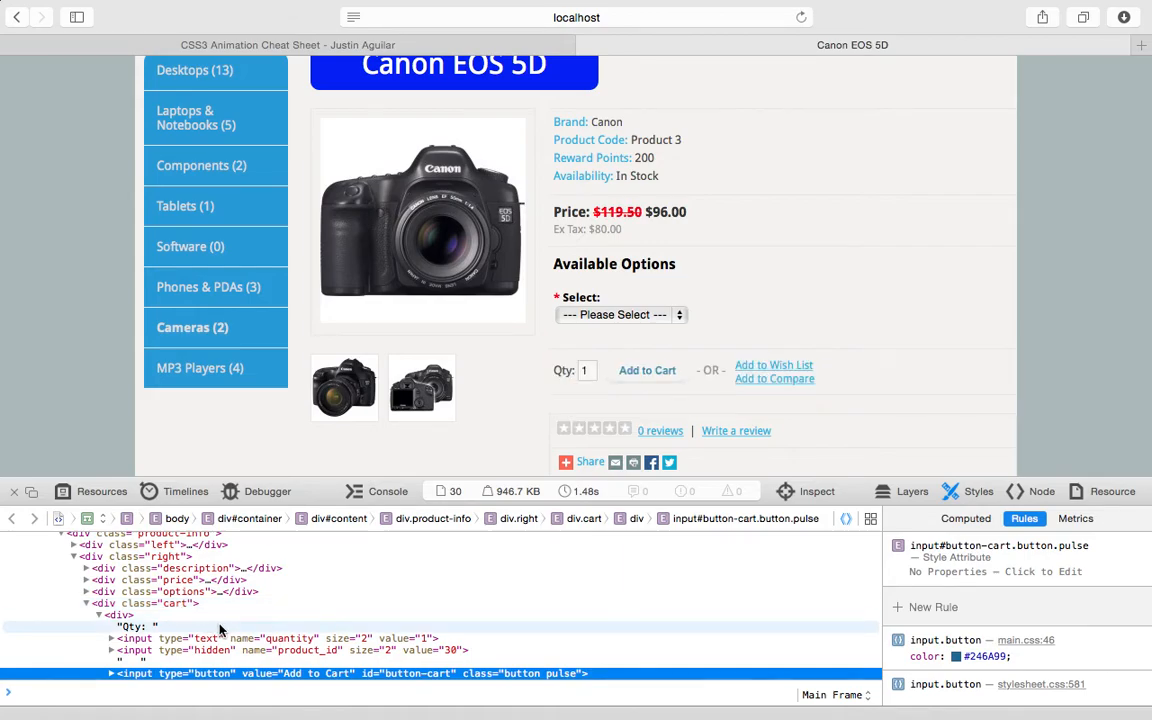
Step: Inspect the Canon EOS 5D page, then navigate via Phones & PDAs to the iPhone product page
{"action": "scroll", "scroll_direction": "down", "scroll_amount": 3}
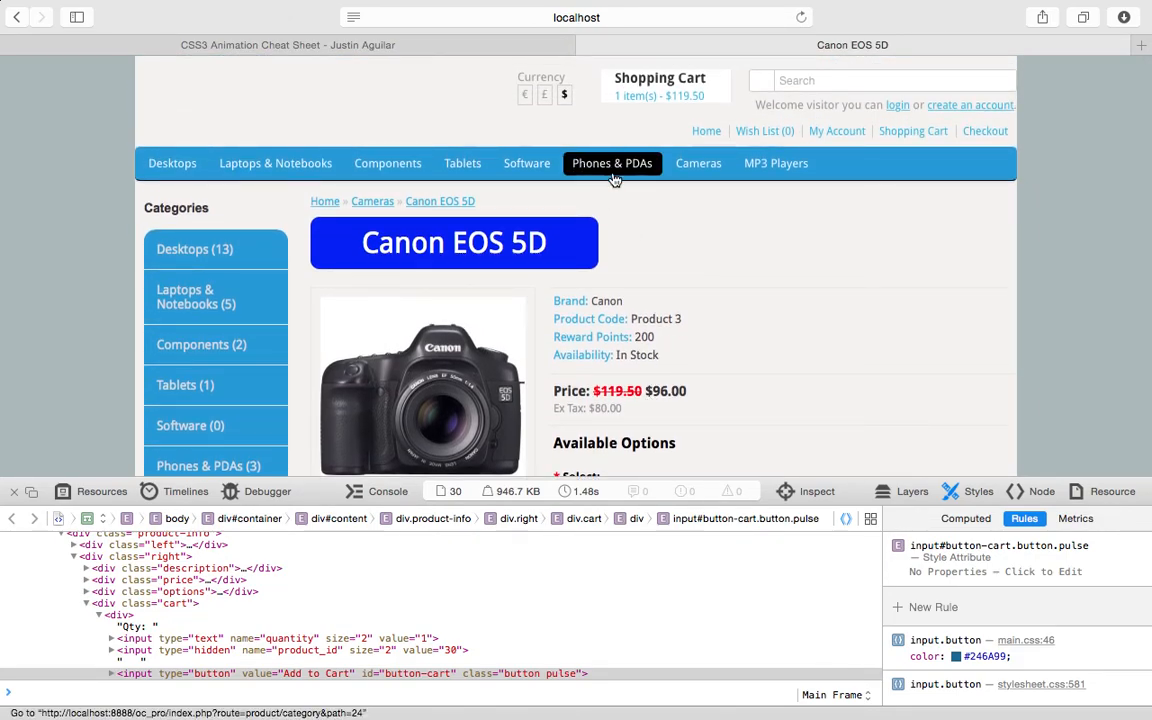
{"action": "left_click", "coordinate": [612, 164]}
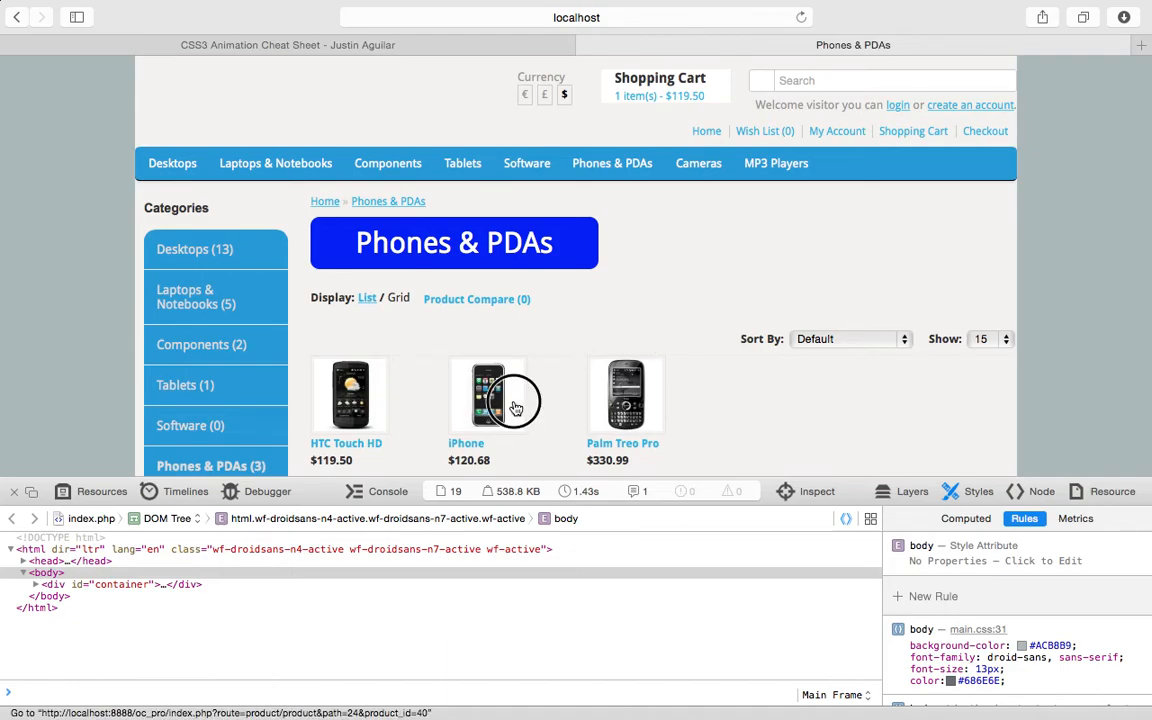
{"action": "left_click", "coordinate": [488, 394]}
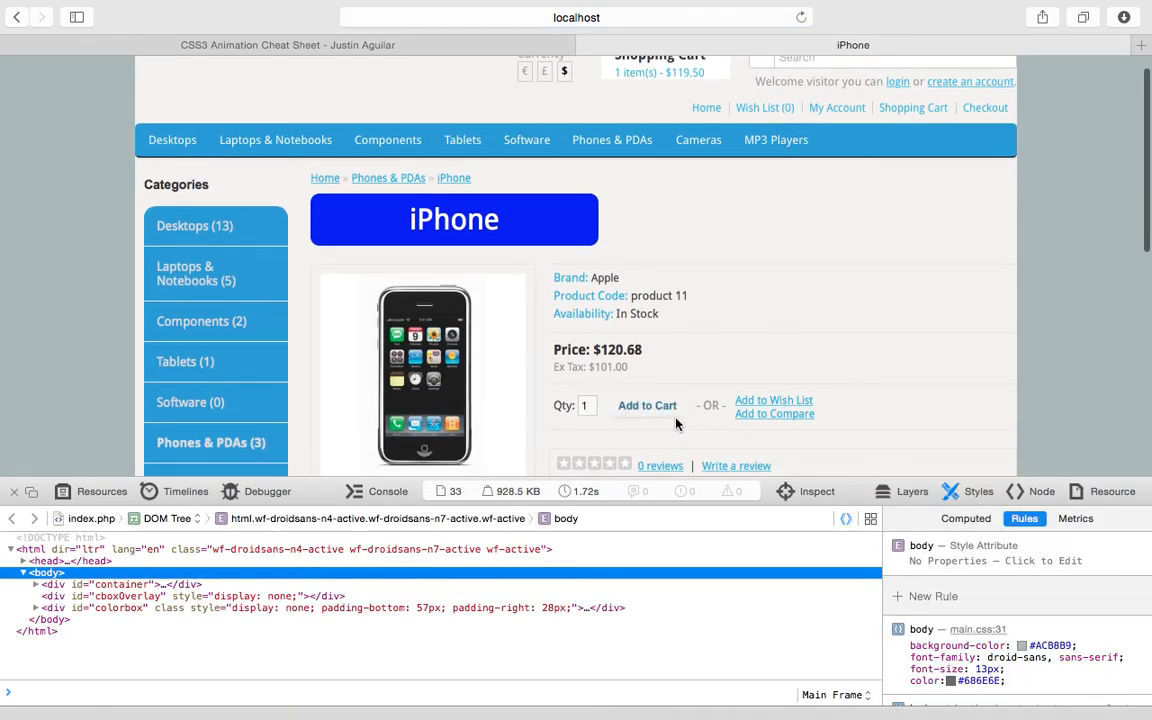
{"action": "mouse_move", "coordinate": [680, 412]}
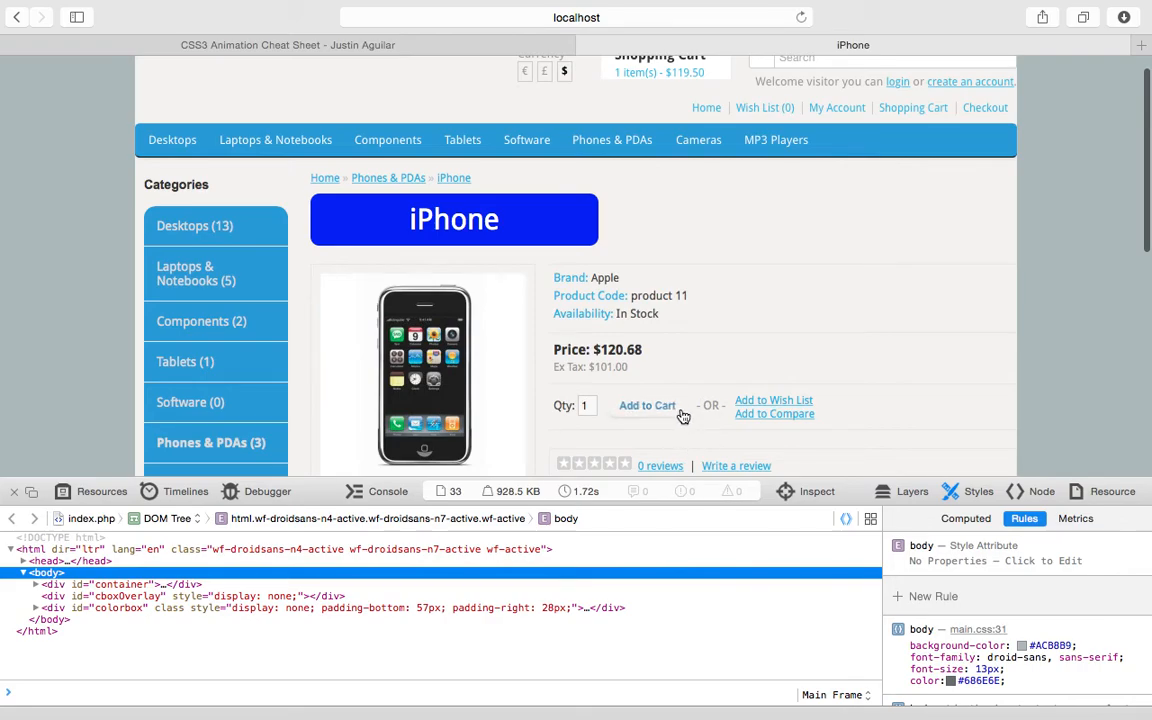
{"action": "mouse_move", "coordinate": [678, 412]}
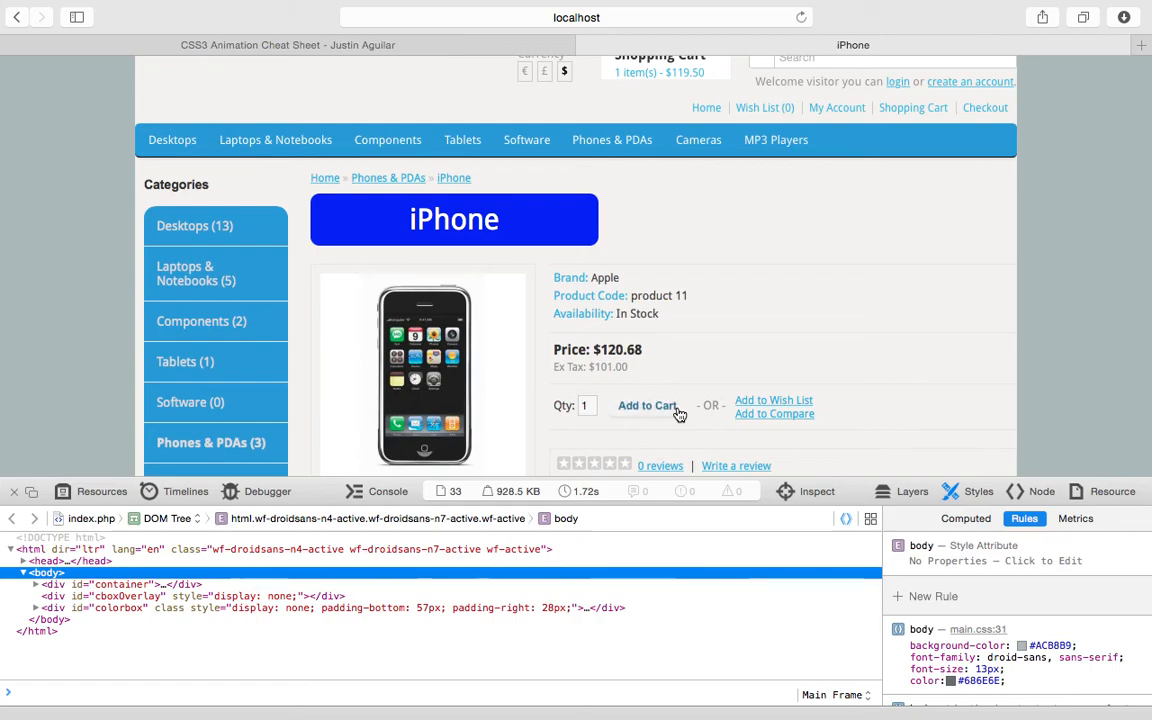
{"action": "mouse_move", "coordinate": [684, 372]}
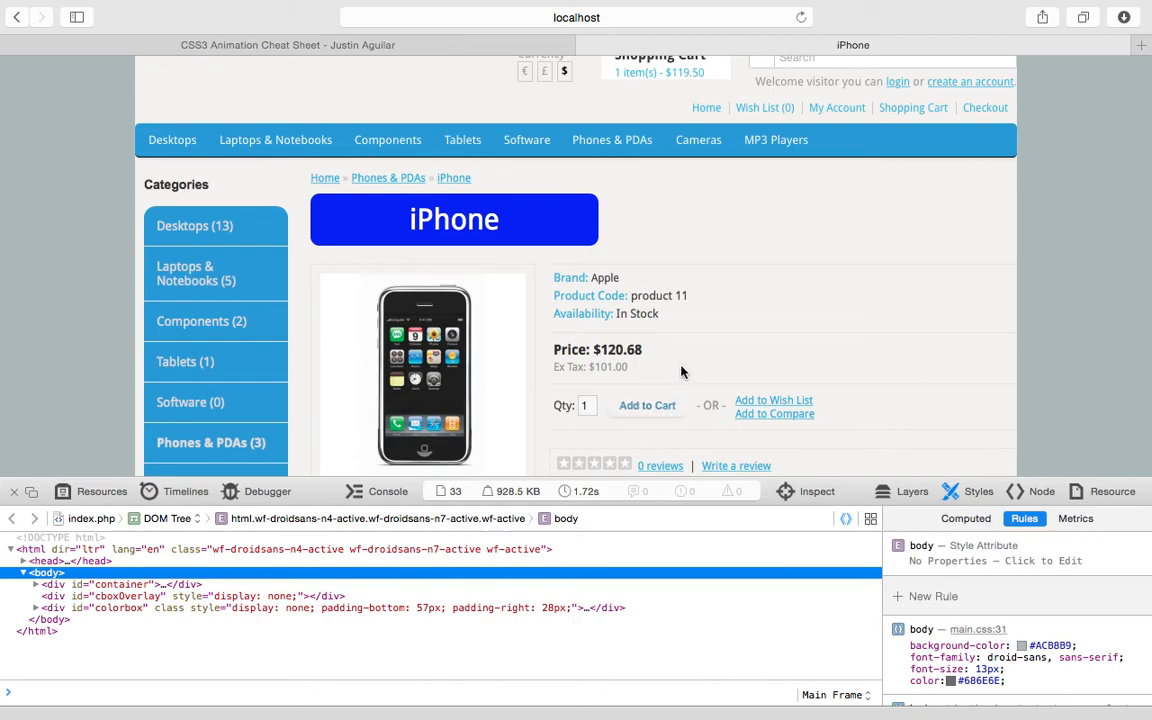
{"action": "mouse_move", "coordinate": [662, 410]}
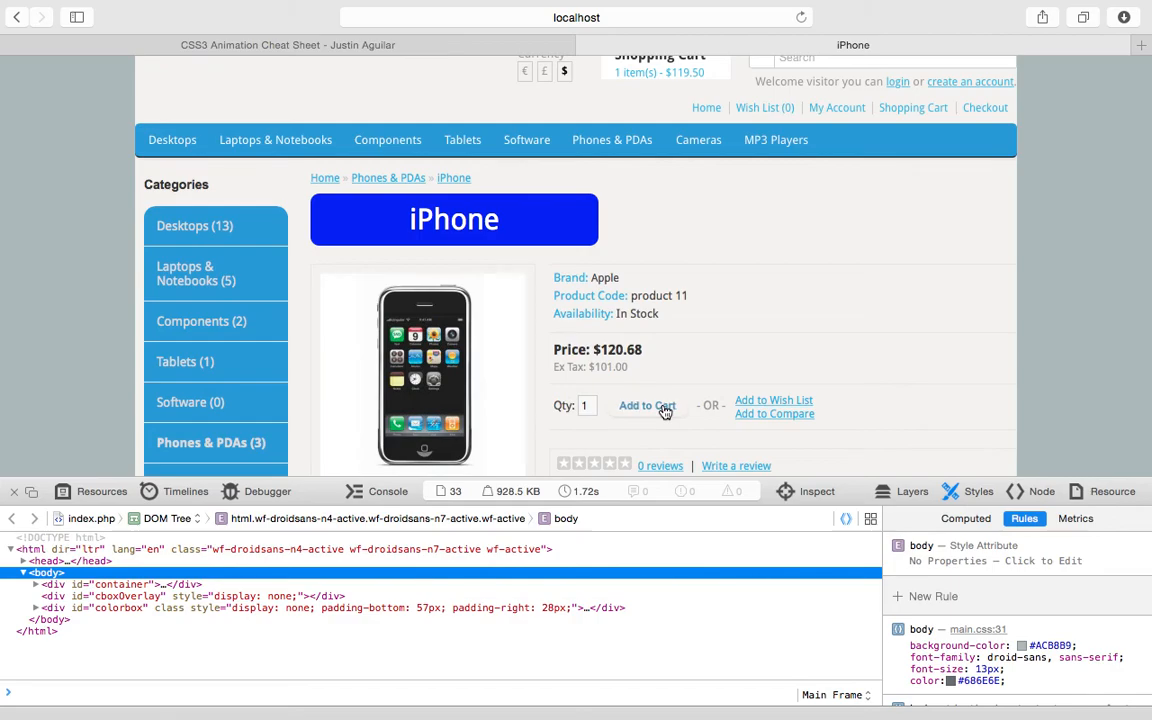
{"action": "mouse_move", "coordinate": [828, 332]}
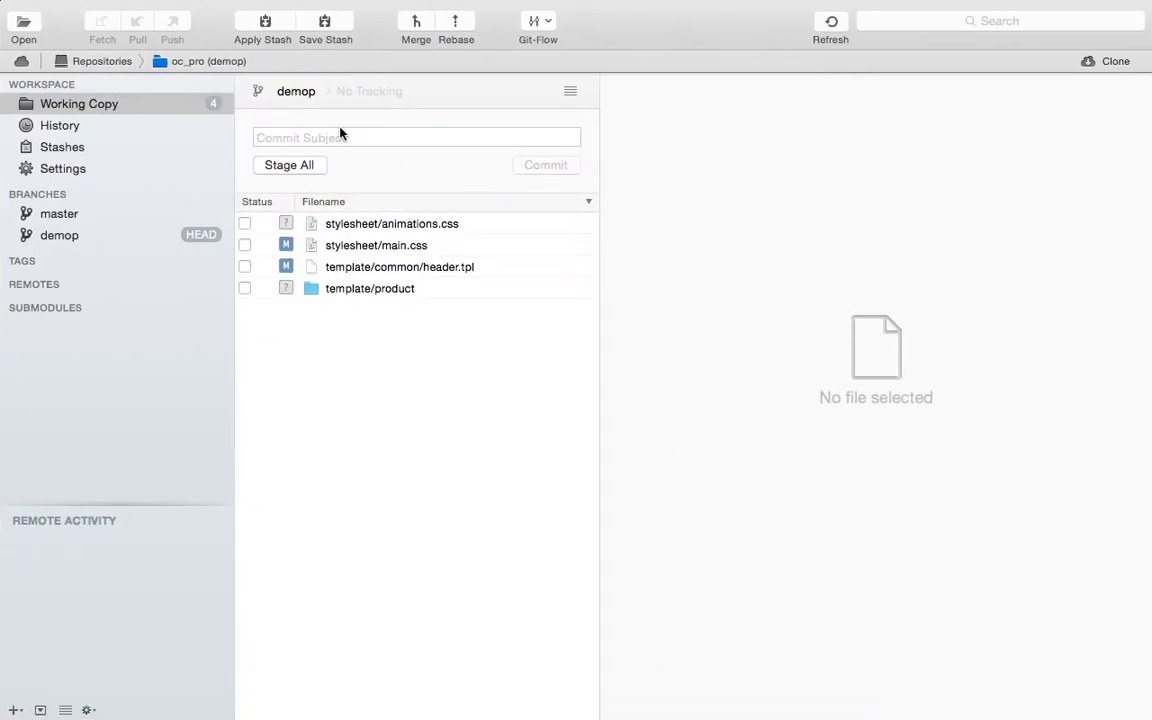
Step: Stage all changed theme files and commit them with the message "animation"
{"action": "left_click", "coordinate": [416, 136]}
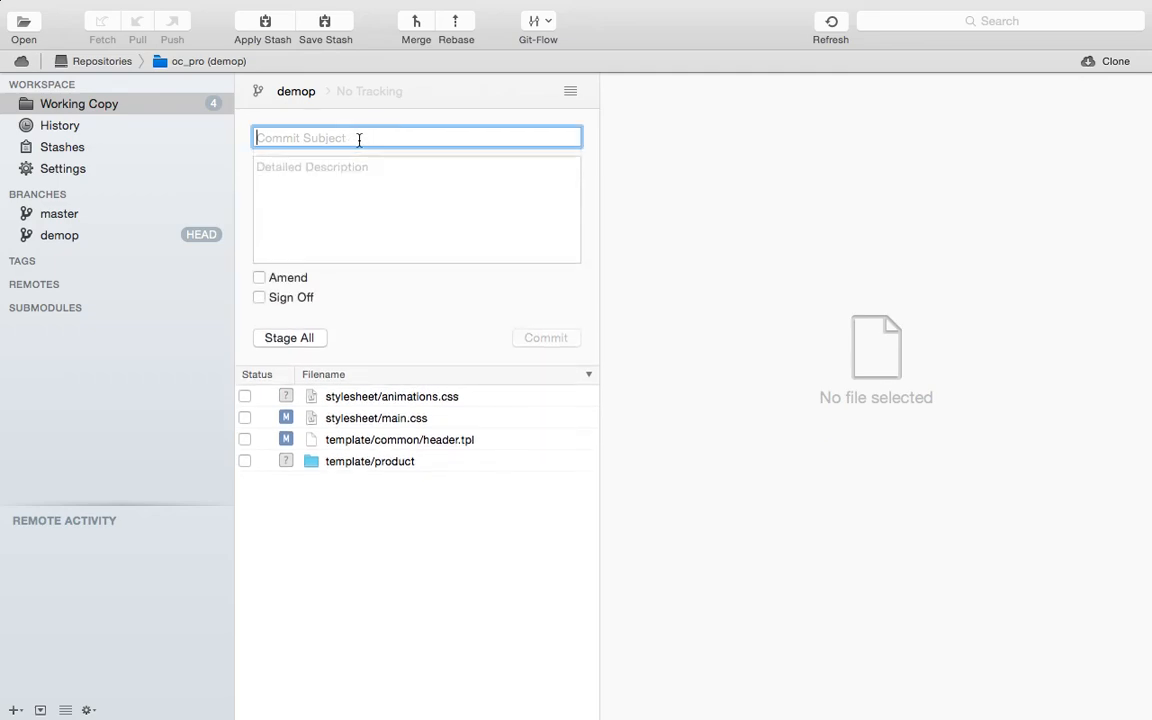
{"action": "type", "text": "animation"}
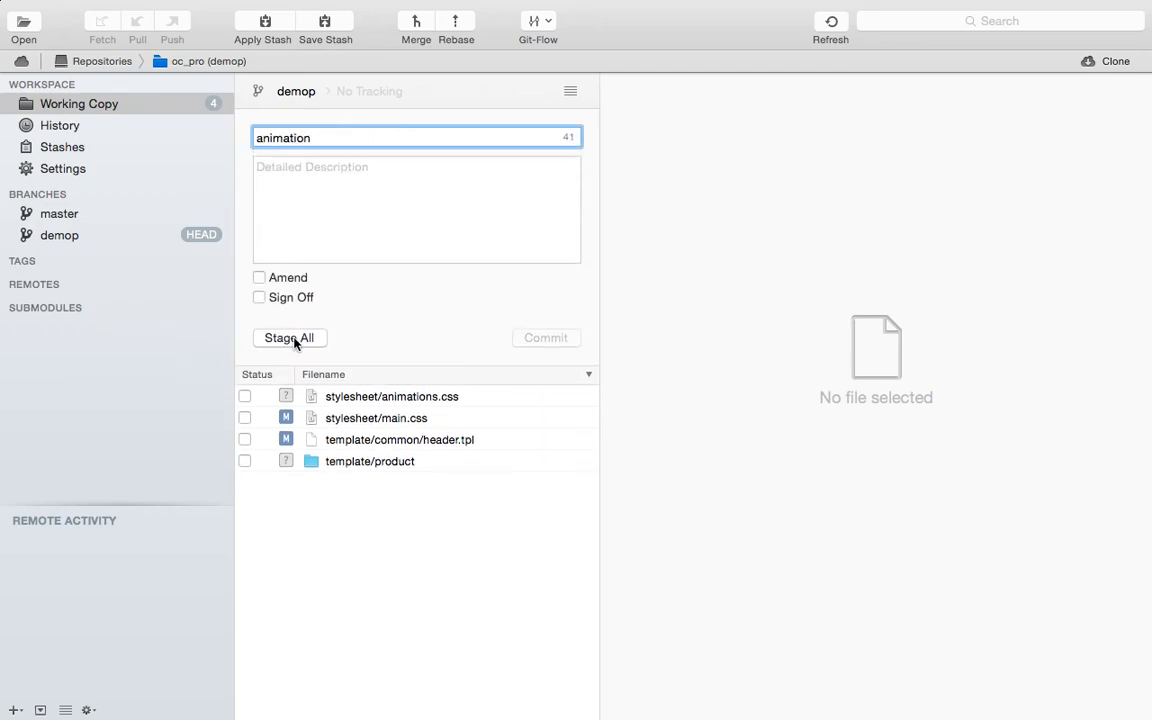
{"action": "left_click", "coordinate": [288, 336]}
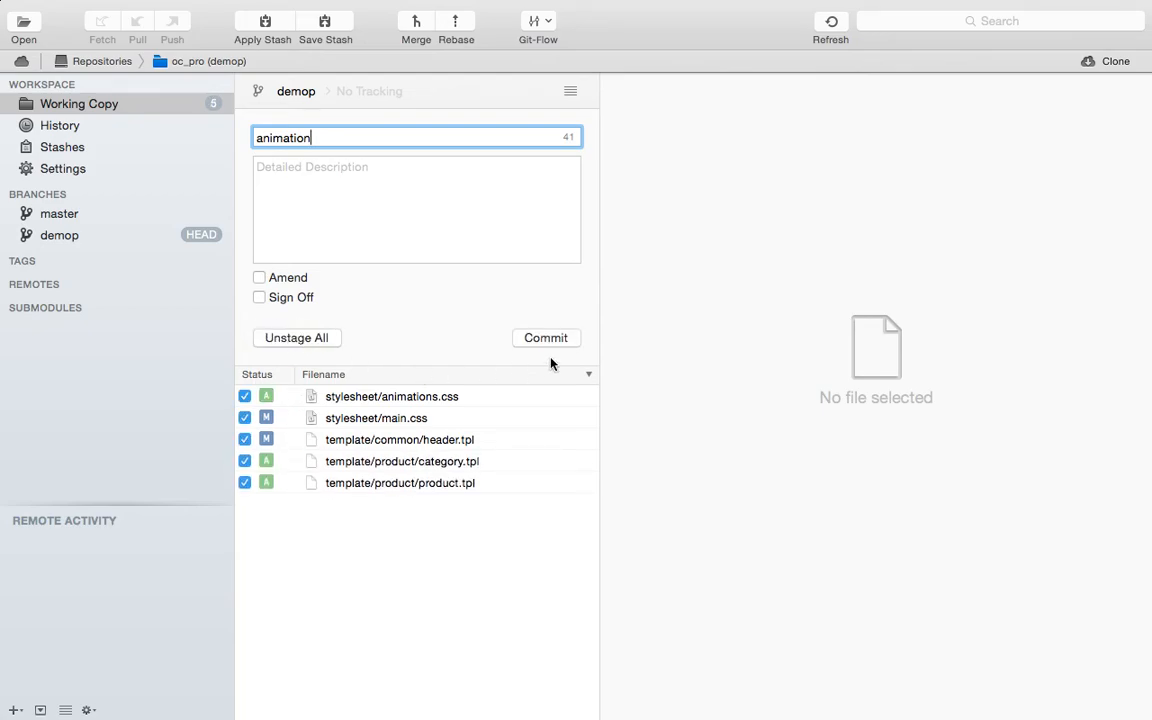
{"action": "left_click", "coordinate": [546, 336]}
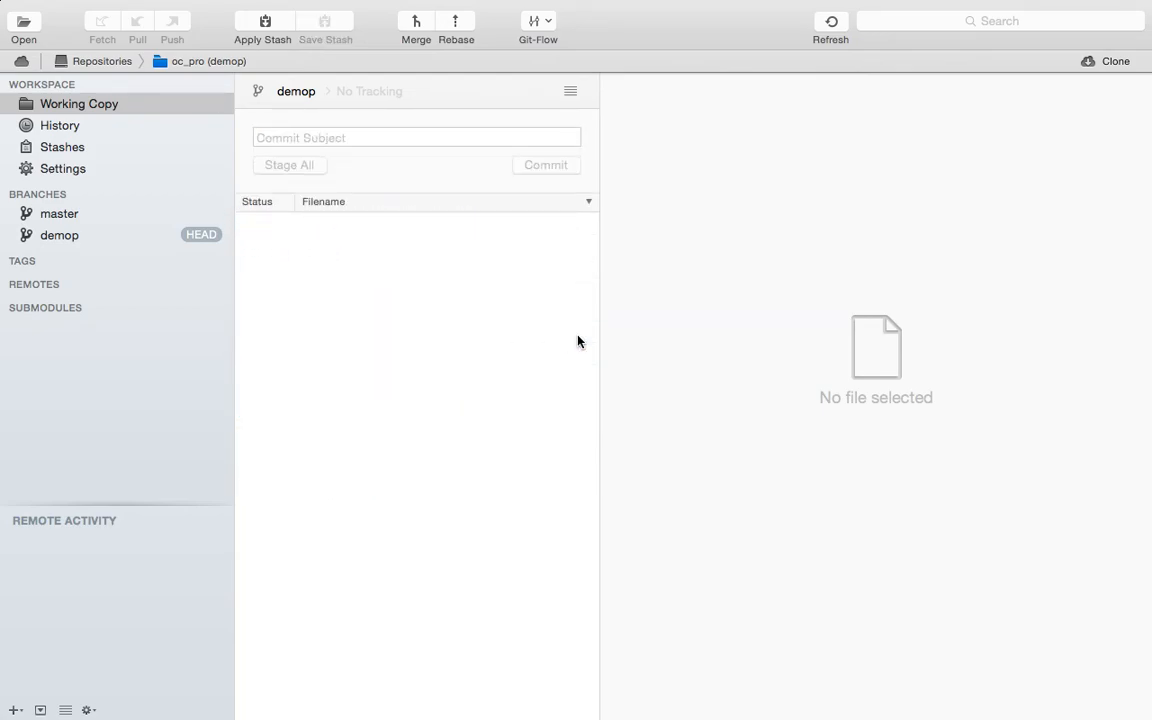
{"action": "mouse_move", "coordinate": [520, 290]}
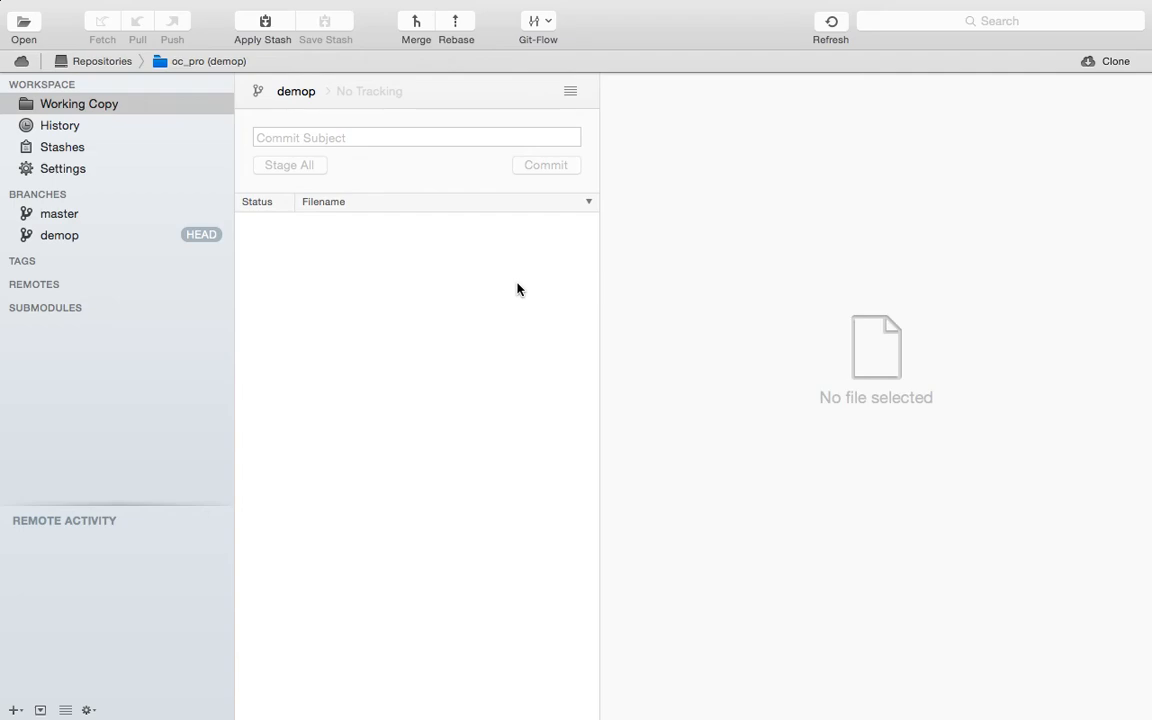
{"action": "mouse_move", "coordinate": [800, 296]}
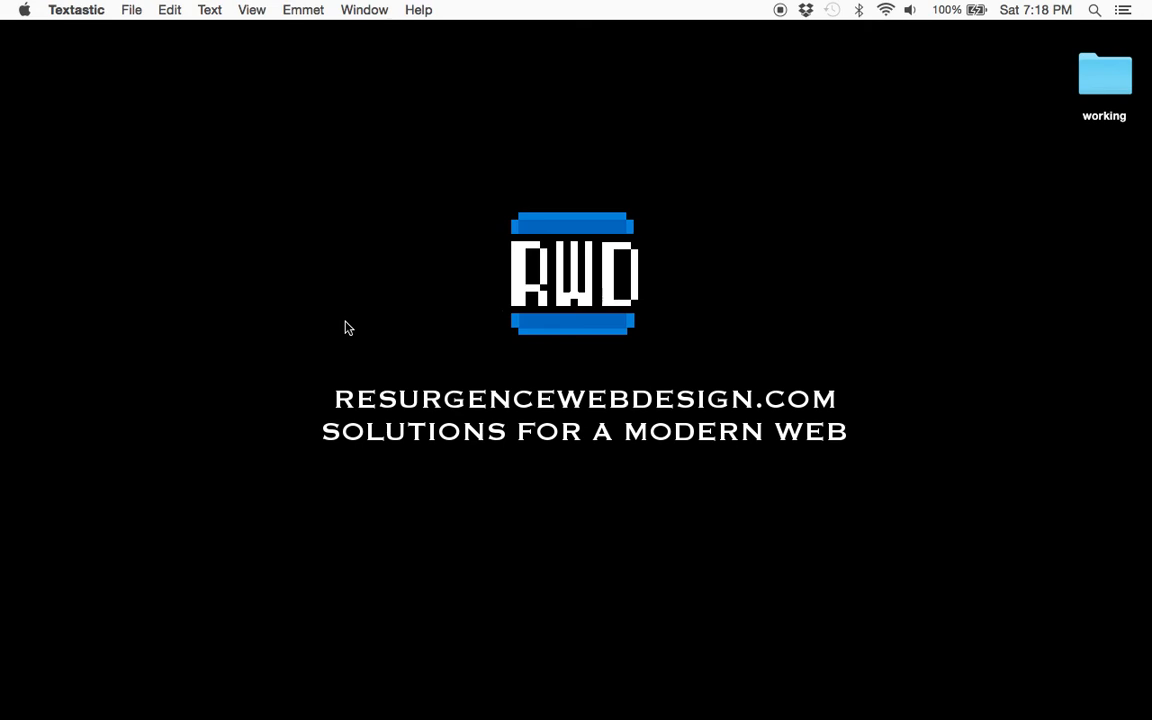
{"action": "left_click", "coordinate": [796, 12]}
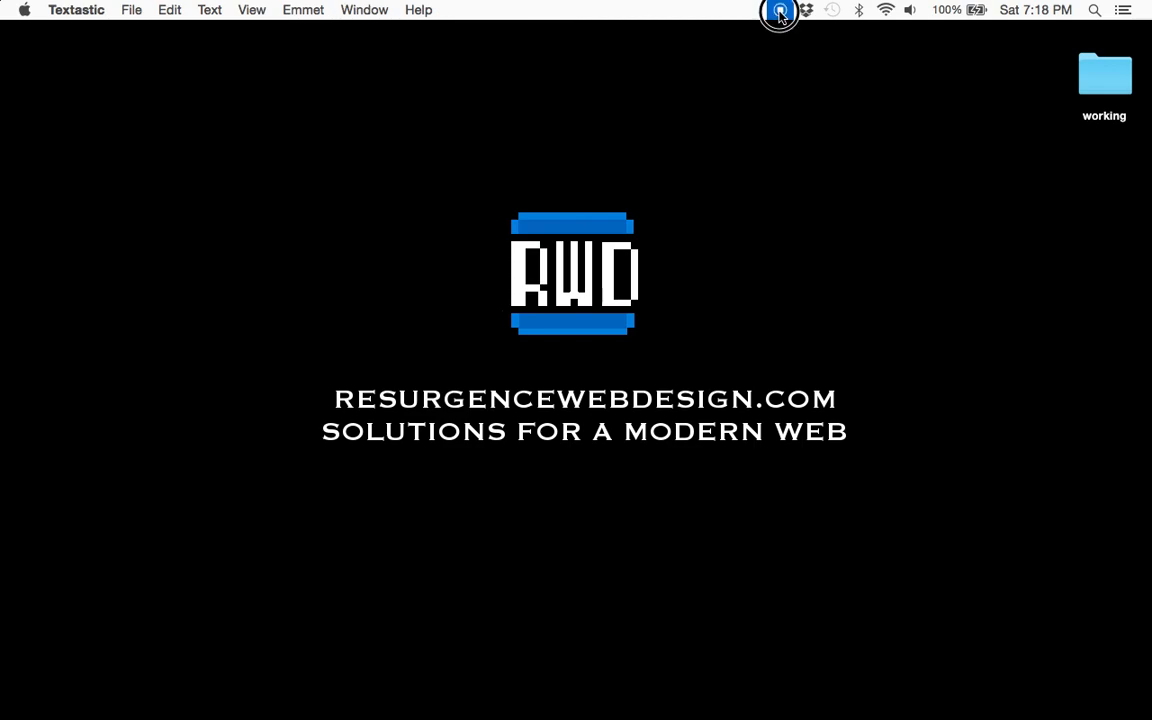